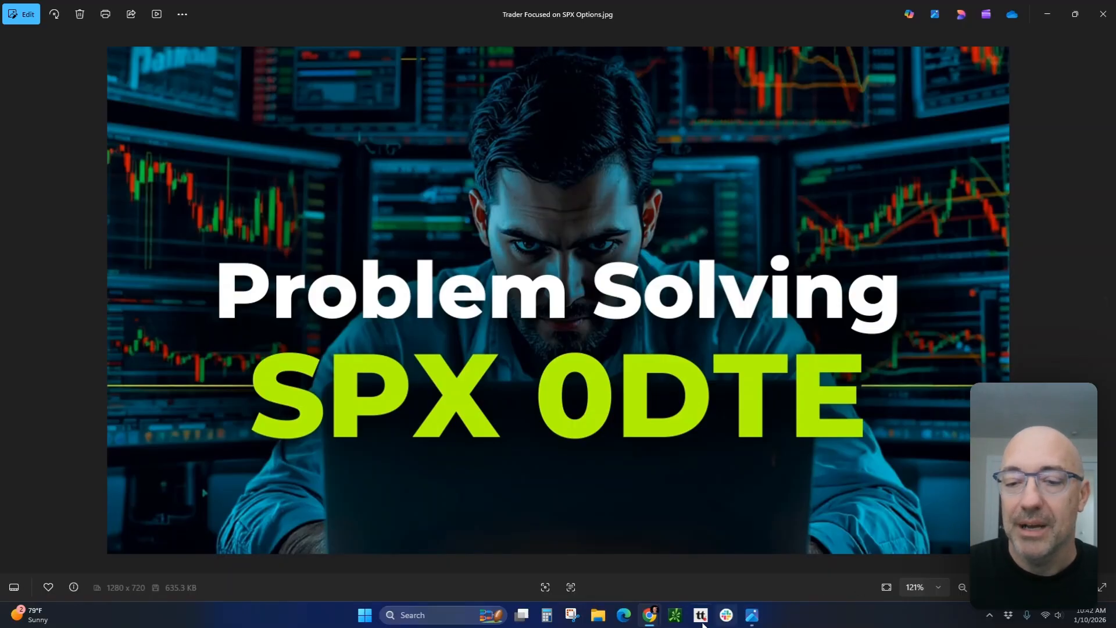
Bring up the ChatGPT trading write-up and read down to Why This Matters.
left_click(649, 615)
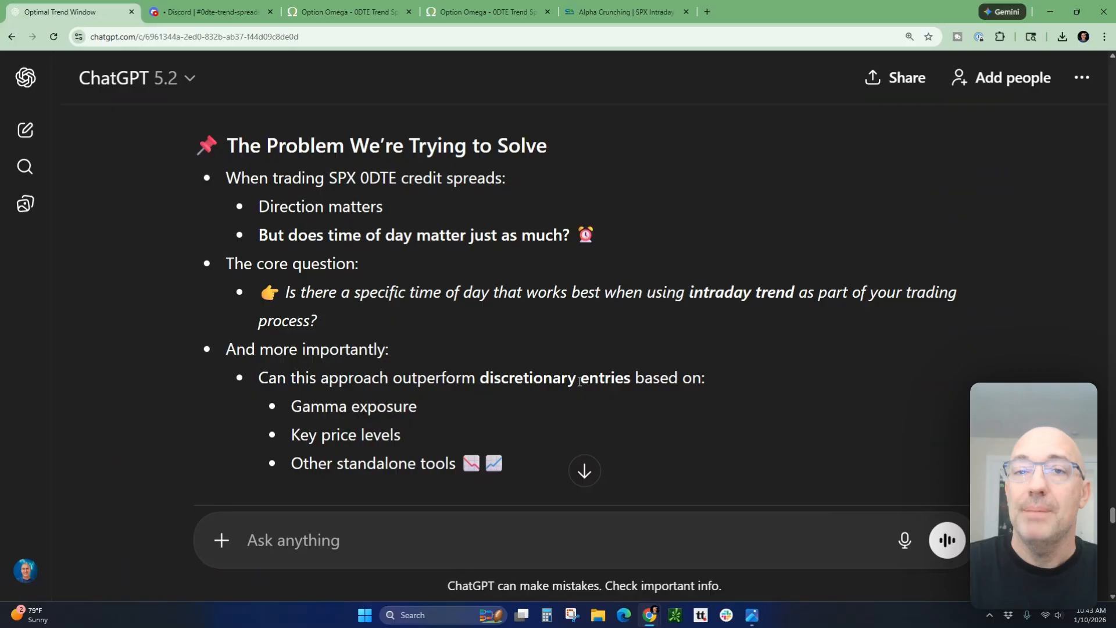
scroll("up", 3)
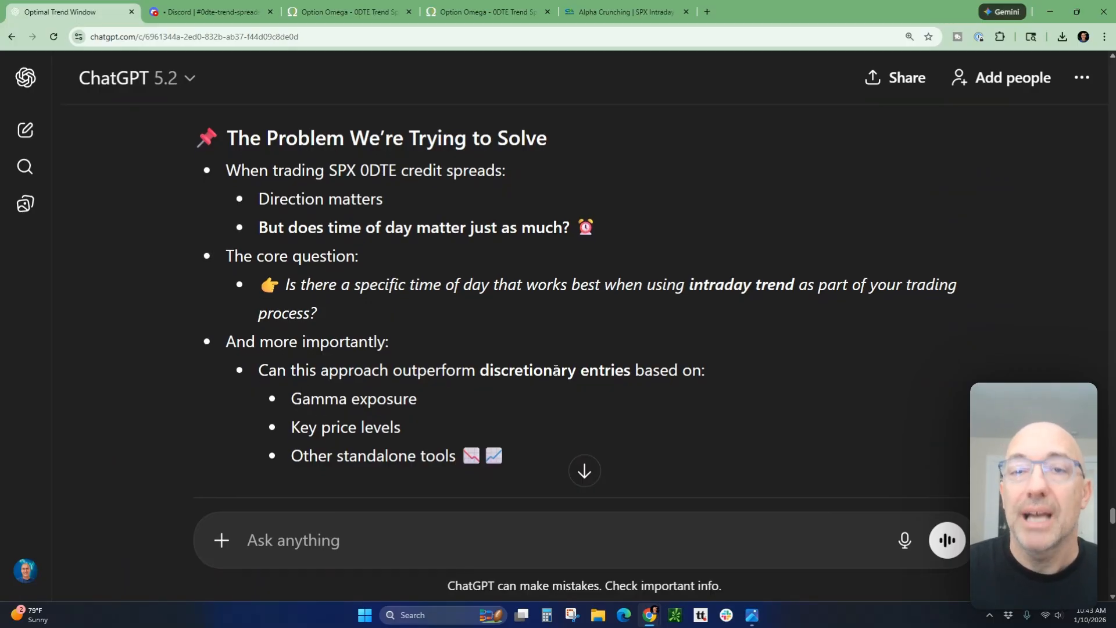
scroll("down", 3)
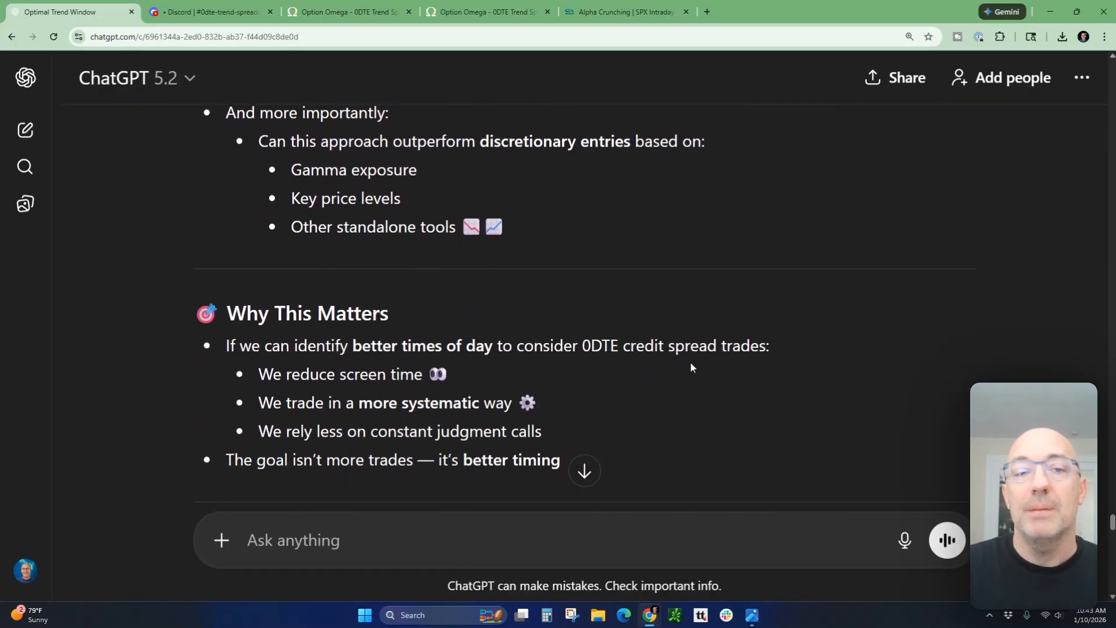
scroll("down", 3)
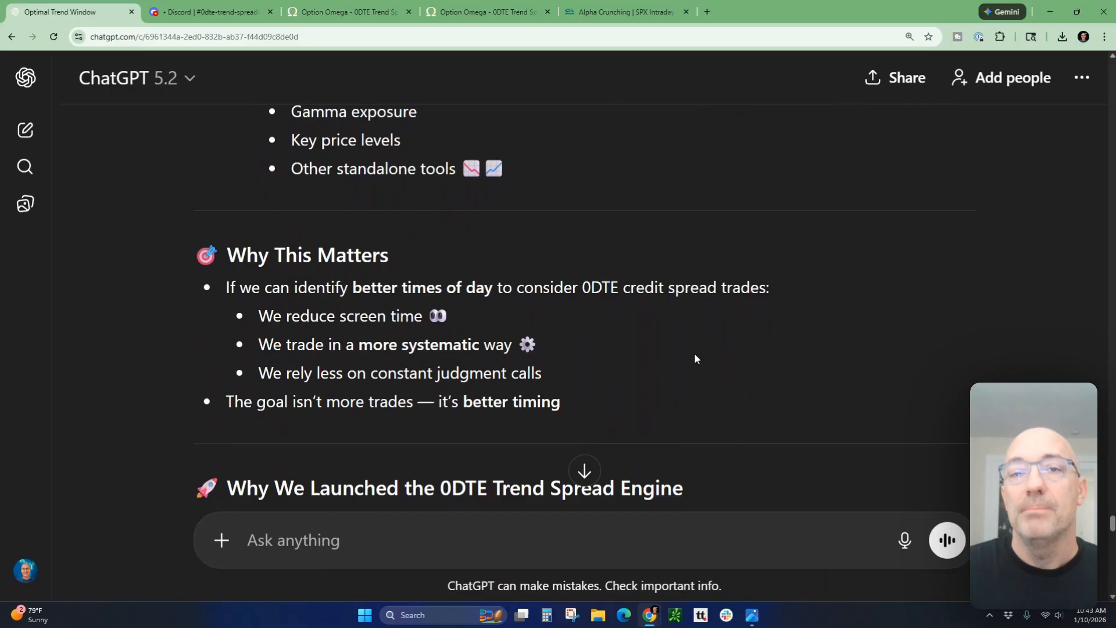
scroll("down", 3)
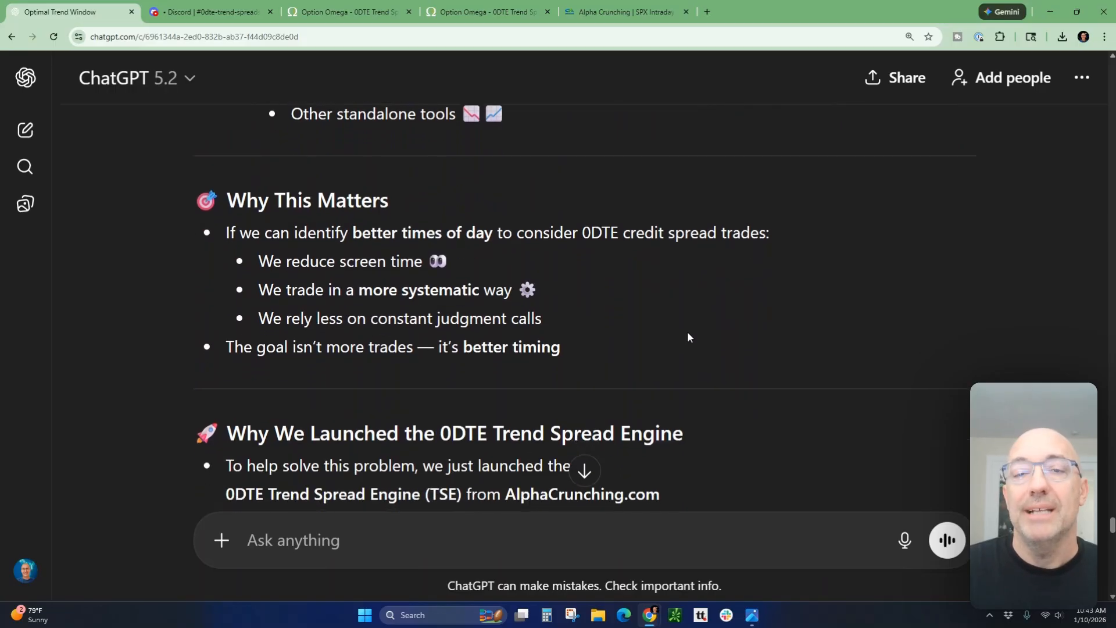
mouse_move(664, 326)
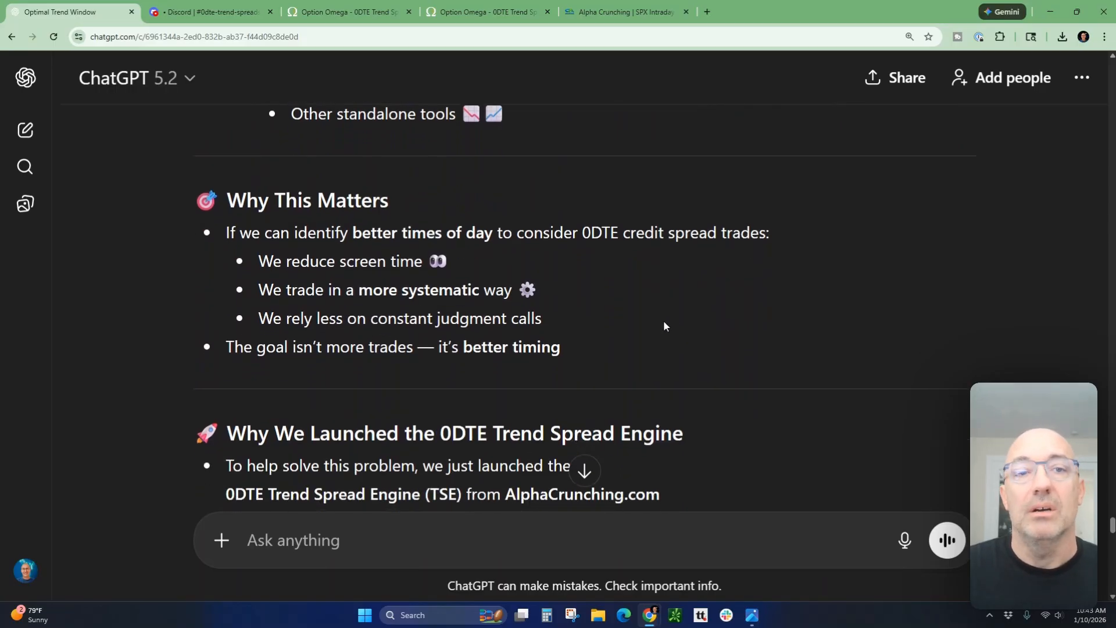
mouse_move(644, 323)
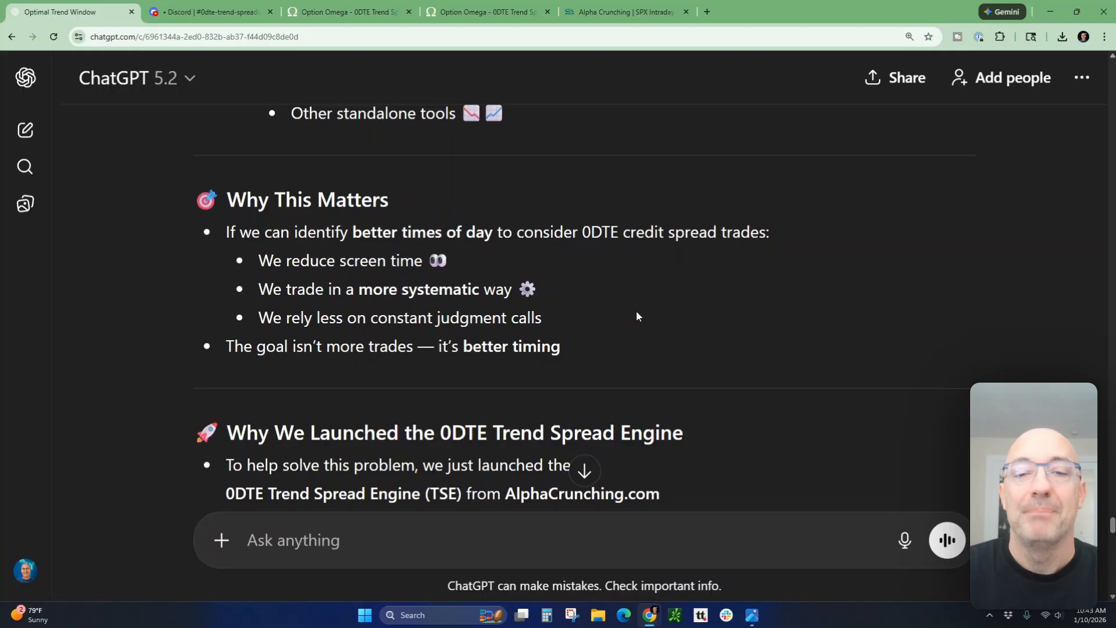
Read through the TSE design goals to the What Is the Optimal Trend Interval heading.
scroll("down", 3)
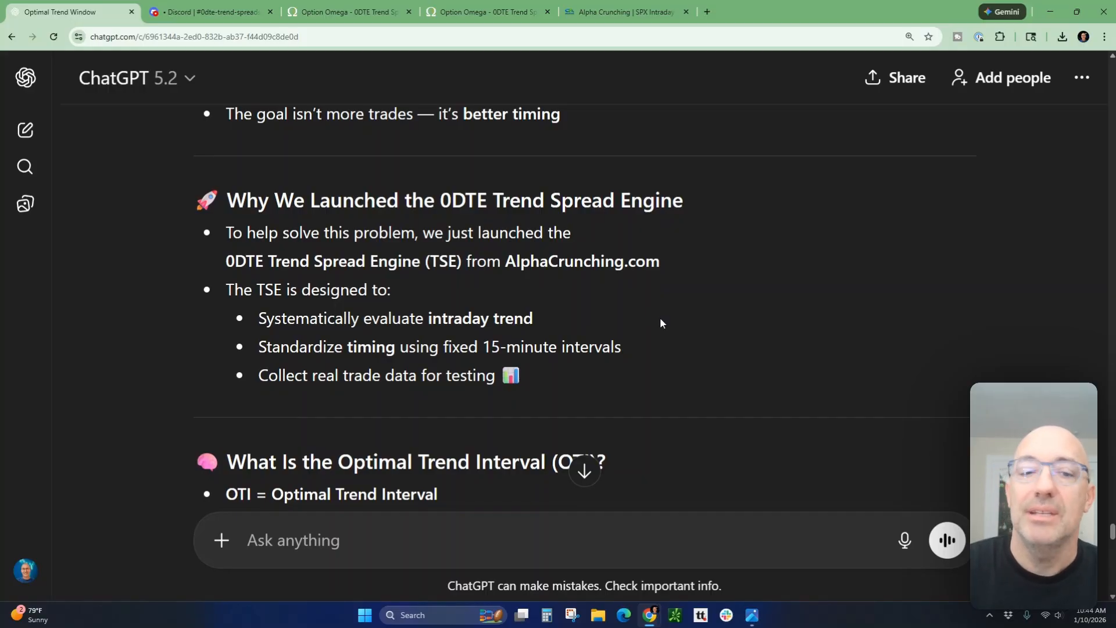
scroll("down", 3)
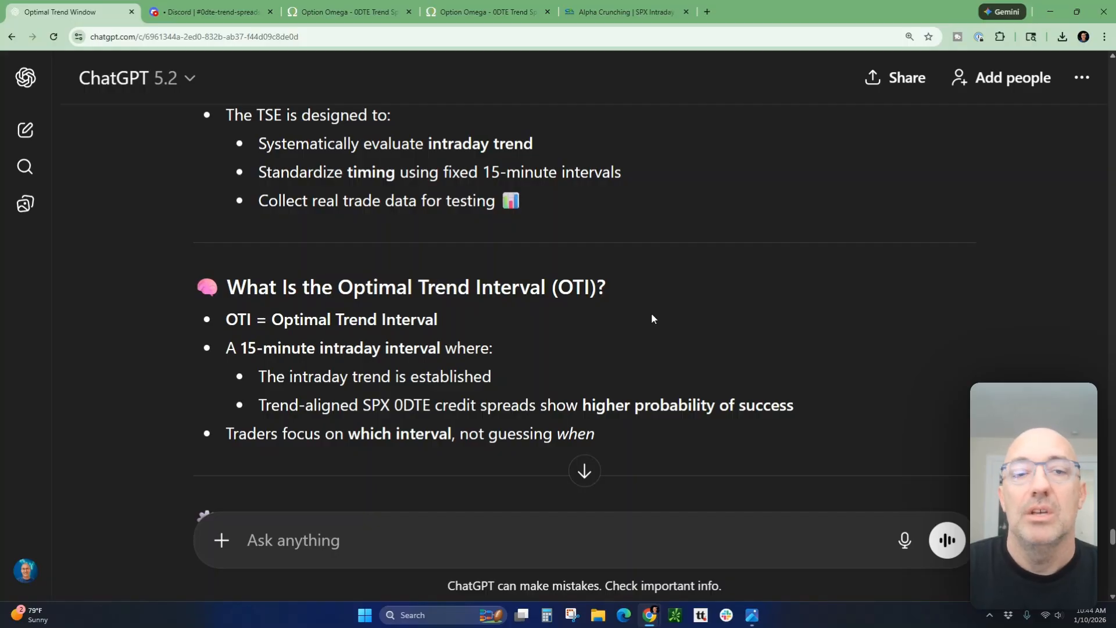
mouse_move(647, 315)
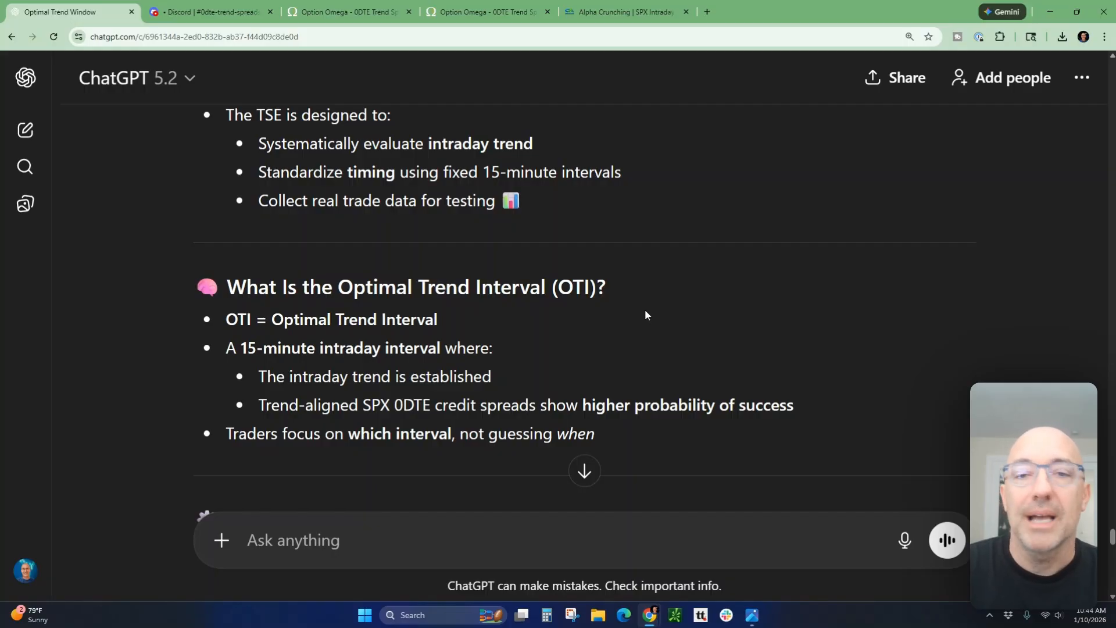
scroll("down", 3)
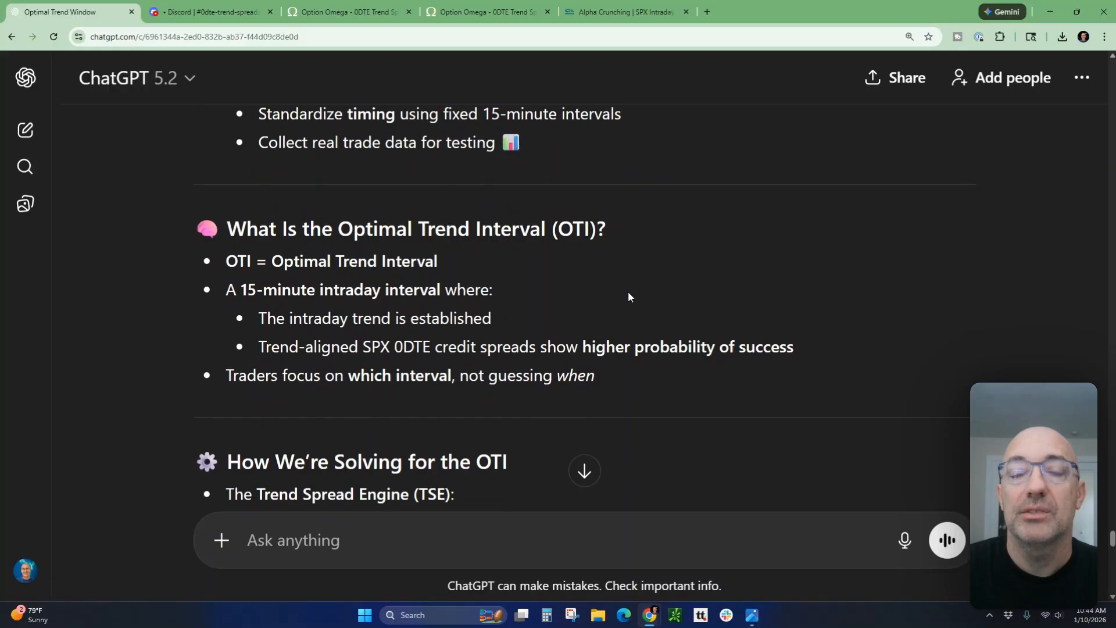
mouse_move(587, 295)
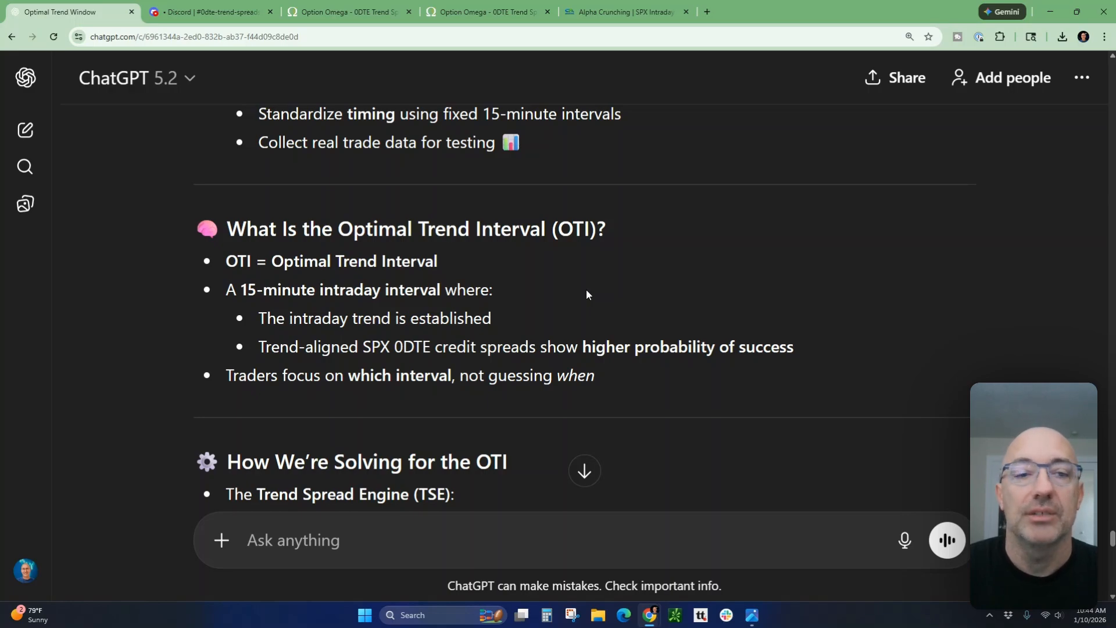
Read how the OTI is solved with 15-minute TSE runs posting trend-aligned spreads.
scroll("down", 3)
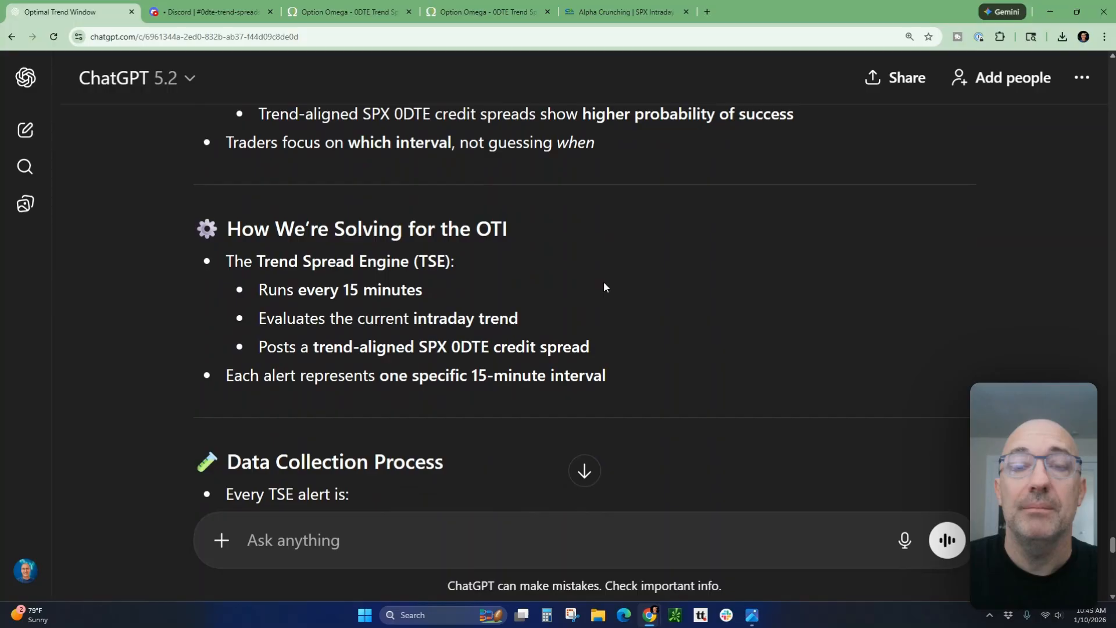
mouse_move(600, 286)
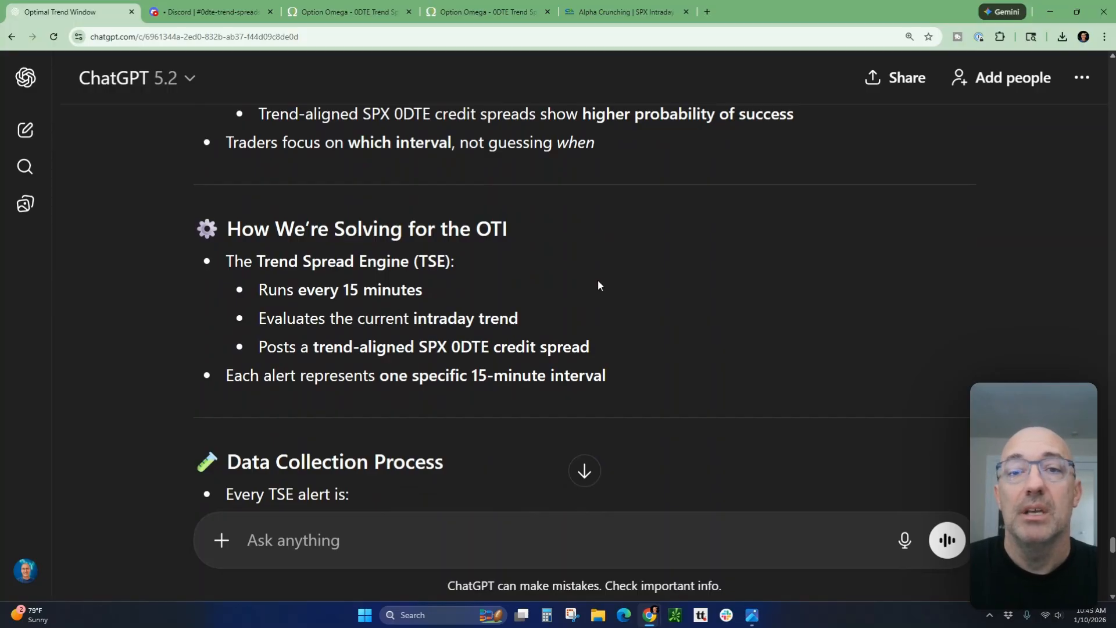
mouse_move(607, 285)
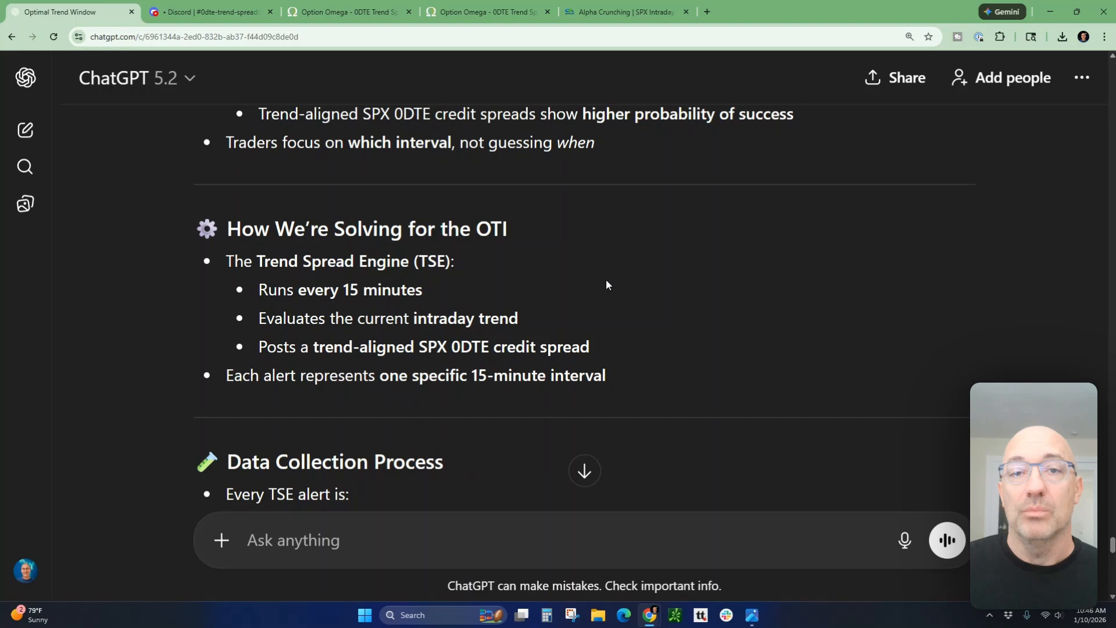
mouse_move(643, 298)
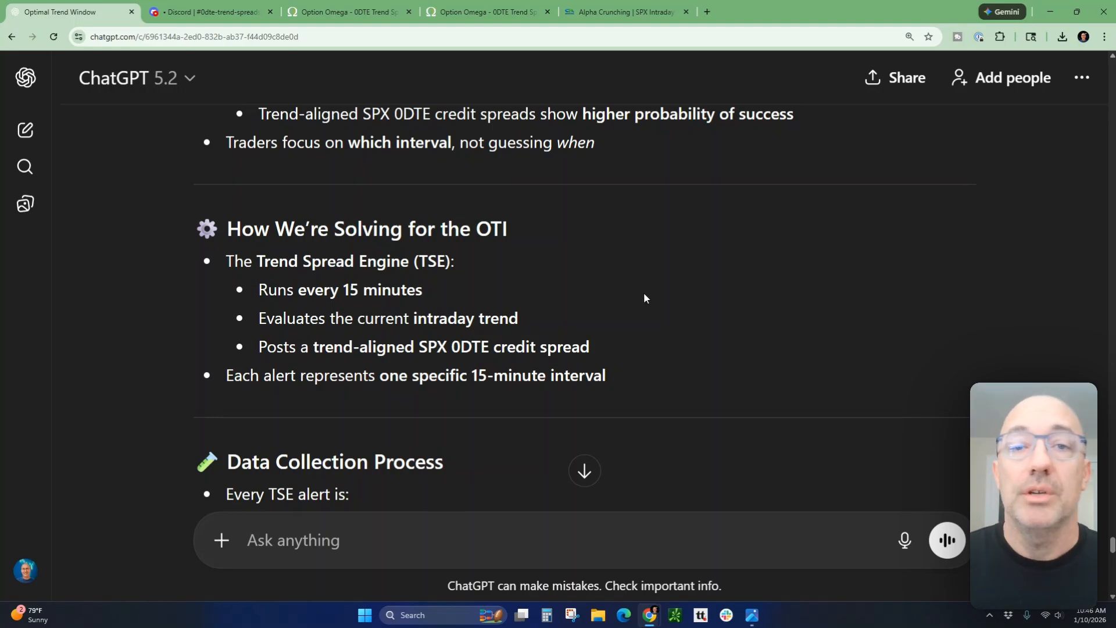
Read the Data Collection Process on logging alerts by time of day and worthless expirations.
scroll("down", 3)
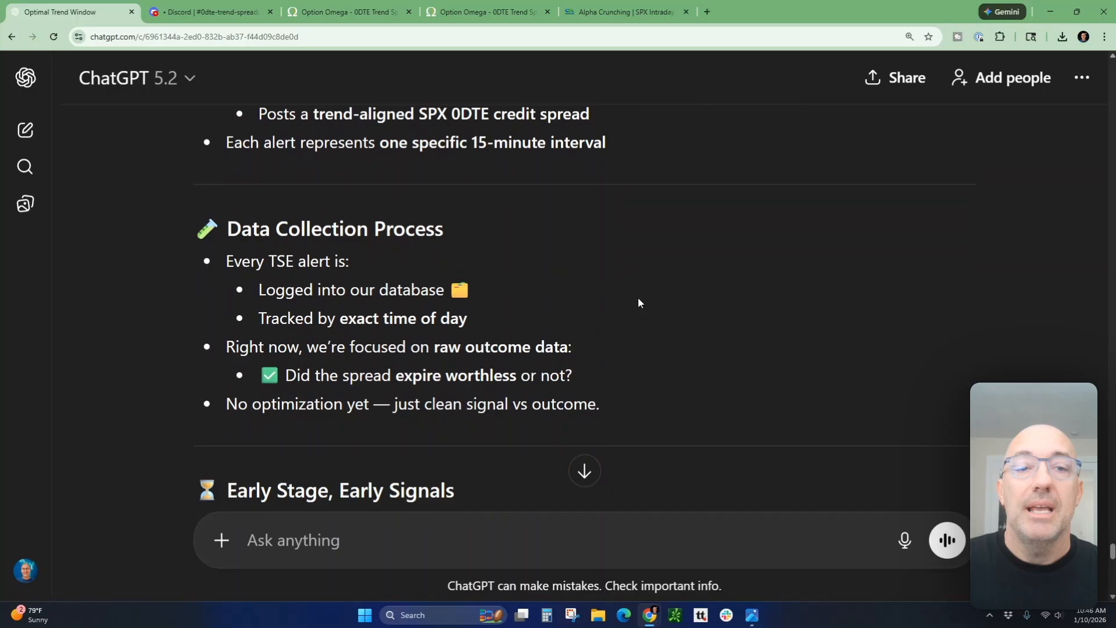
mouse_move(634, 302)
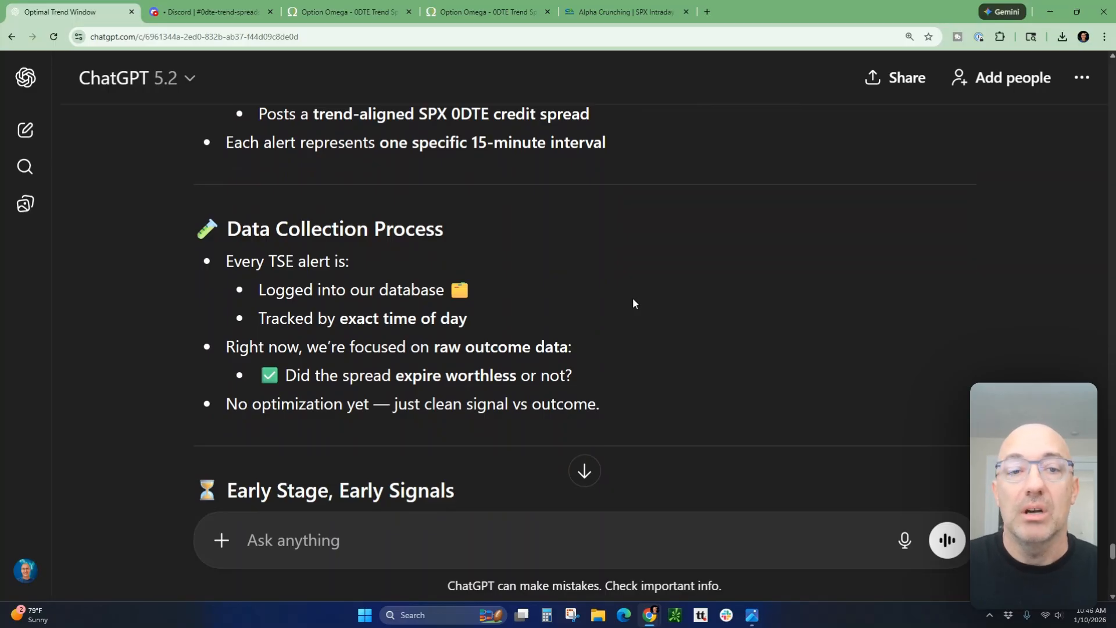
scroll("down", 3)
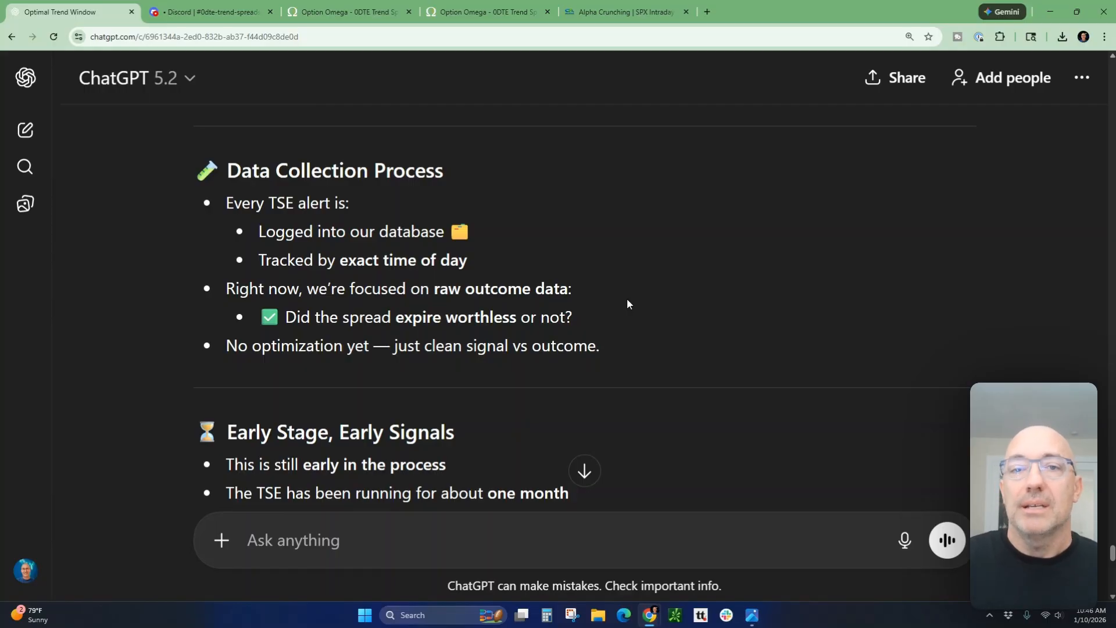
mouse_move(610, 295)
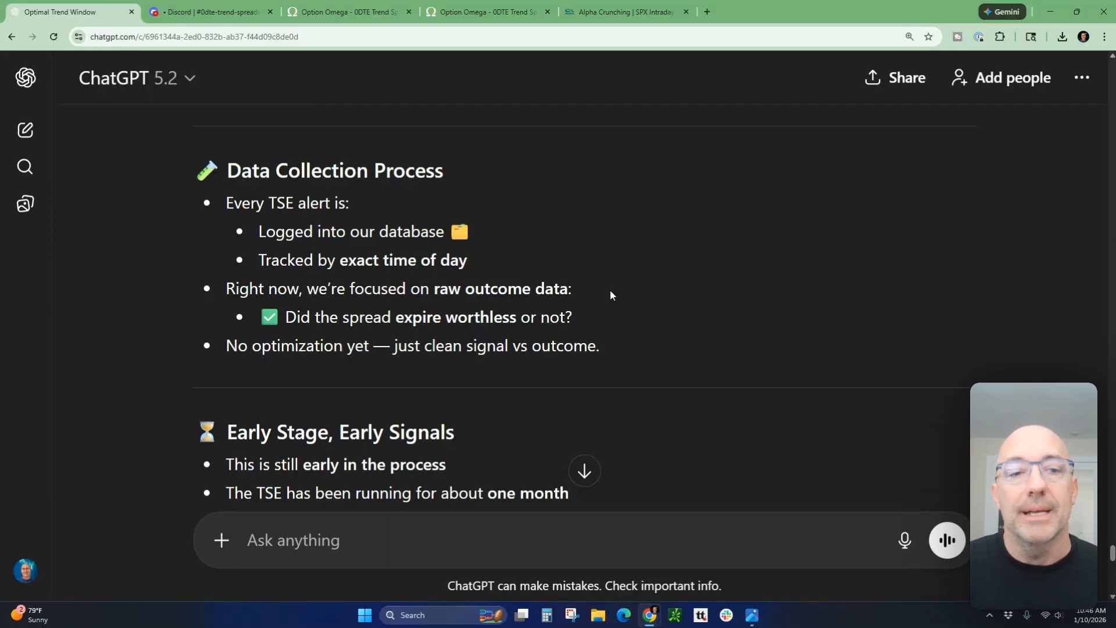
scroll("down", 3)
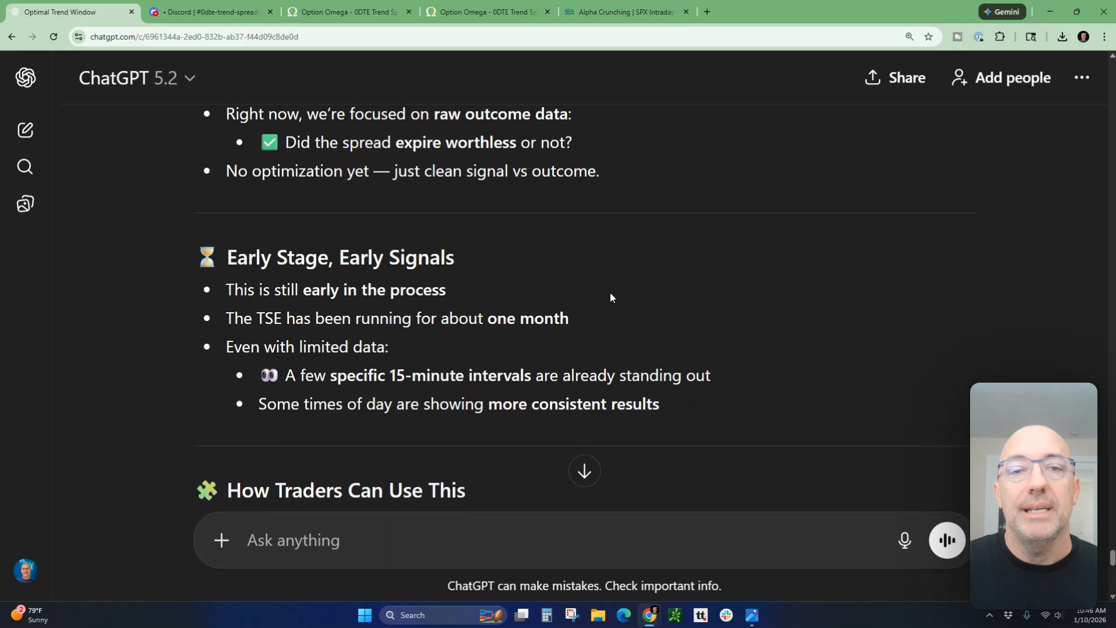
mouse_move(611, 273)
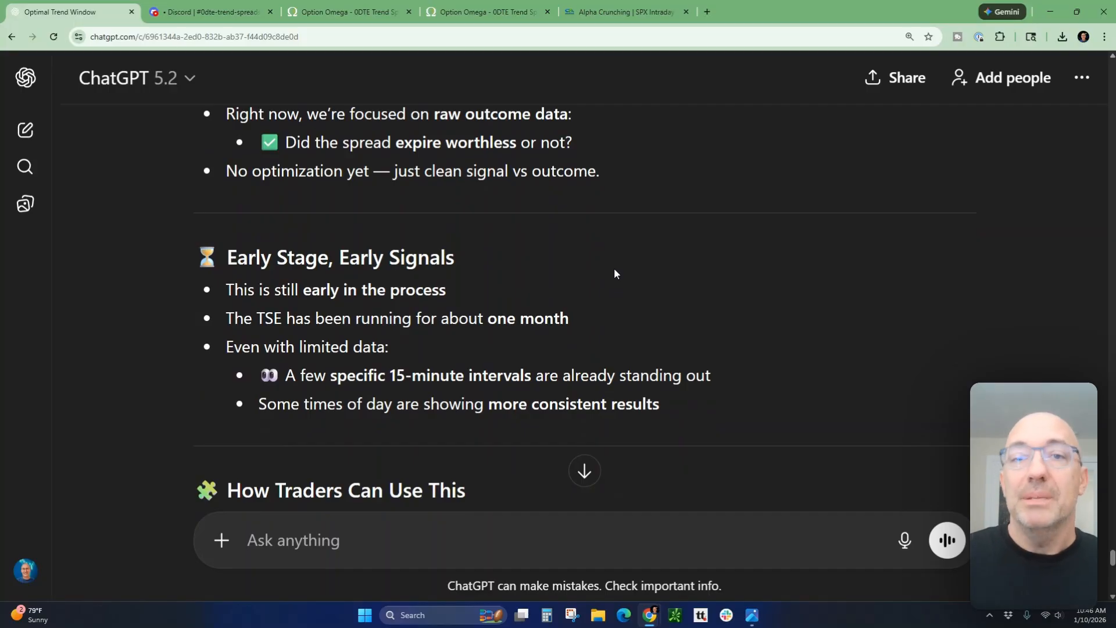
mouse_move(582, 276)
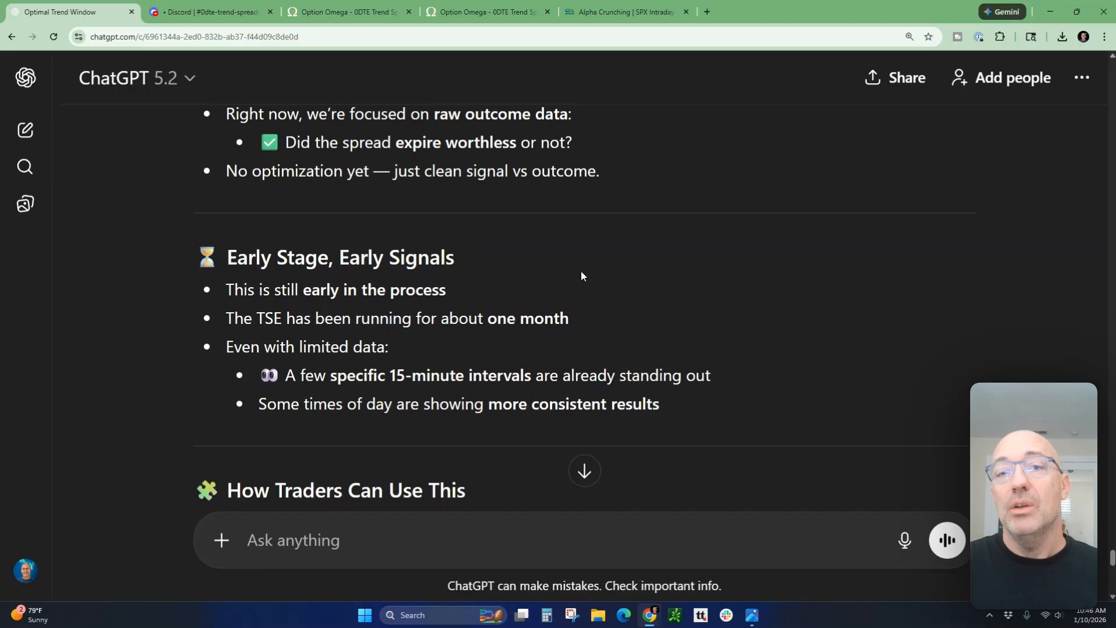
mouse_move(577, 277)
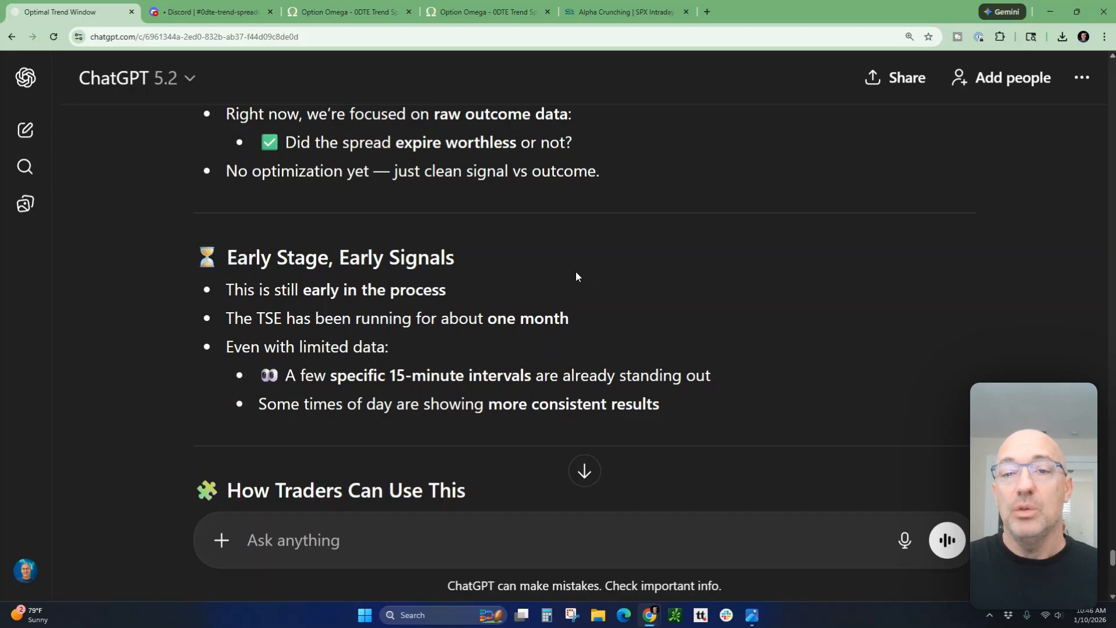
mouse_move(565, 275)
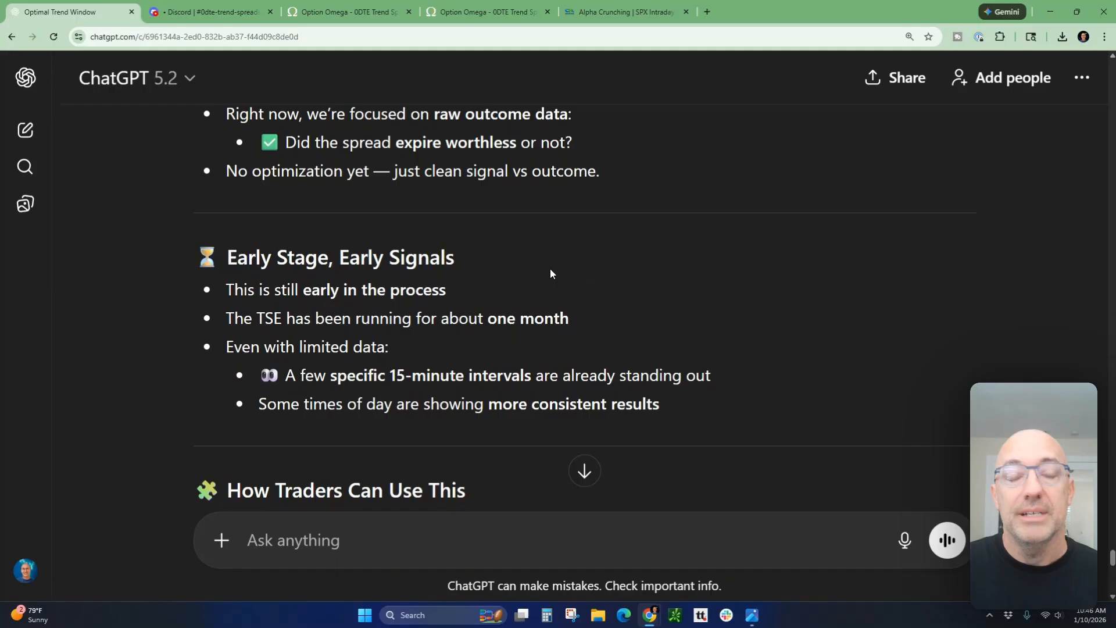
mouse_move(542, 276)
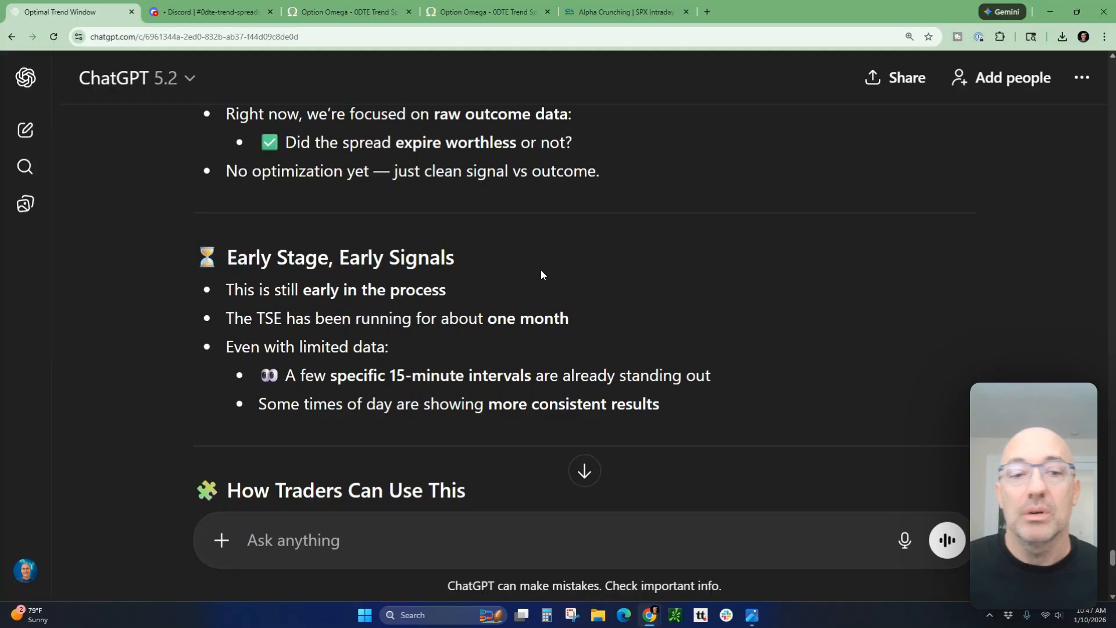
Read How Traders Can Use This and the Coming Up Next topic list.
scroll("down", 3)
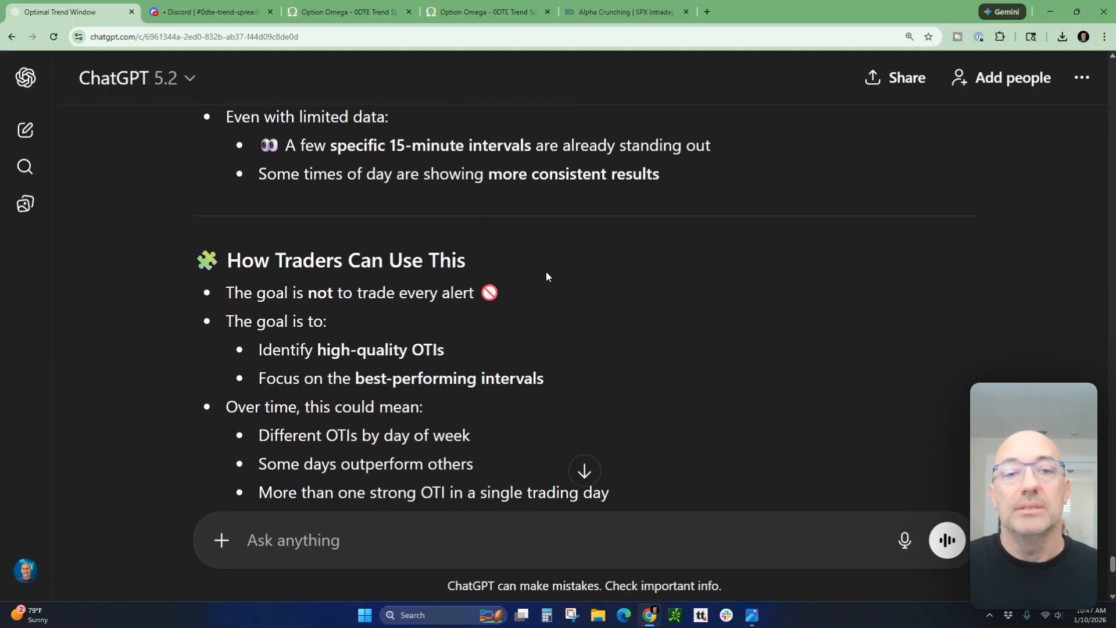
scroll("down", 3)
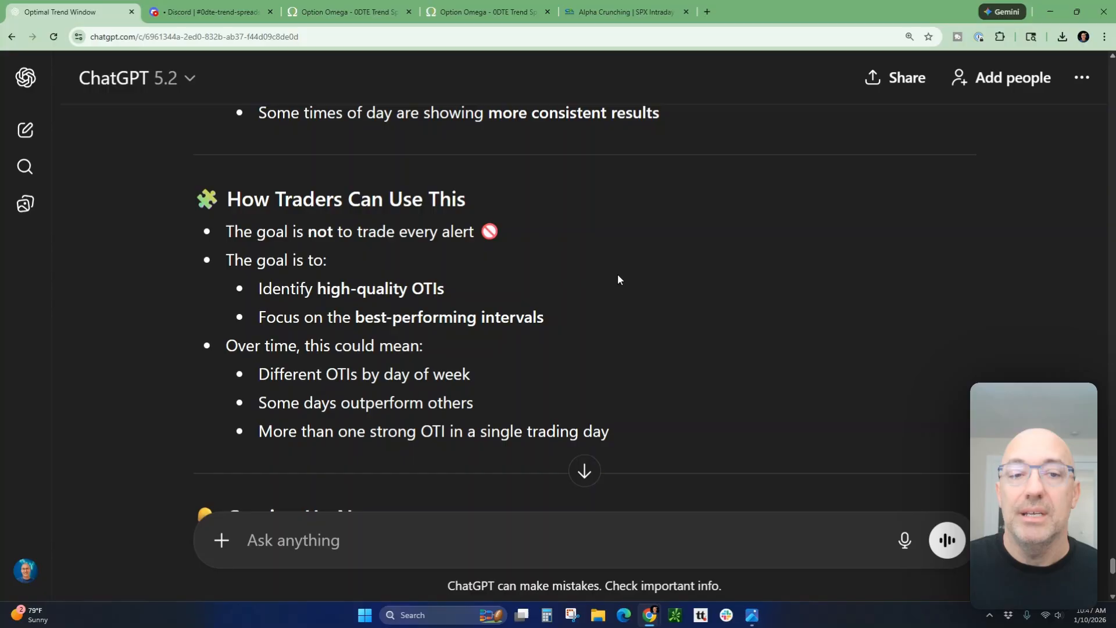
mouse_move(614, 271)
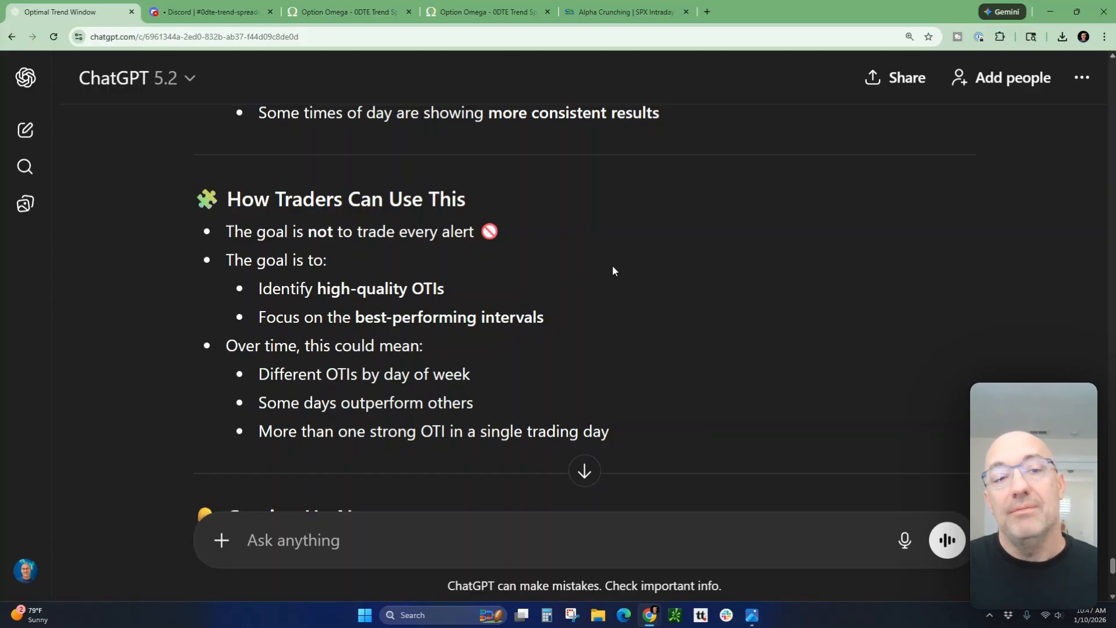
mouse_move(609, 274)
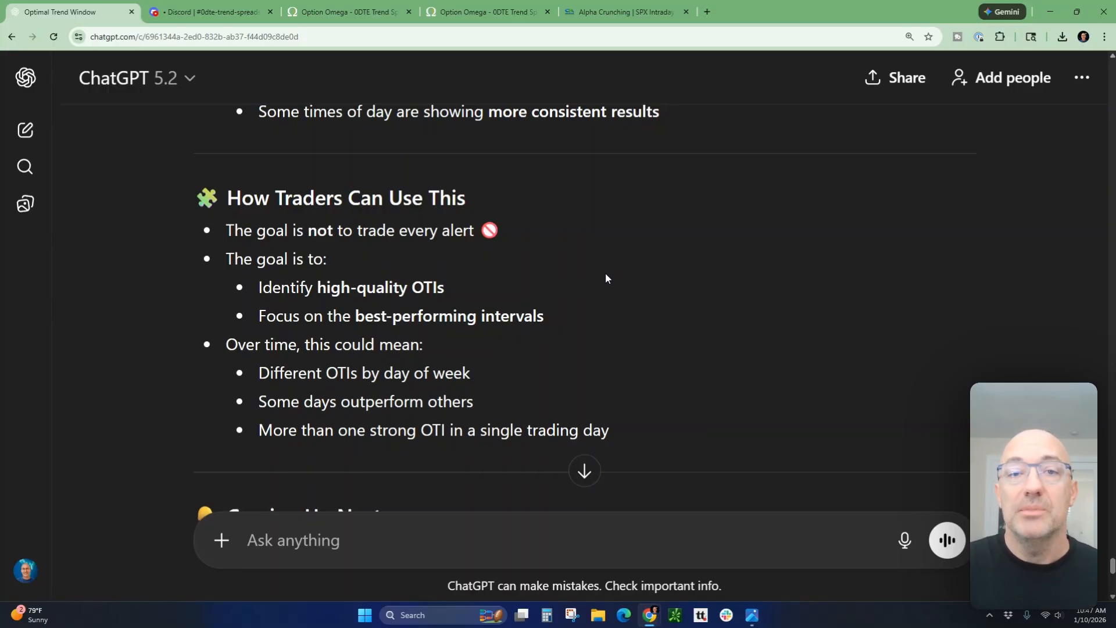
scroll("down", 3)
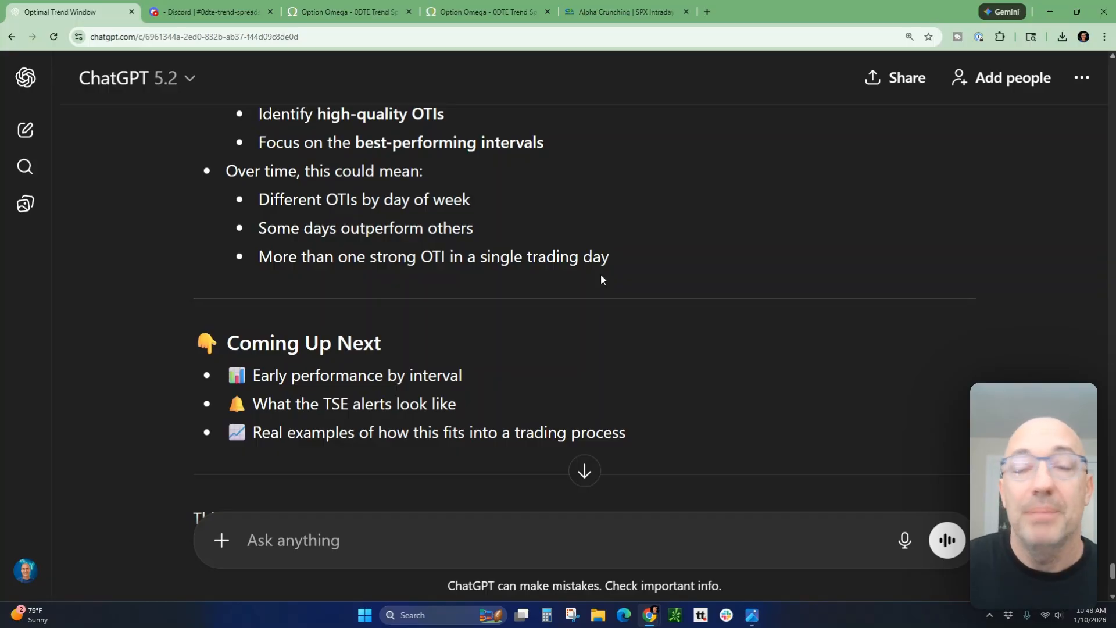
Show the TrendSpreadEngine put credit spread alerts from 2:30–3:00 PM in #0dte-trend-spreads.
left_click(206, 12)
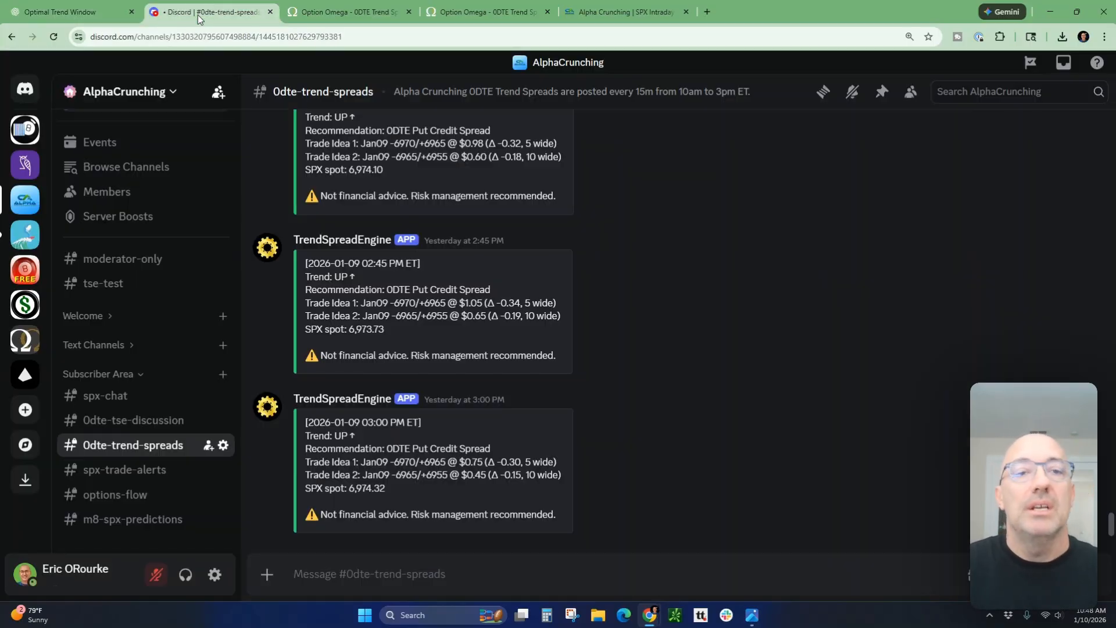
mouse_move(554, 336)
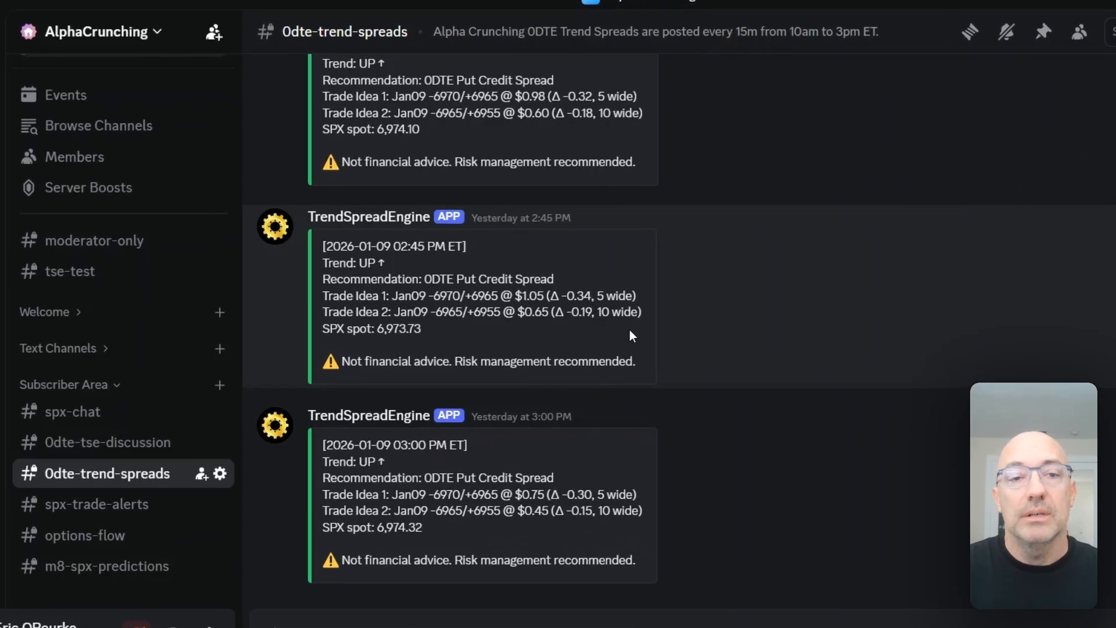
mouse_move(619, 335)
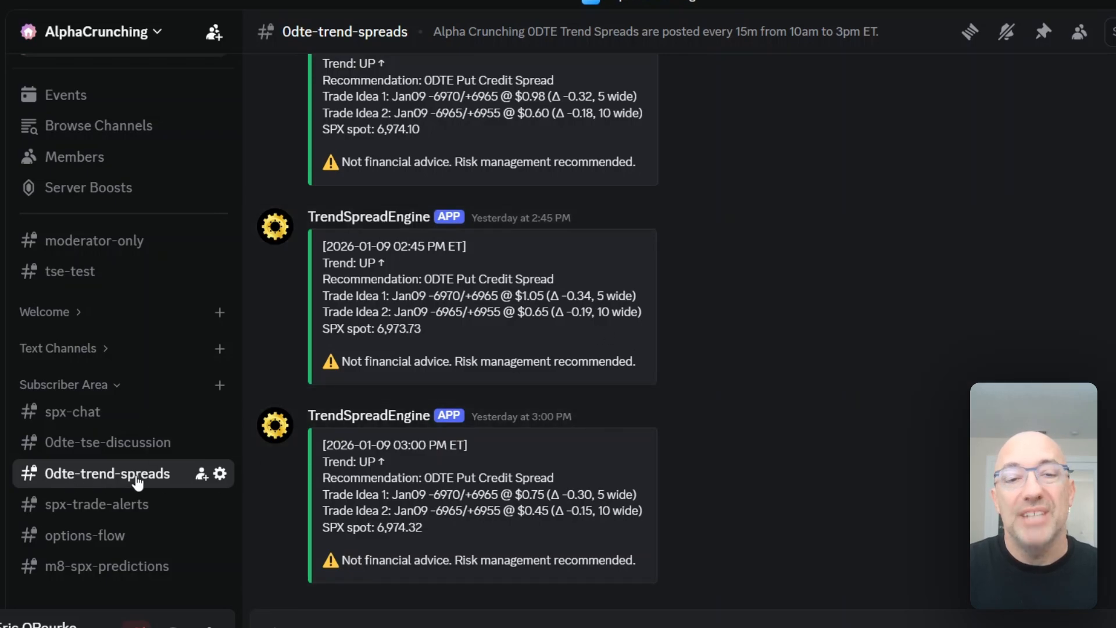
mouse_move(322, 435)
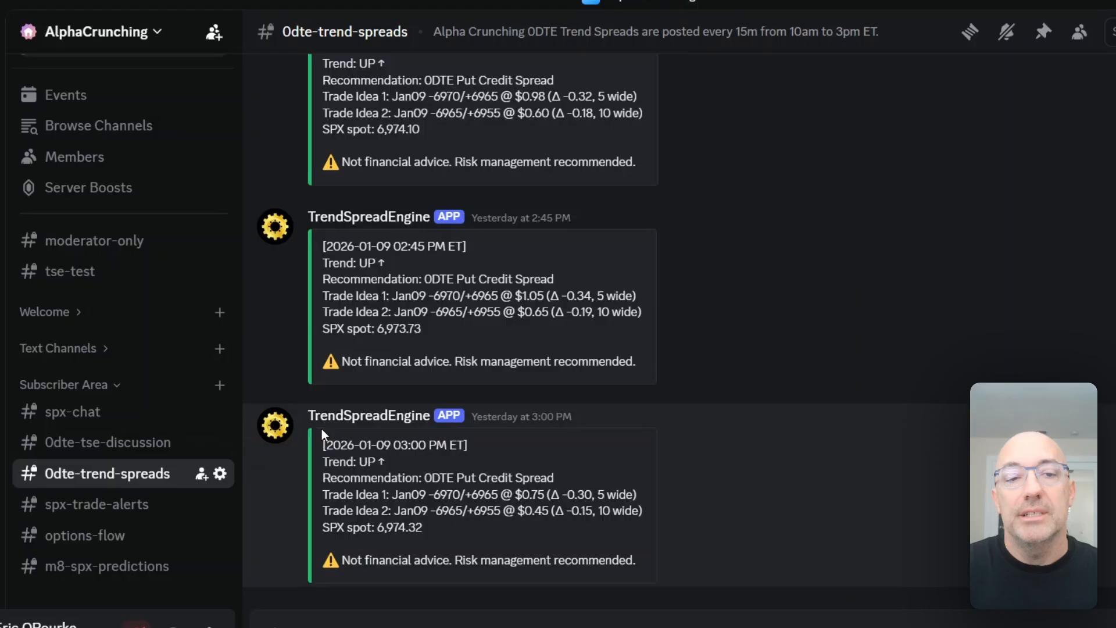
mouse_move(428, 432)
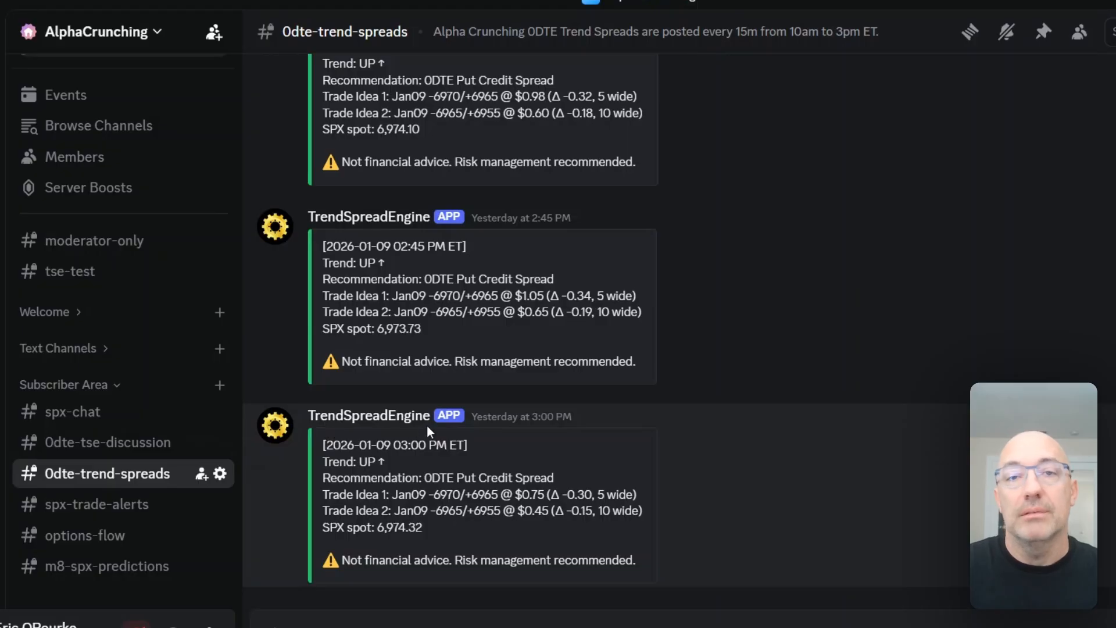
mouse_move(428, 438)
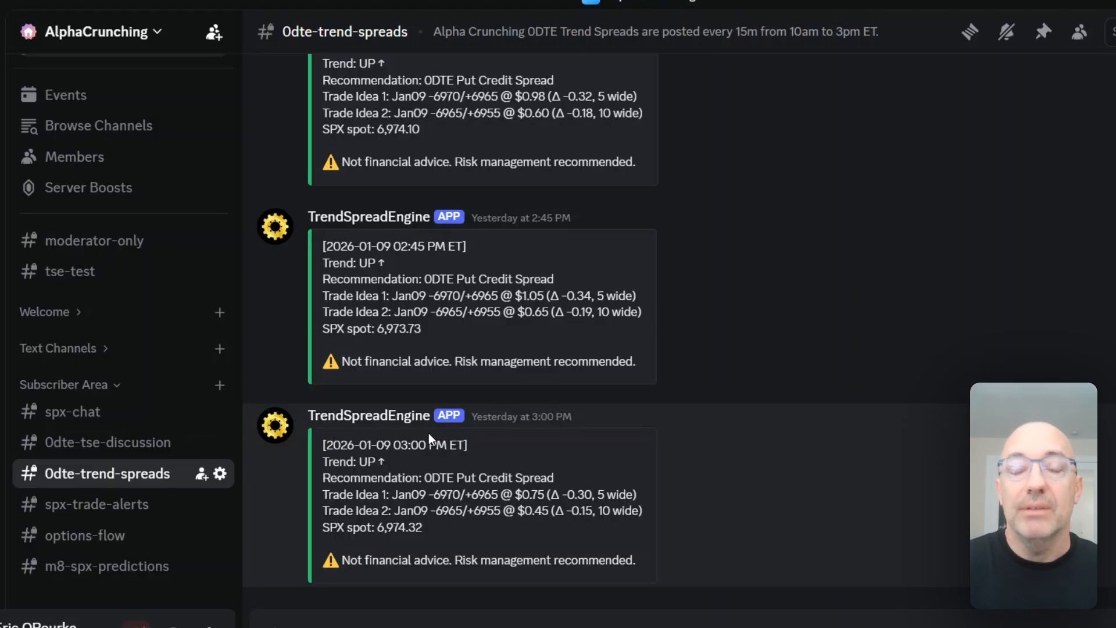
scroll("up", 3)
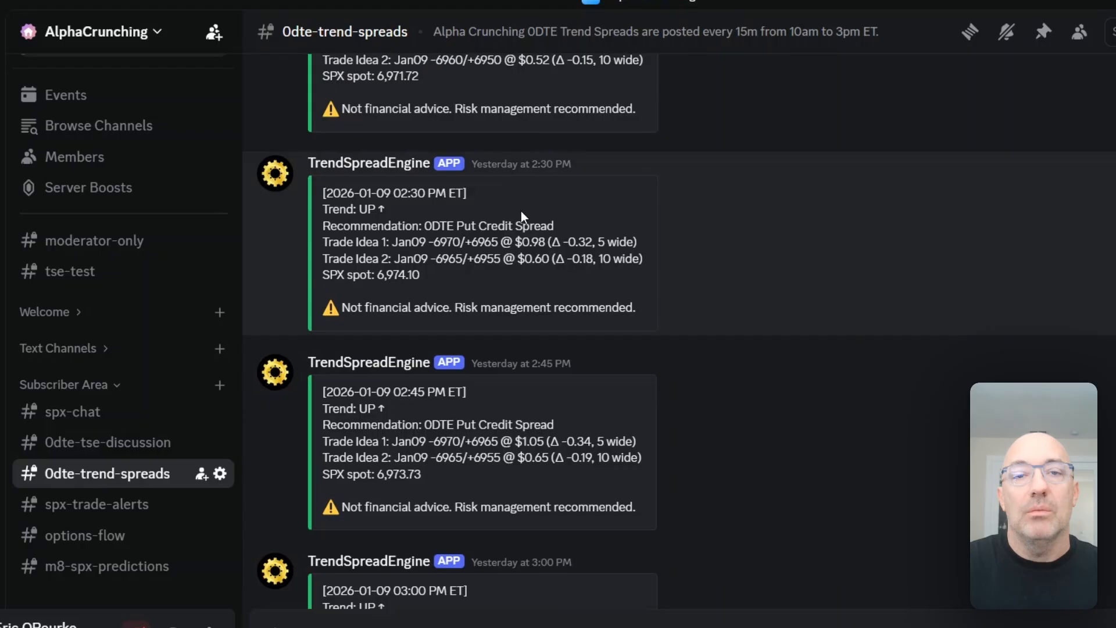
mouse_move(529, 195)
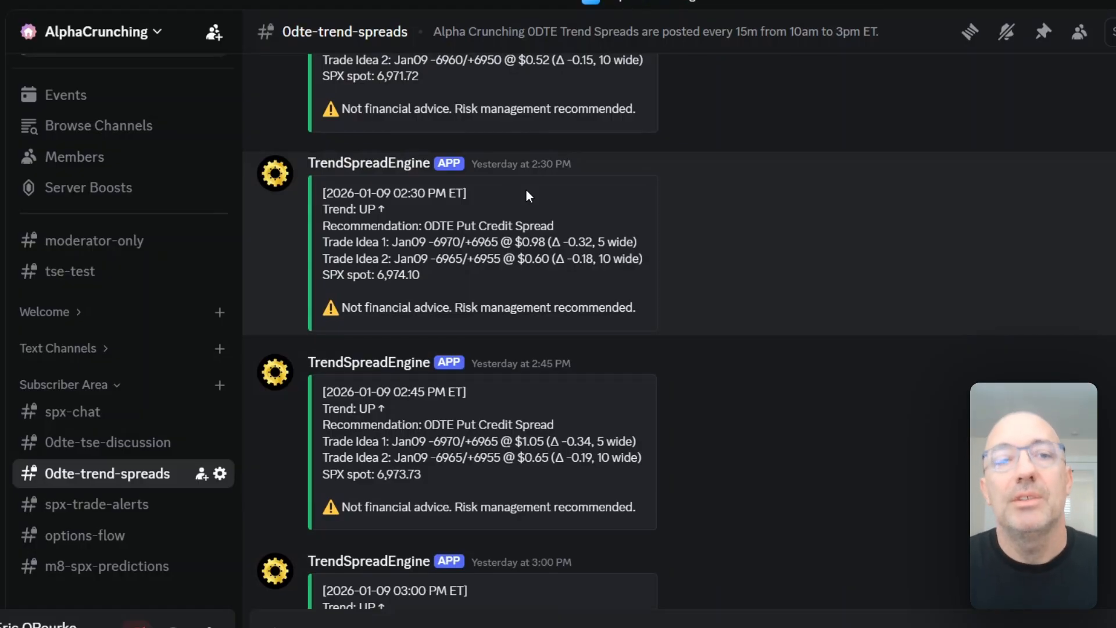
mouse_move(480, 213)
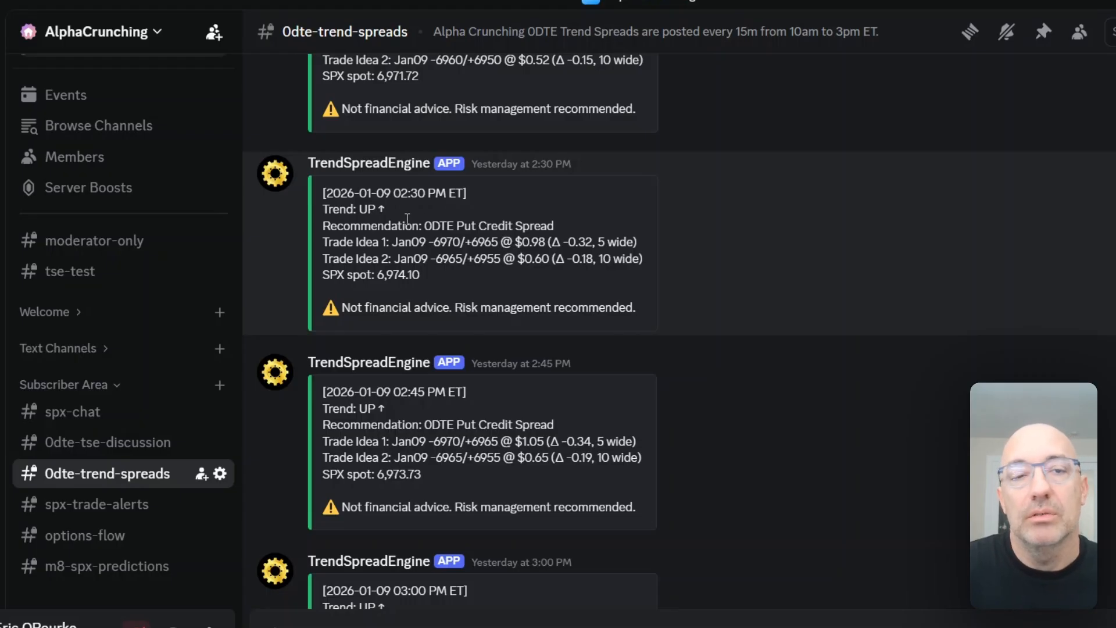
mouse_move(380, 222)
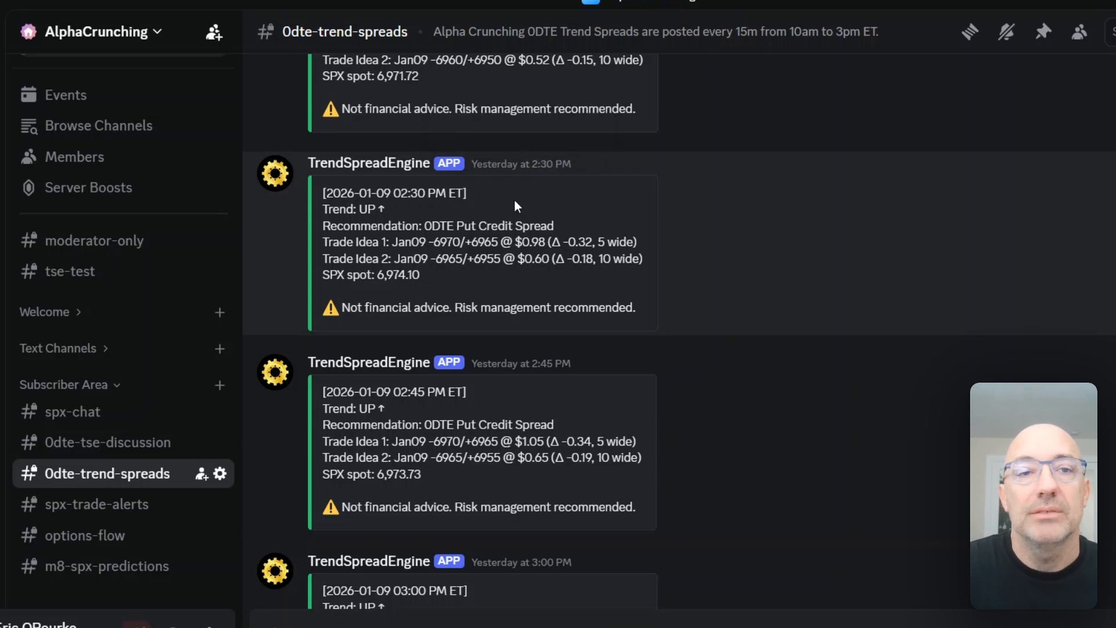
mouse_move(311, 187)
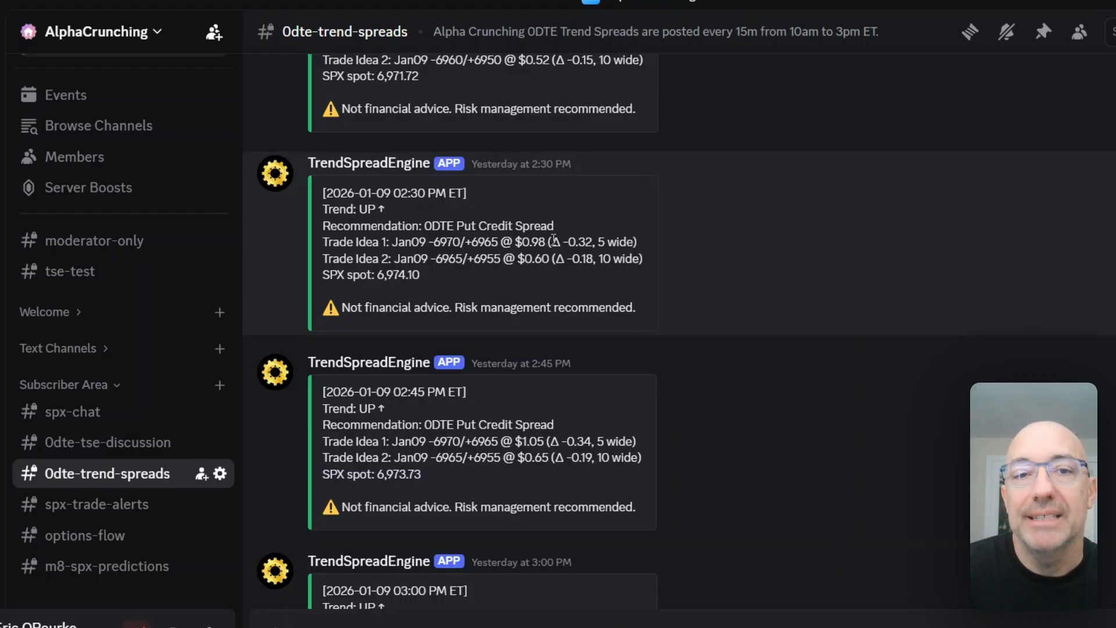
mouse_move(551, 181)
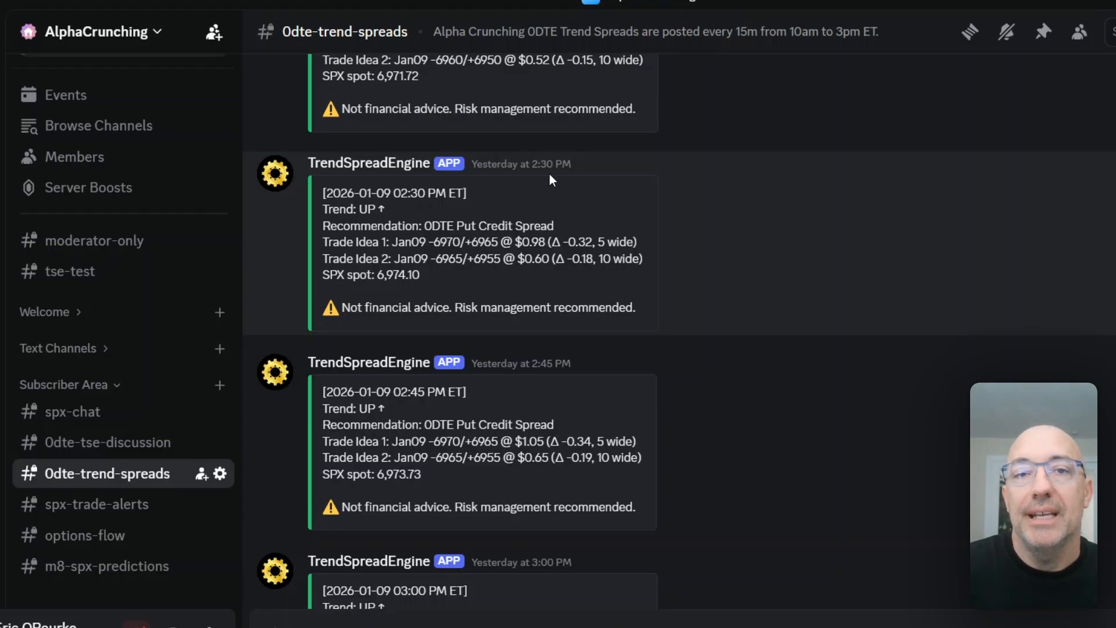
mouse_move(559, 226)
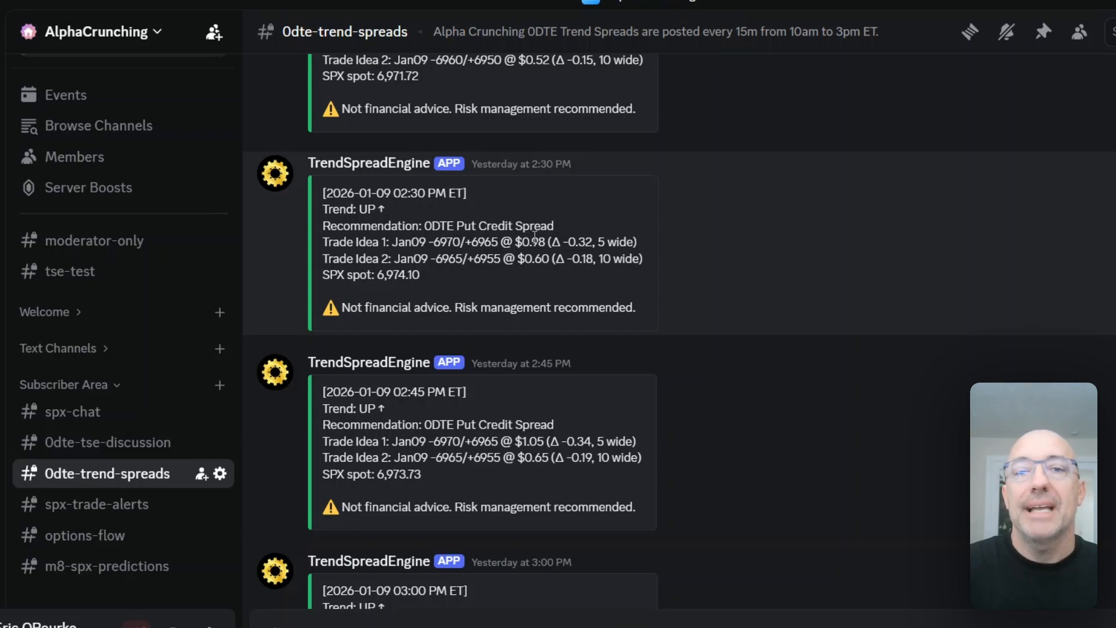
mouse_move(584, 282)
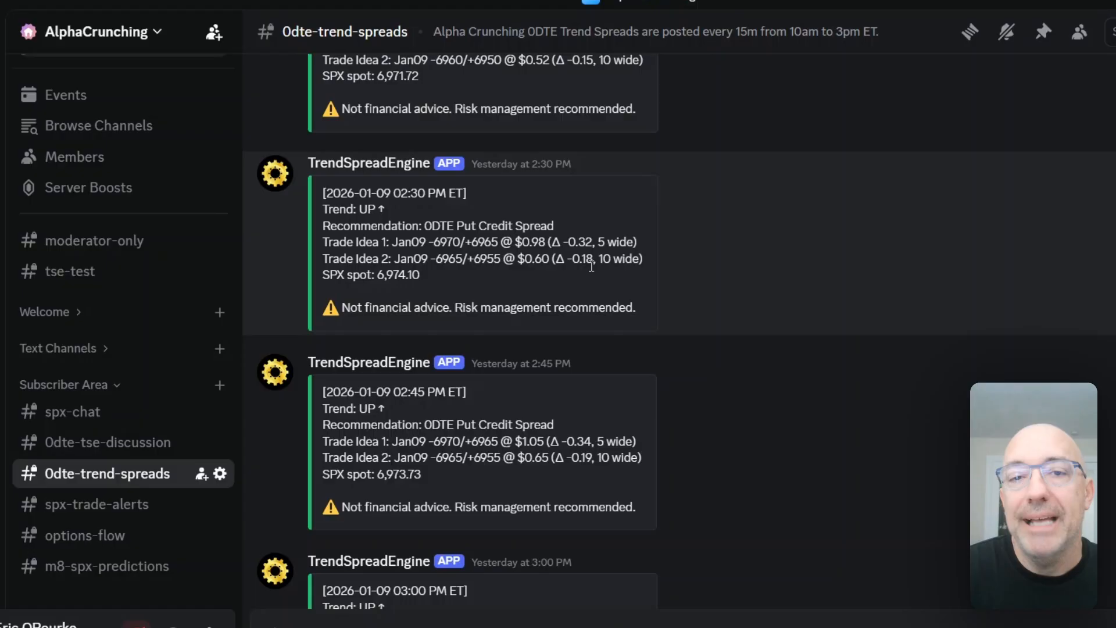
mouse_move(486, 280)
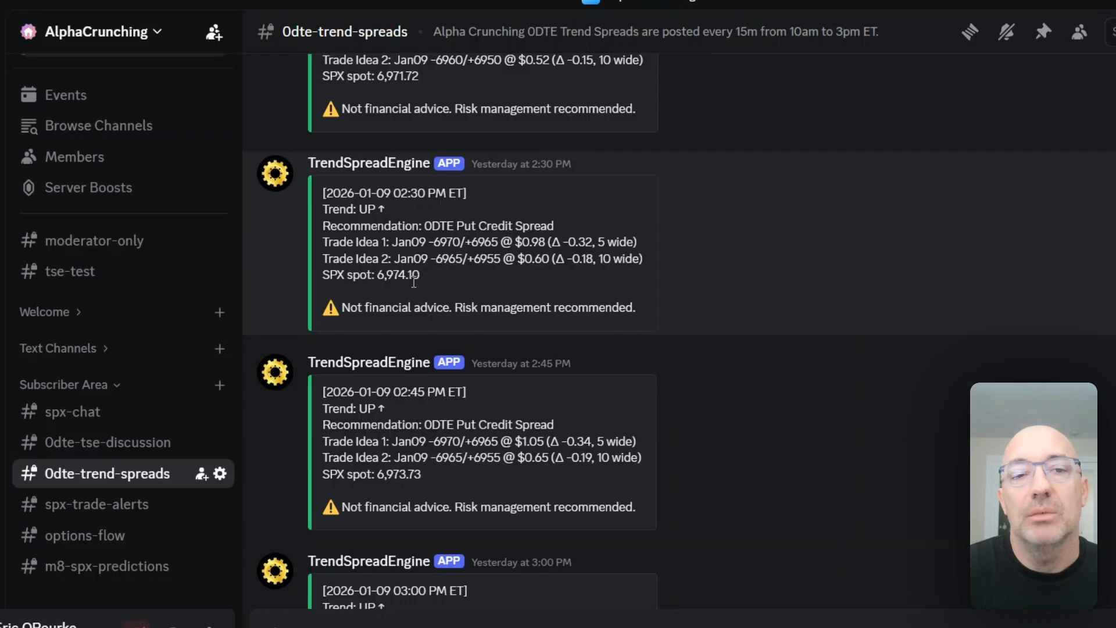
mouse_move(390, 292)
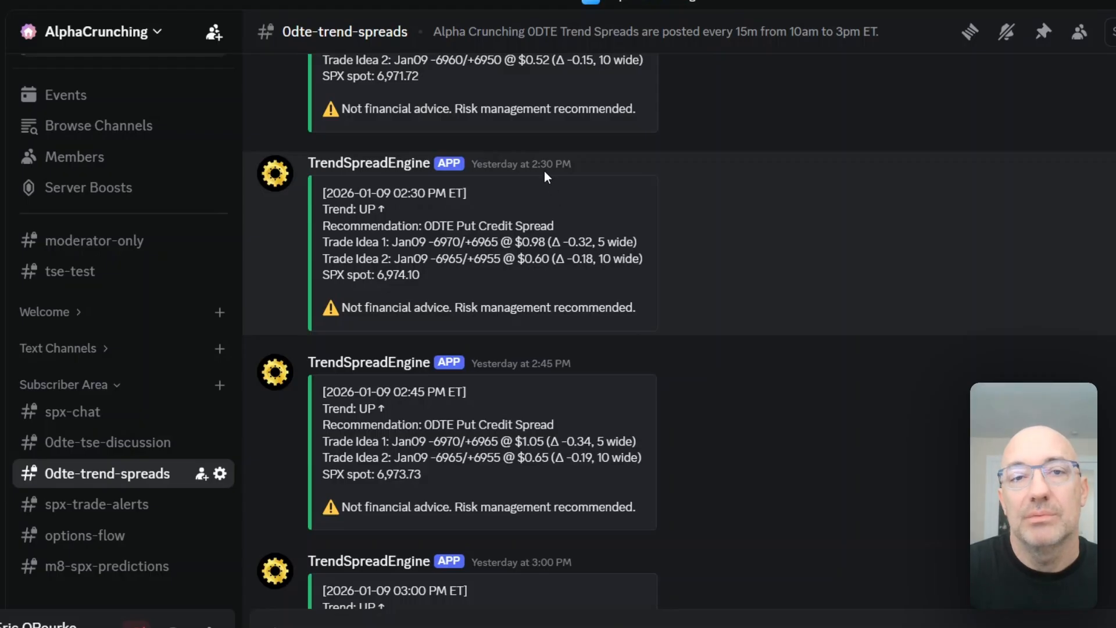
mouse_move(457, 239)
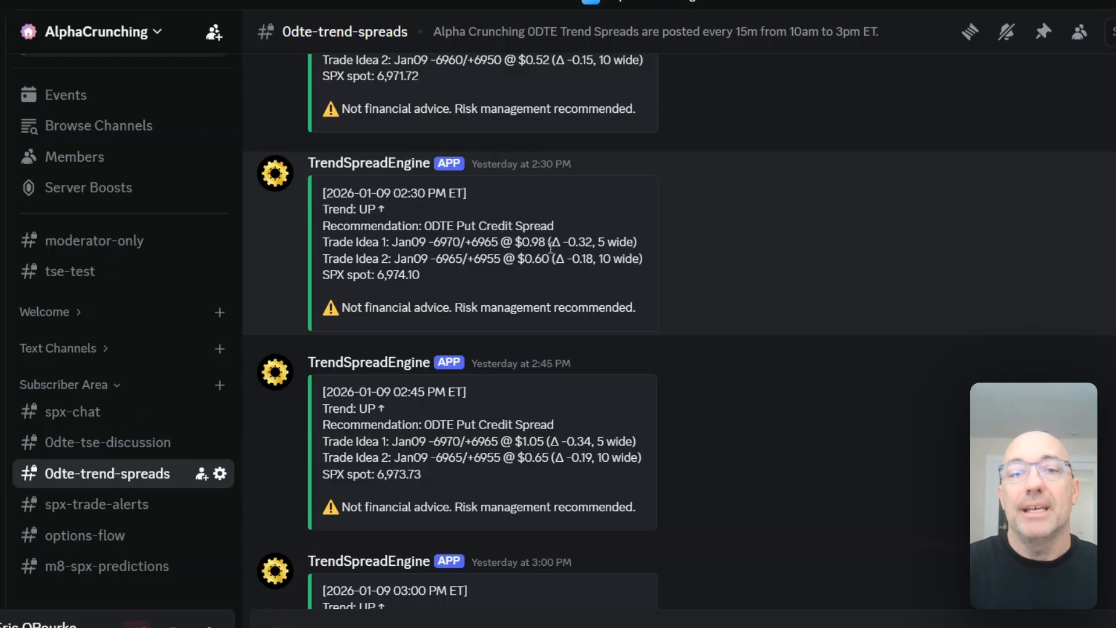
mouse_move(441, 265)
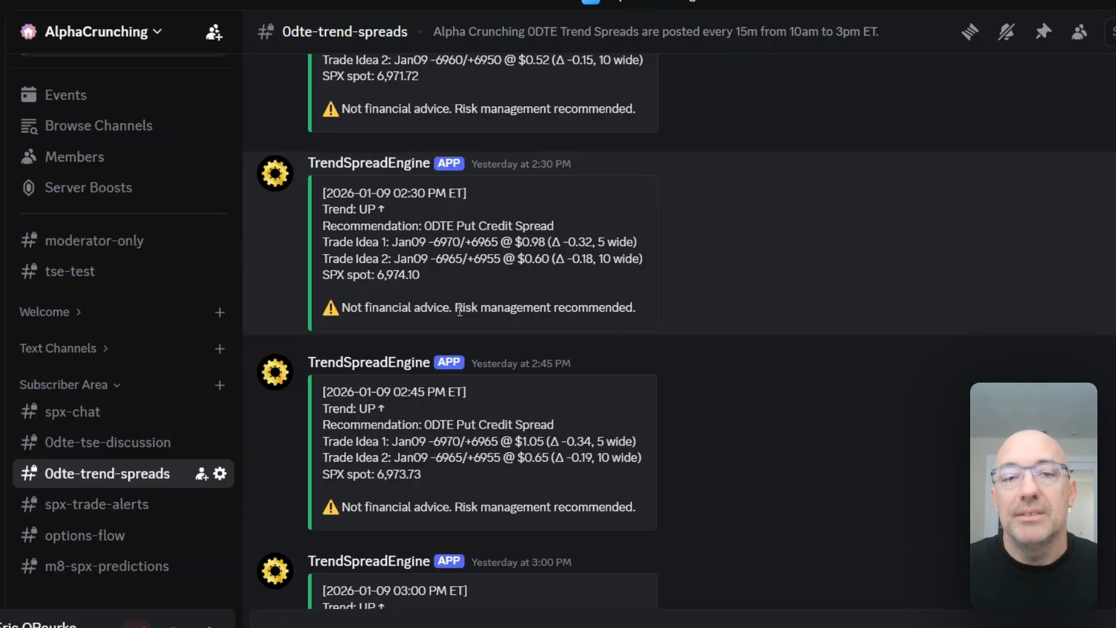
scroll("up", 3)
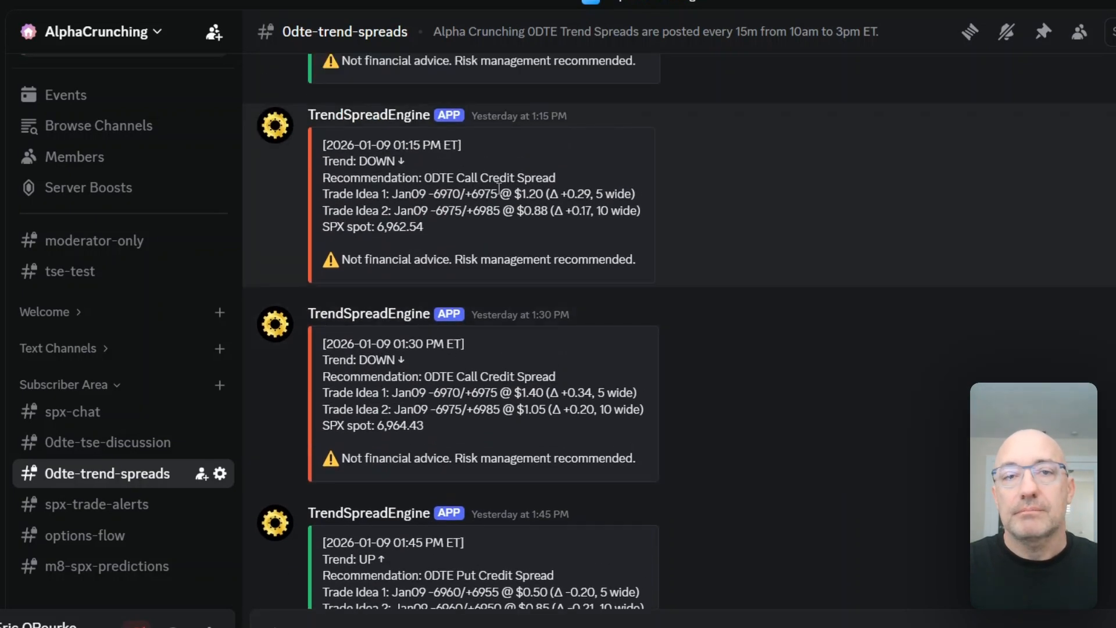
mouse_move(523, 130)
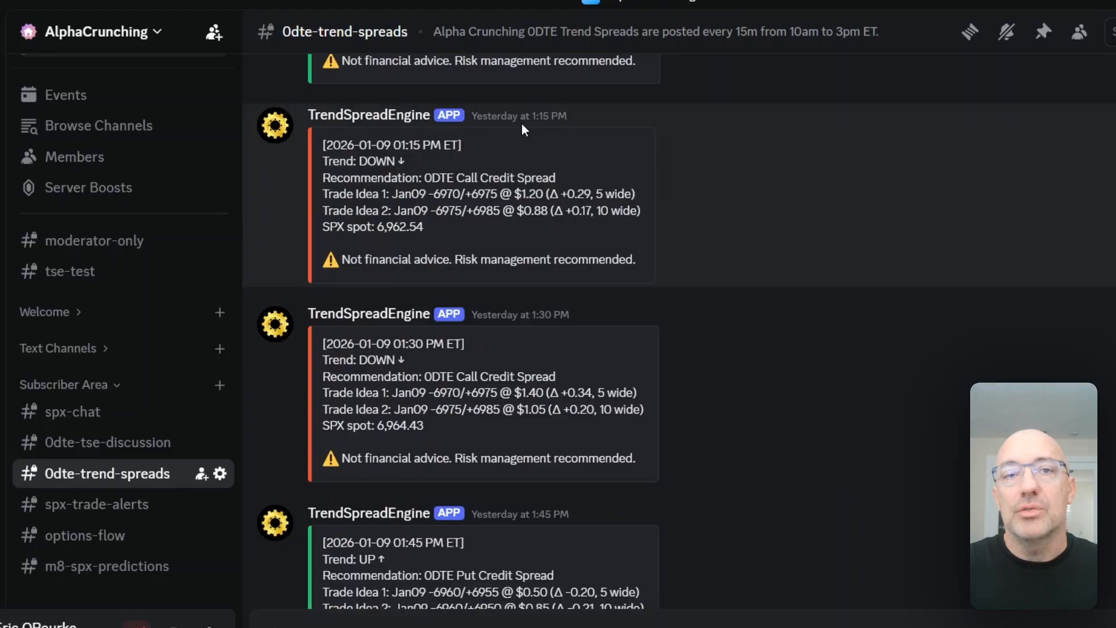
mouse_move(469, 142)
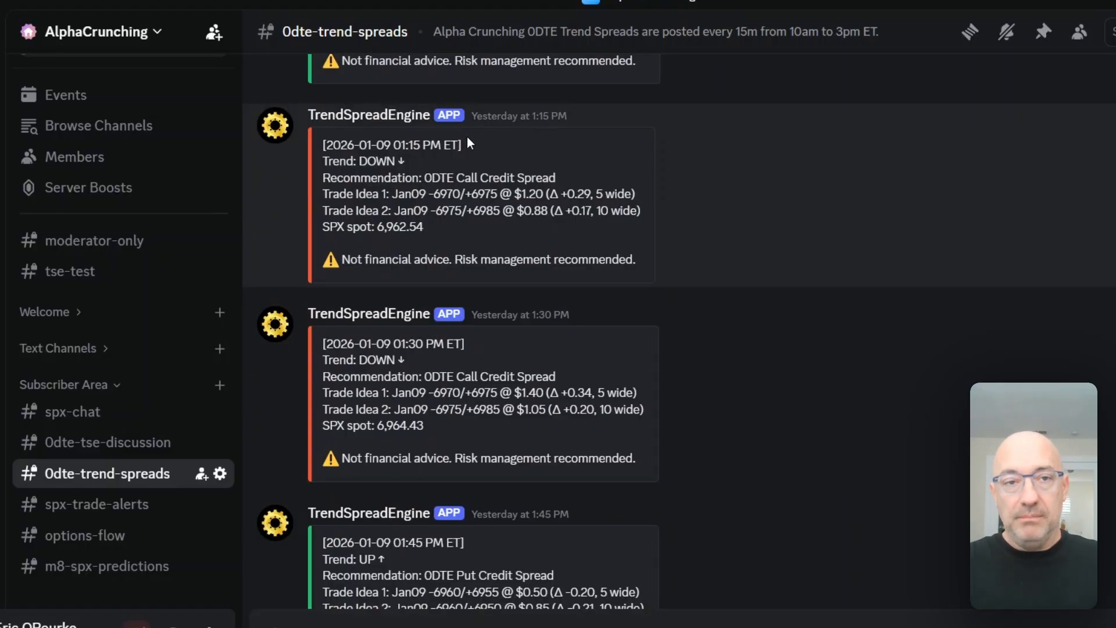
mouse_move(317, 276)
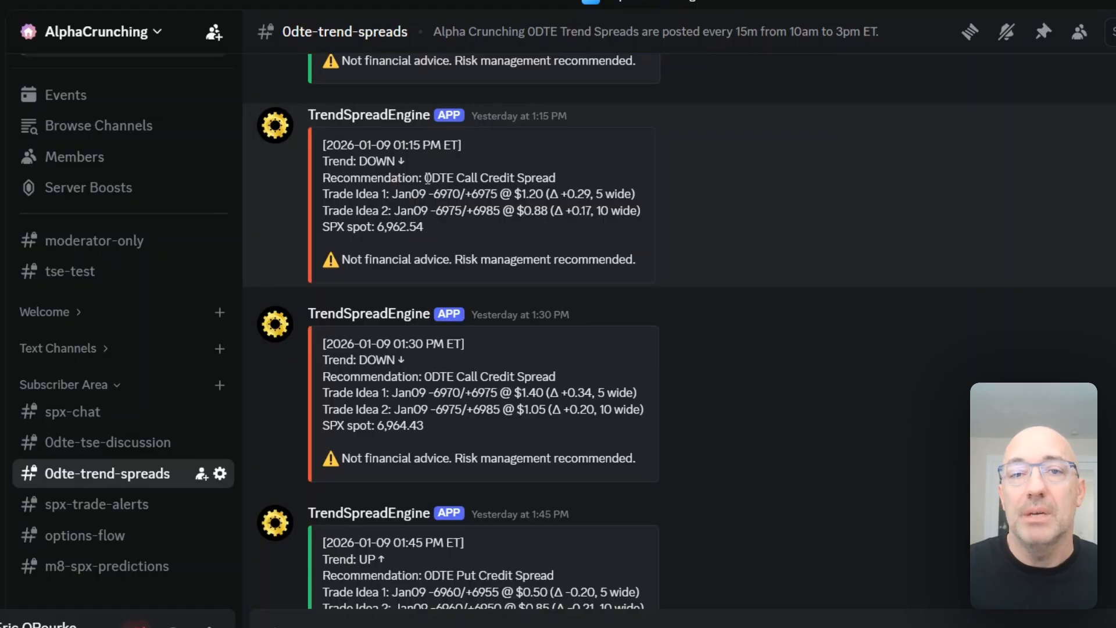
mouse_move(602, 202)
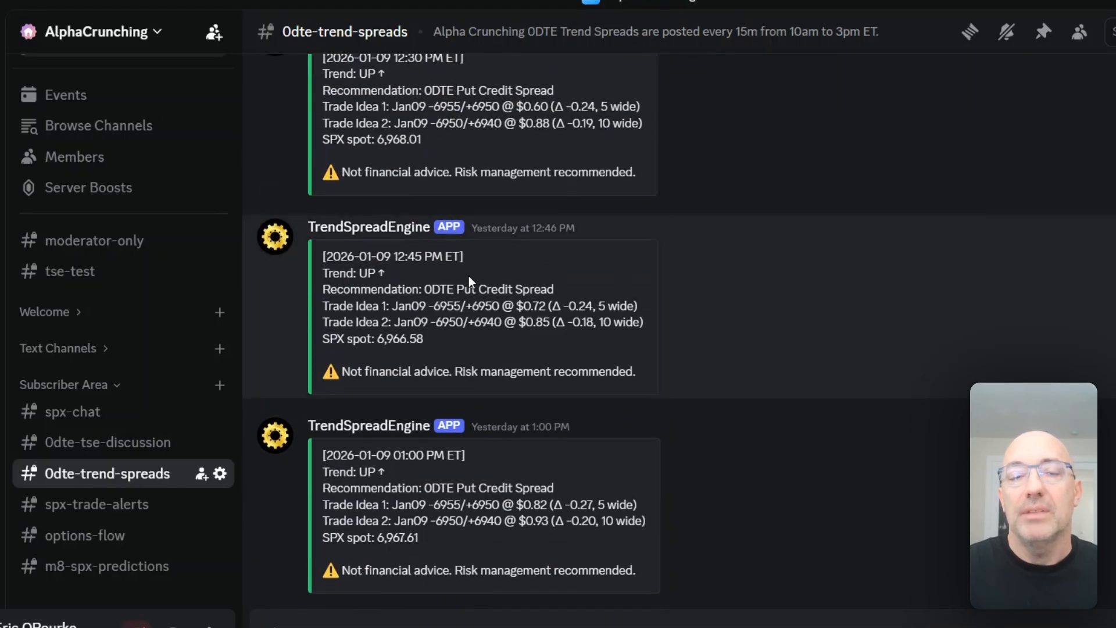
mouse_move(463, 364)
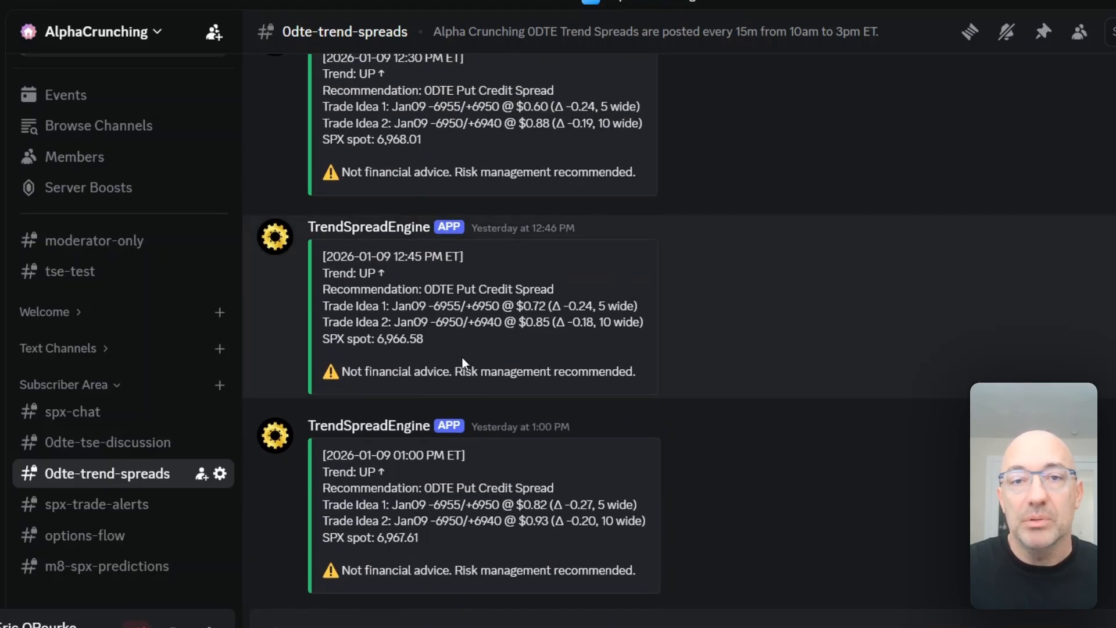
scroll("down", 3)
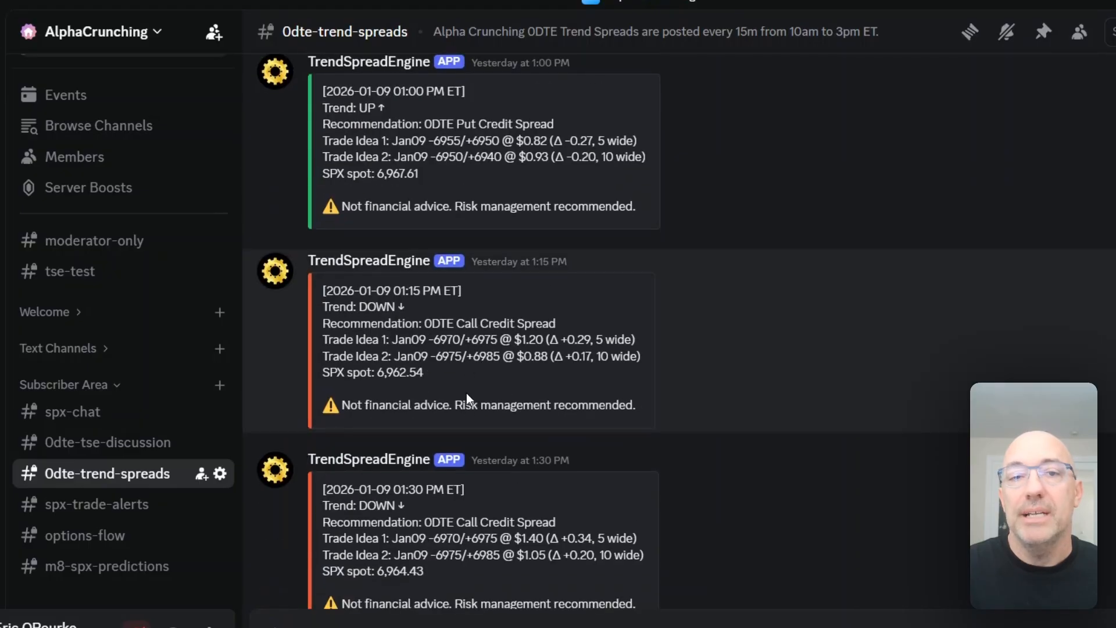
scroll("down", 3)
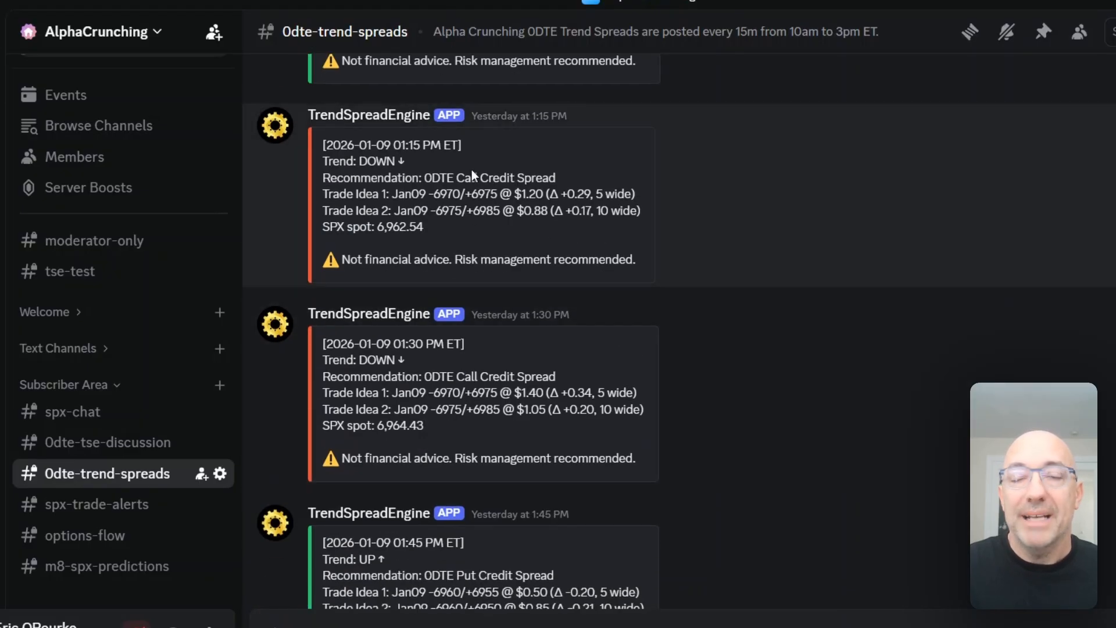
mouse_move(470, 281)
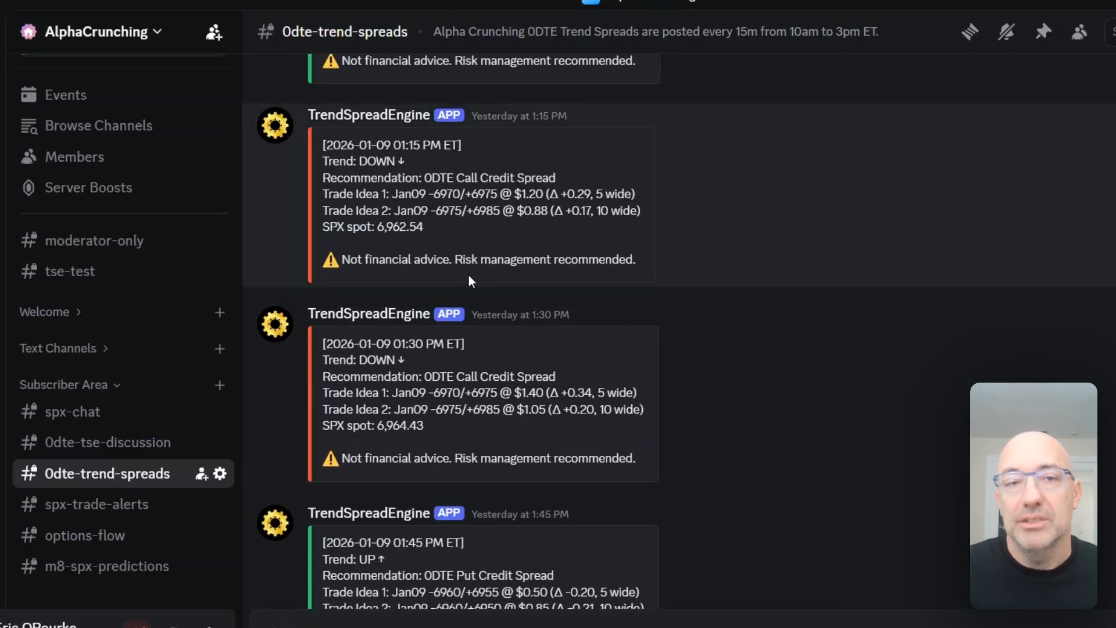
mouse_move(460, 307)
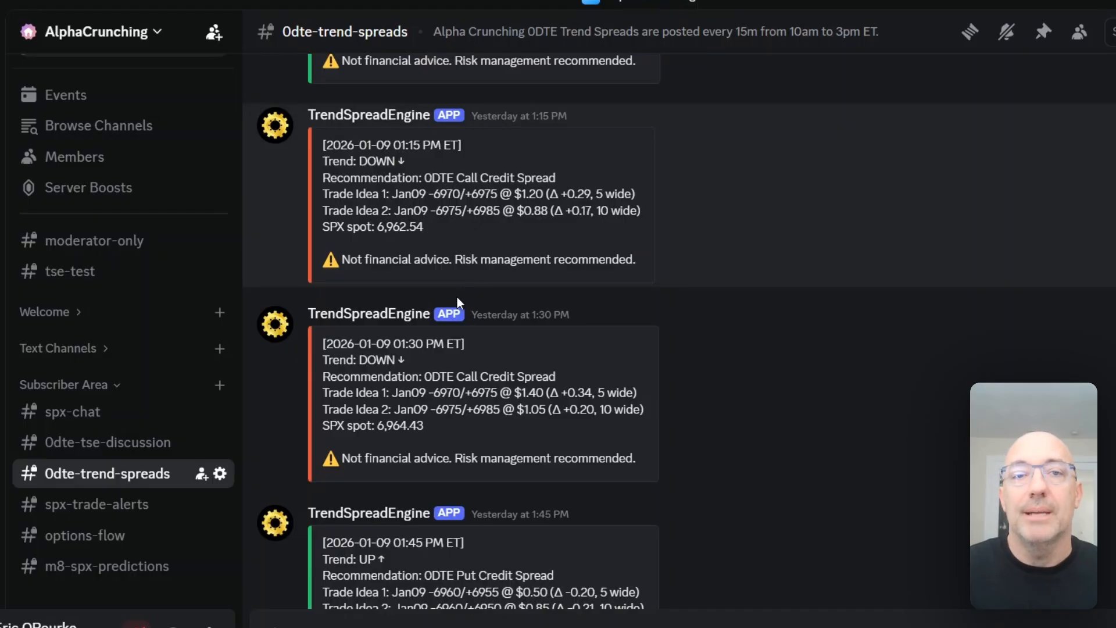
scroll("down", 3)
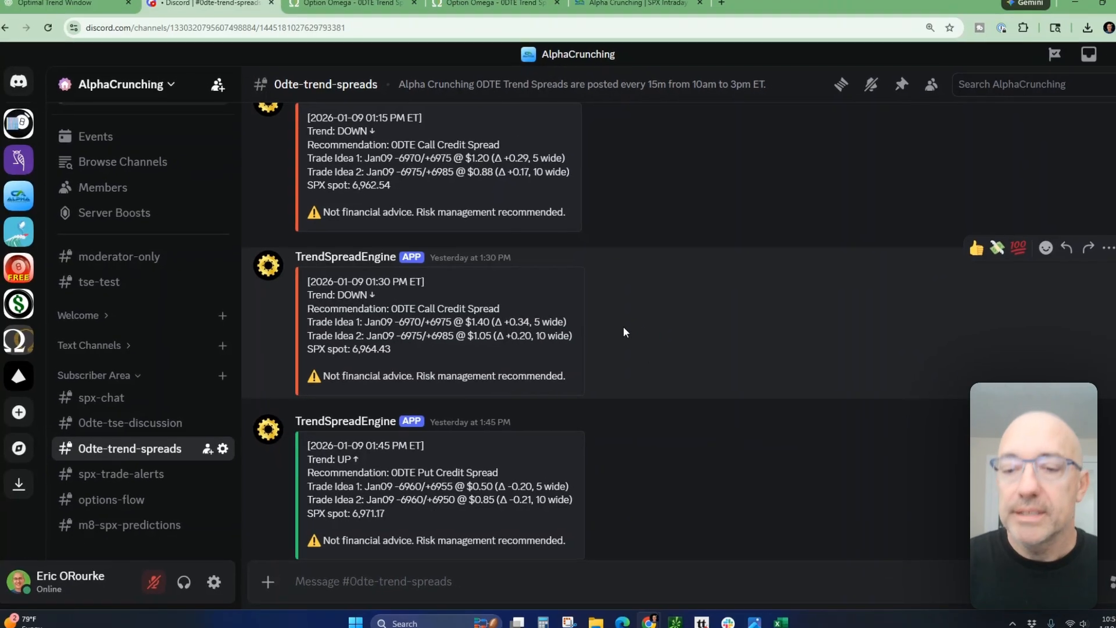
Review the Trade 2 time-of-day table, highlighting the 09:57 and 100% 10:45 rows.
left_click(765, 615)
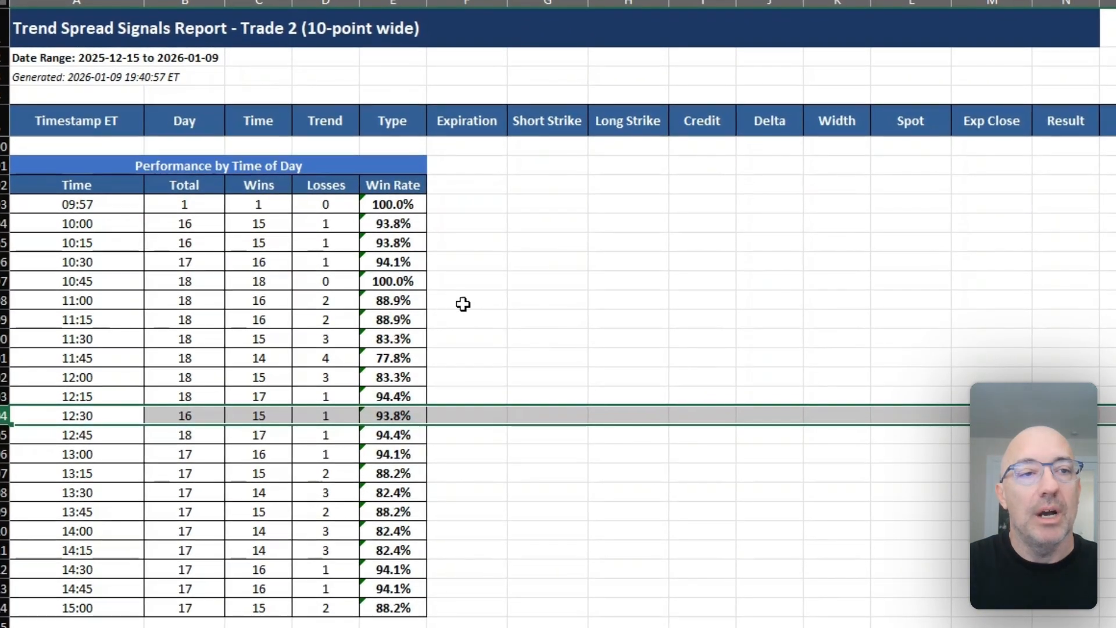
mouse_move(42, 225)
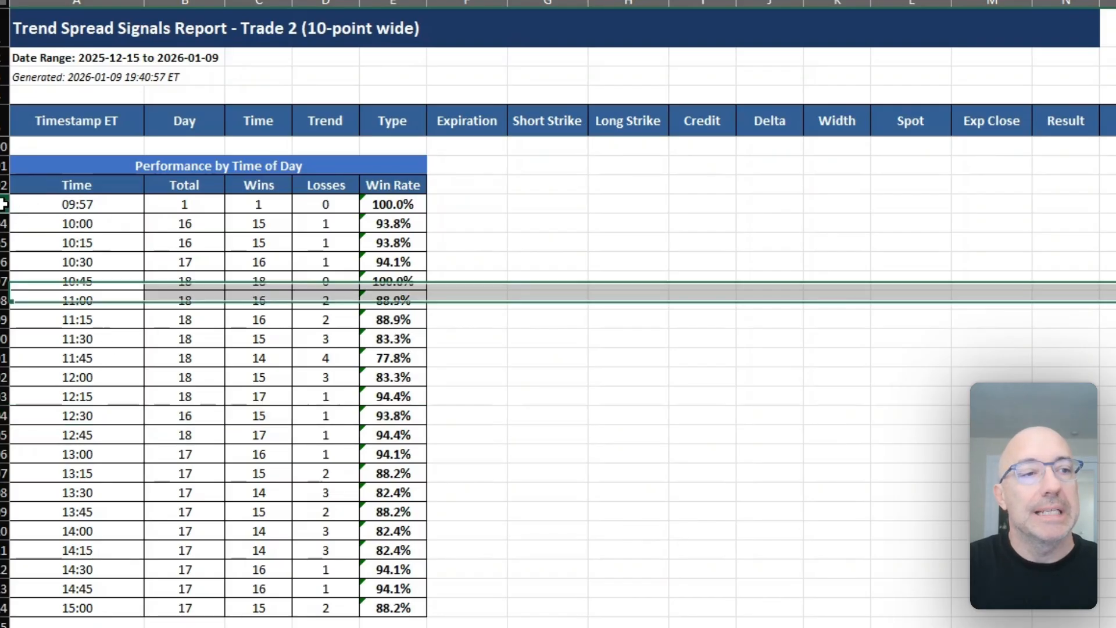
left_click(77, 204)
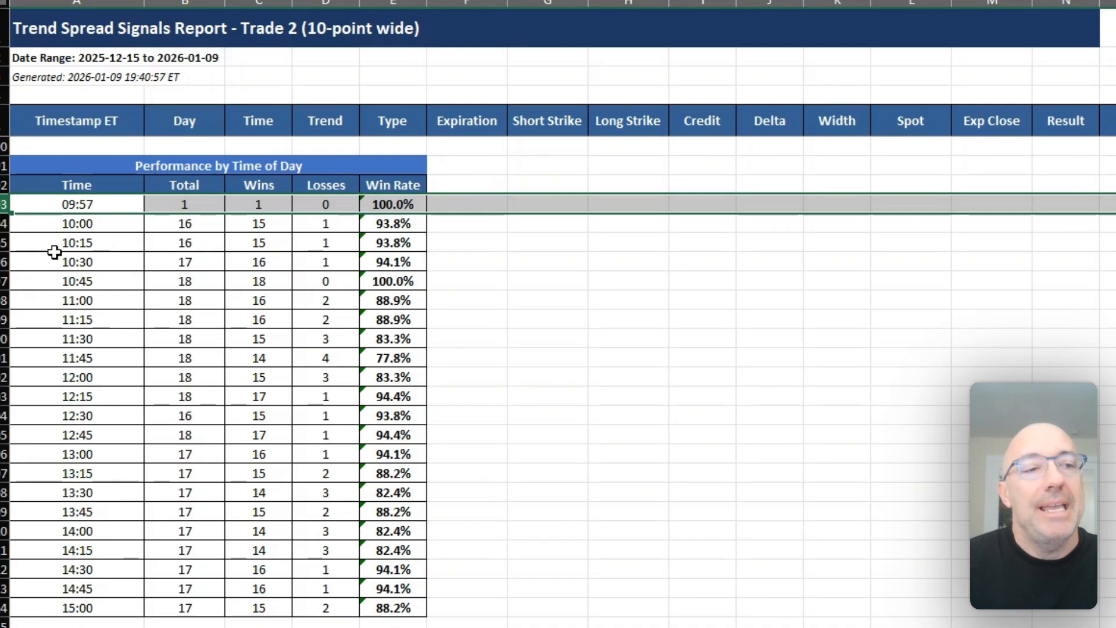
mouse_move(28, 622)
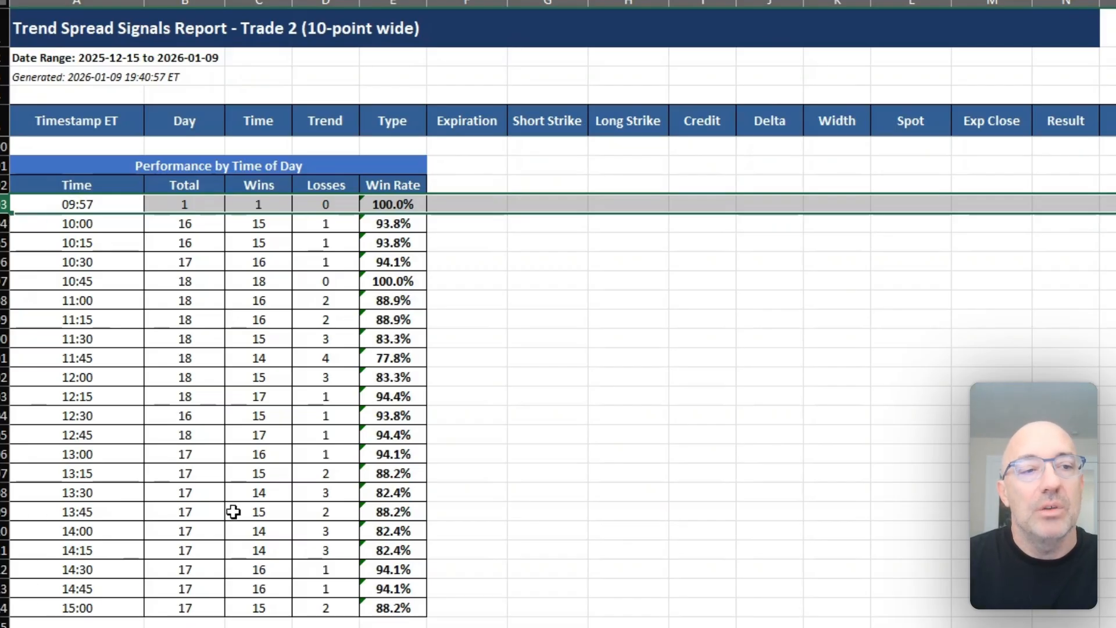
mouse_move(175, 335)
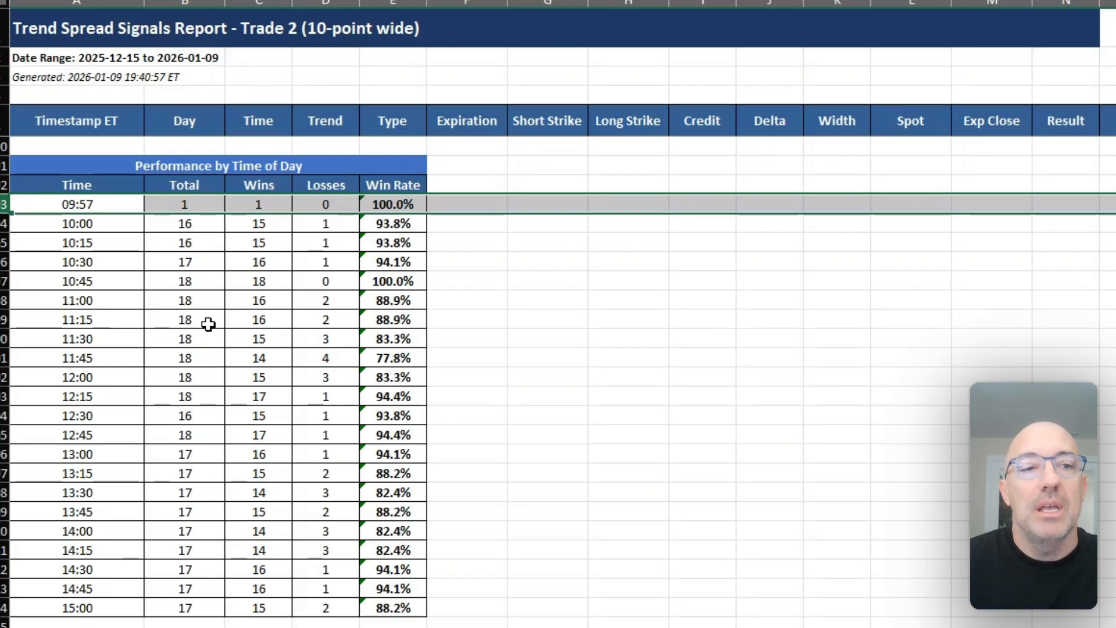
mouse_move(348, 270)
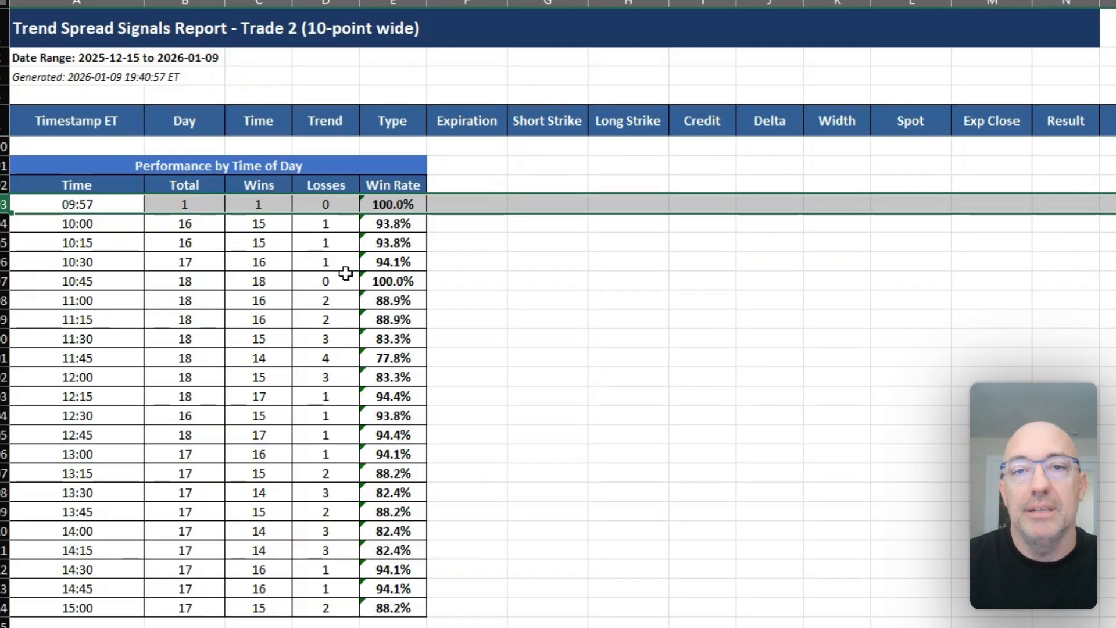
mouse_move(334, 296)
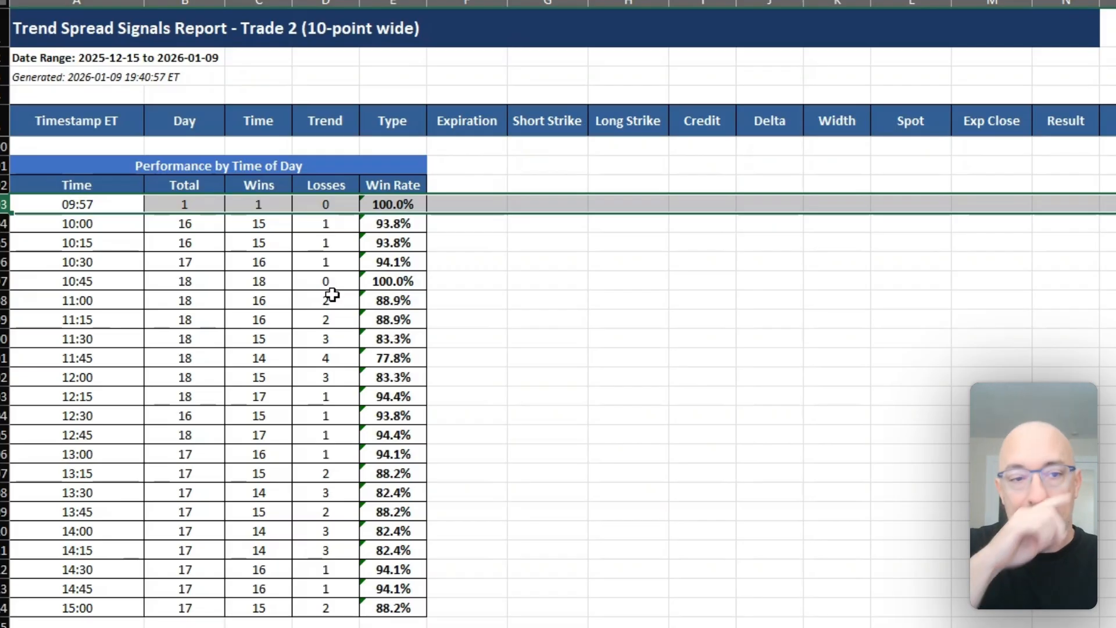
mouse_move(278, 262)
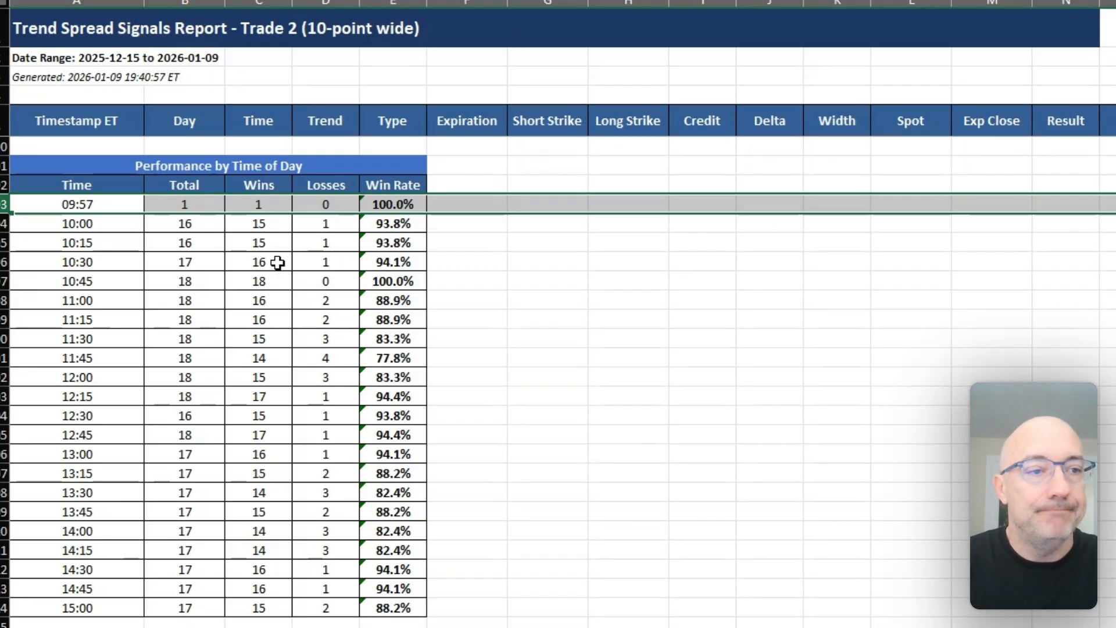
mouse_move(206, 402)
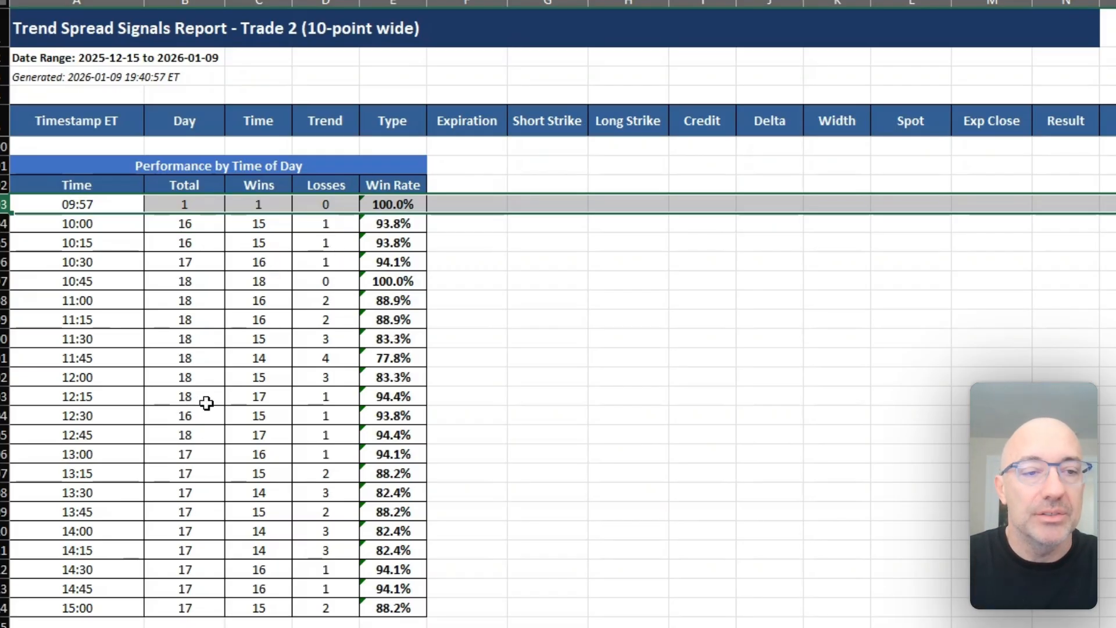
mouse_move(383, 319)
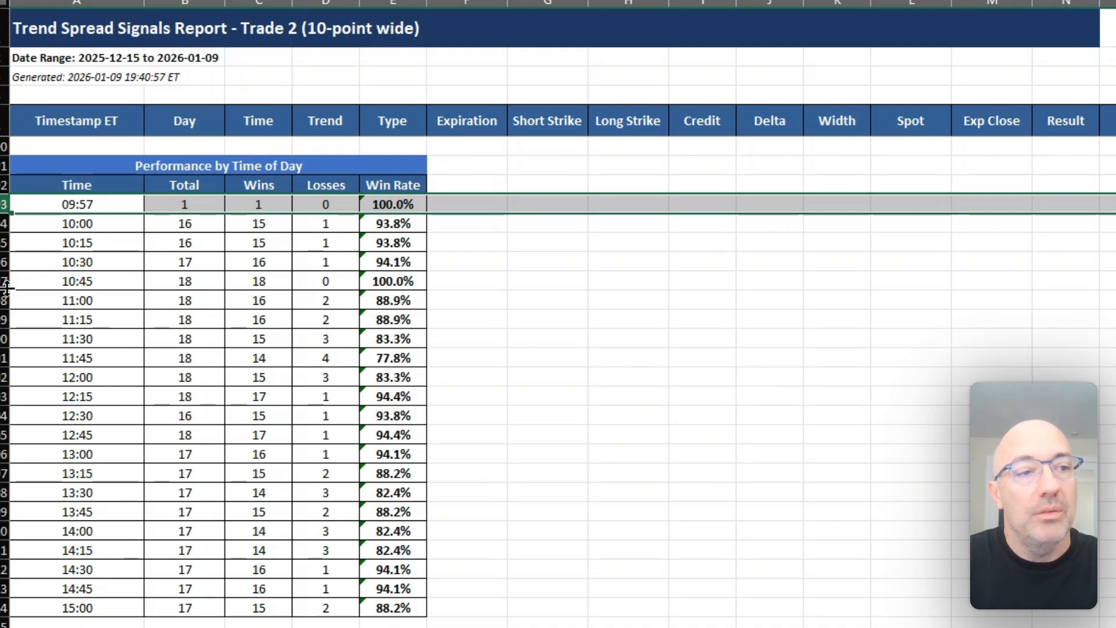
left_click(76, 280)
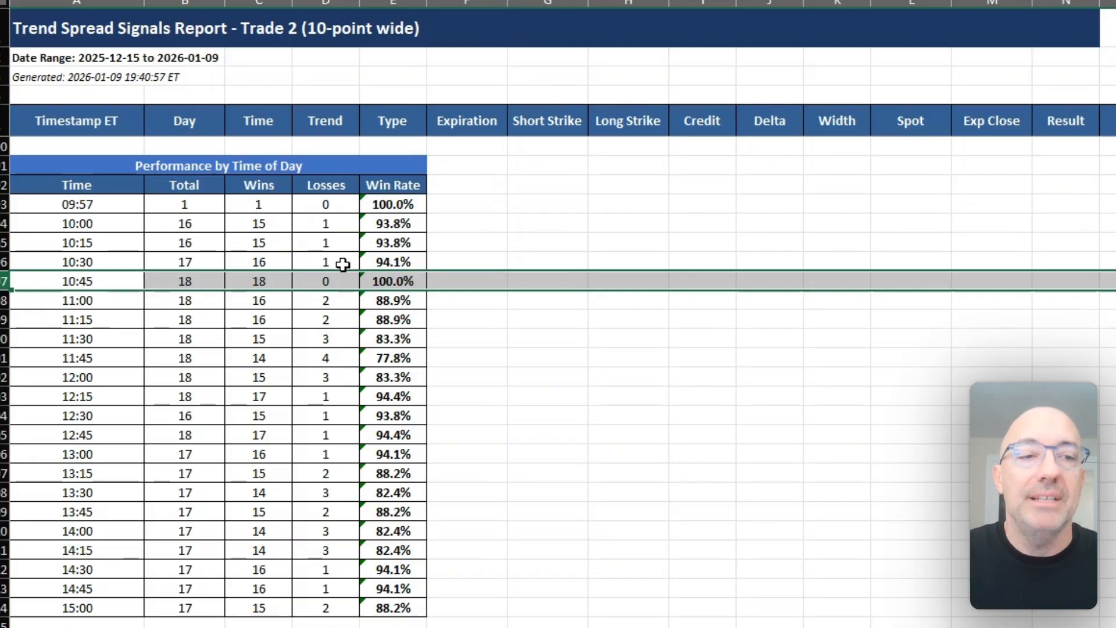
mouse_move(381, 300)
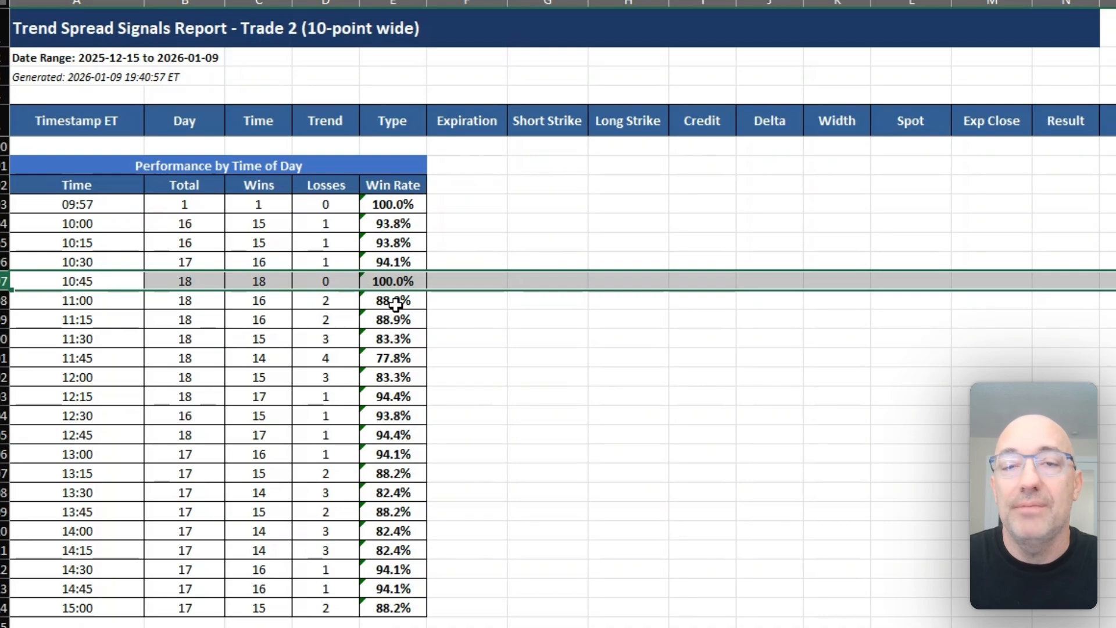
mouse_move(308, 332)
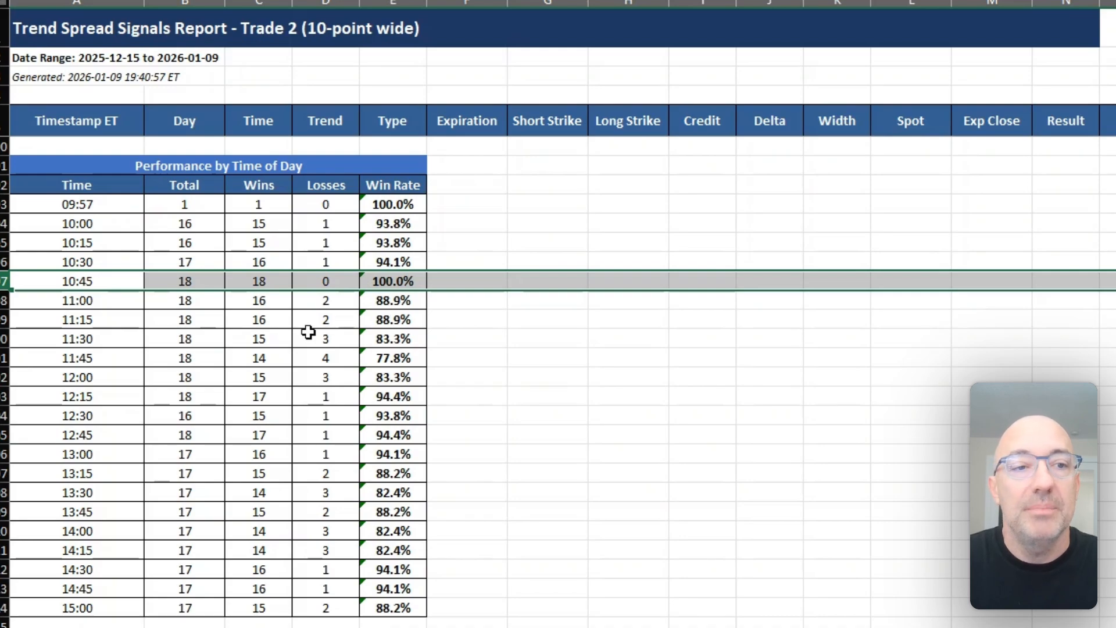
mouse_move(71, 280)
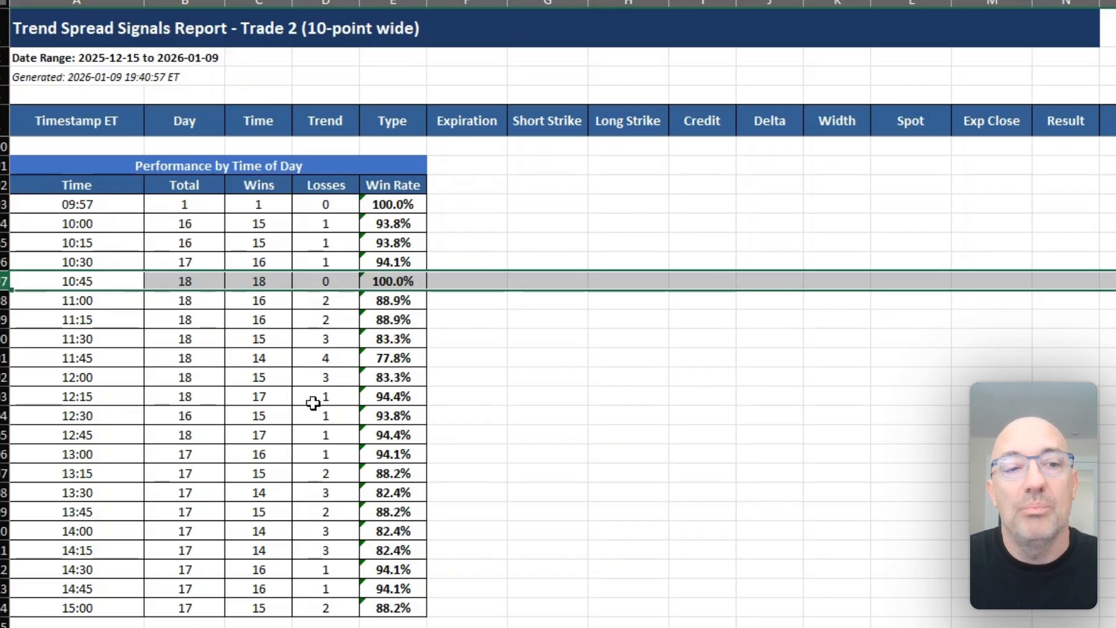
mouse_move(360, 361)
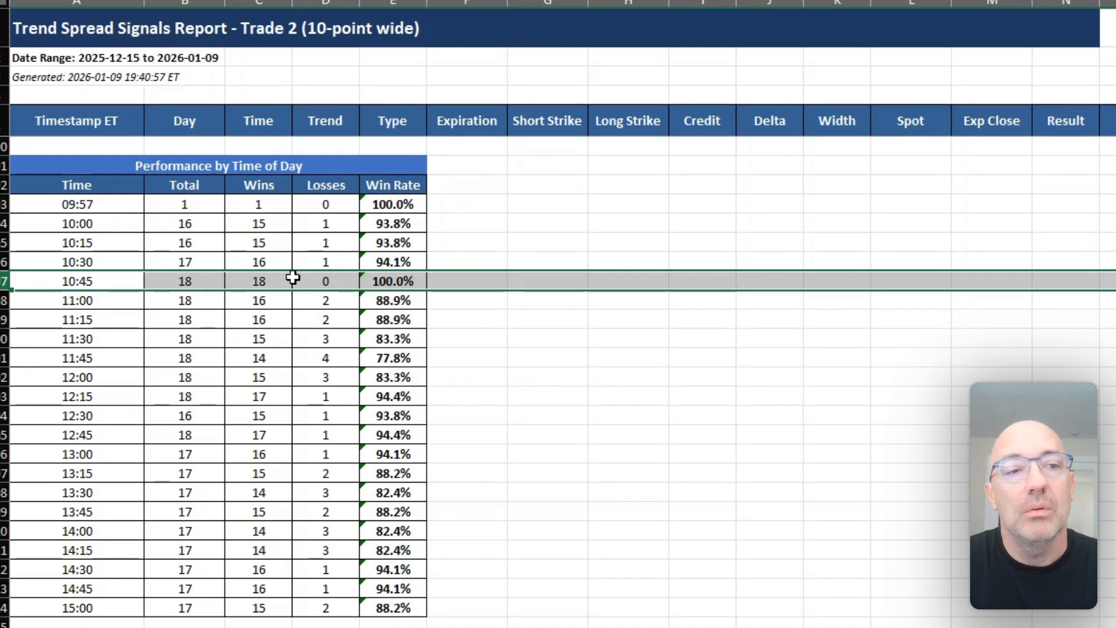
mouse_move(178, 278)
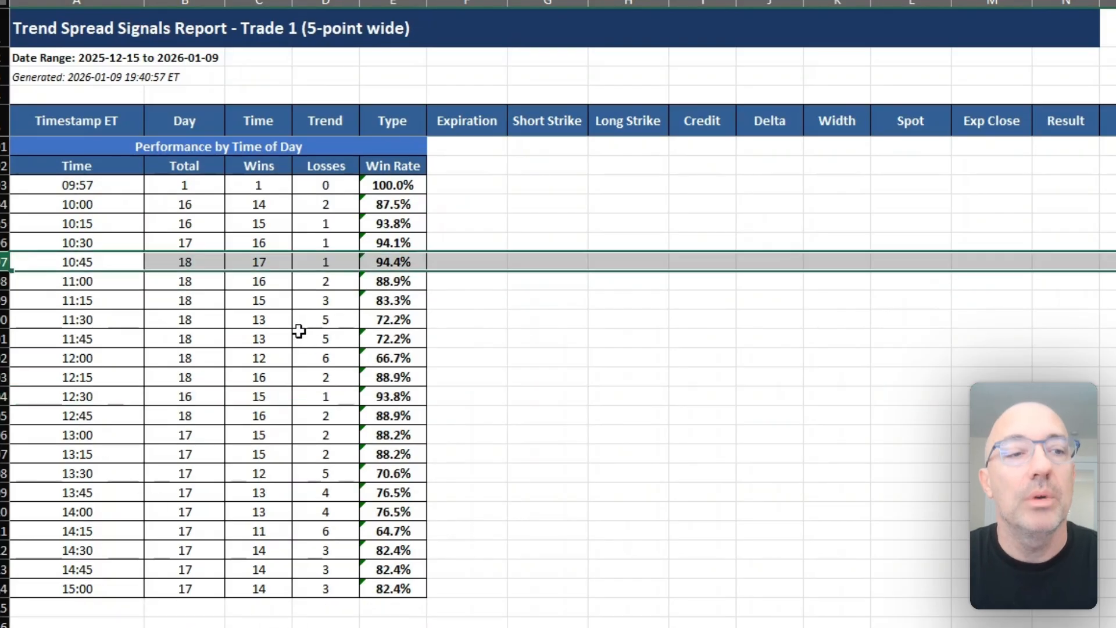
mouse_move(308, 262)
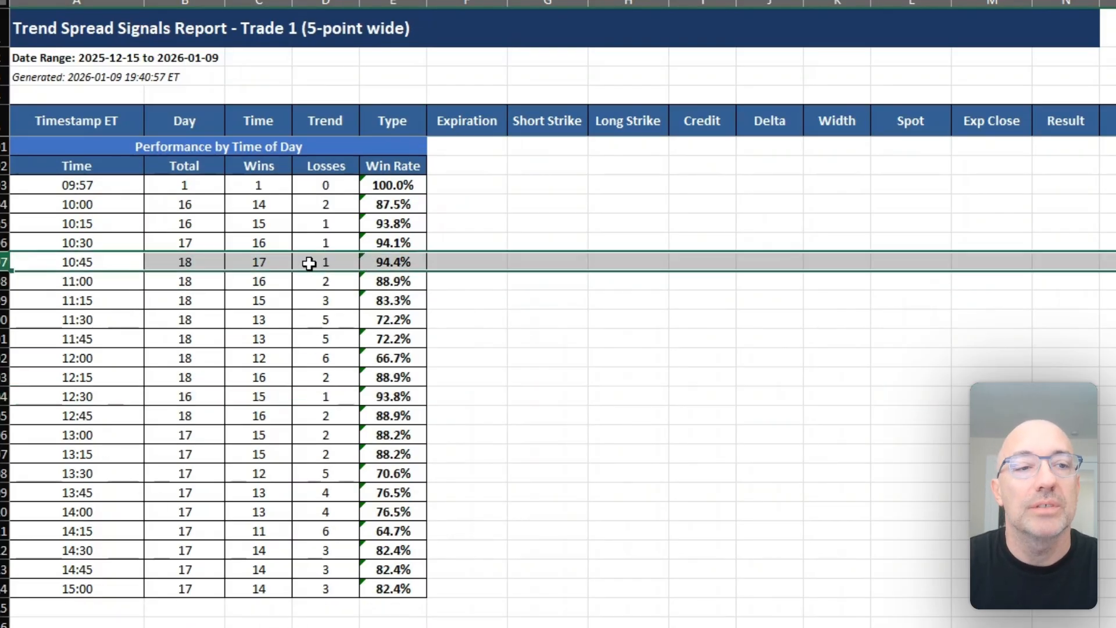
mouse_move(135, 262)
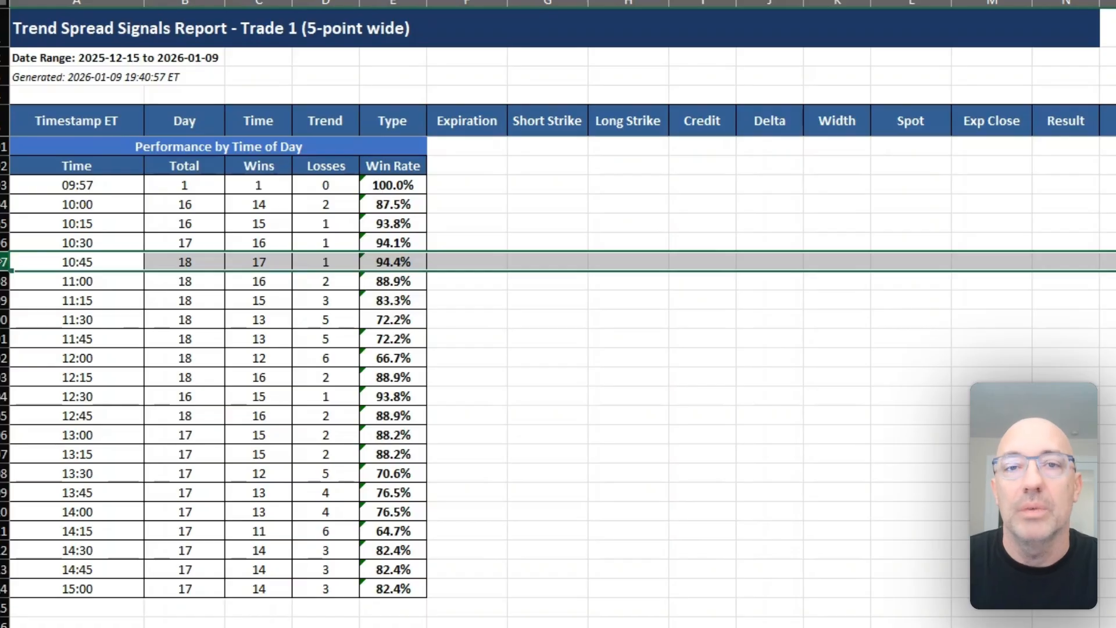
mouse_move(13, 261)
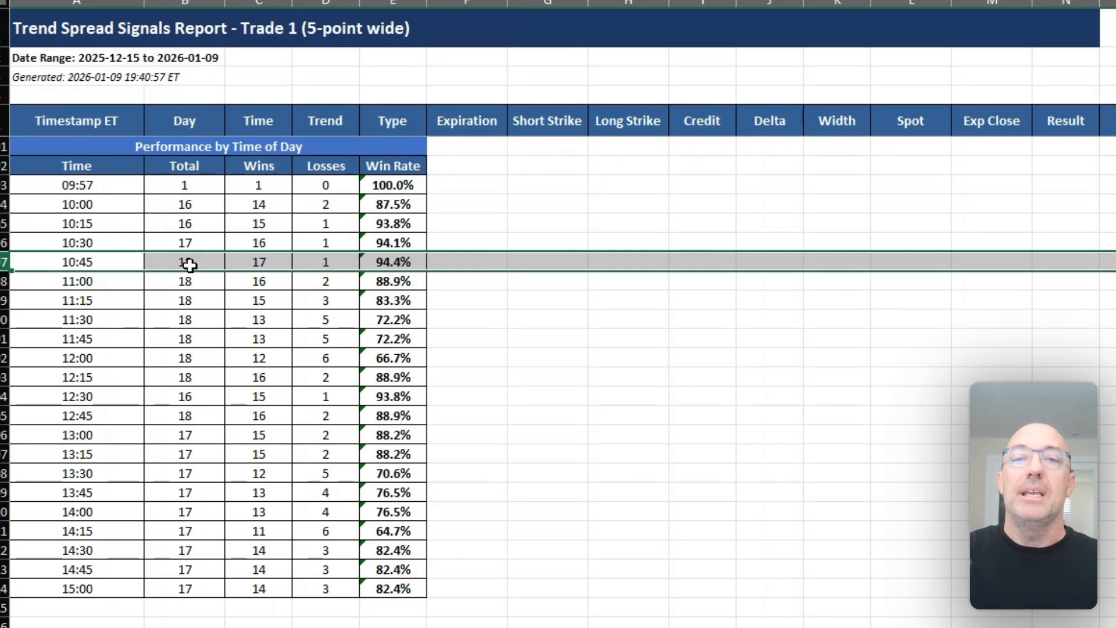
Return to the Discord 1:15–1:45 PM alerts after the Trade 1 table.
left_click(185, 261)
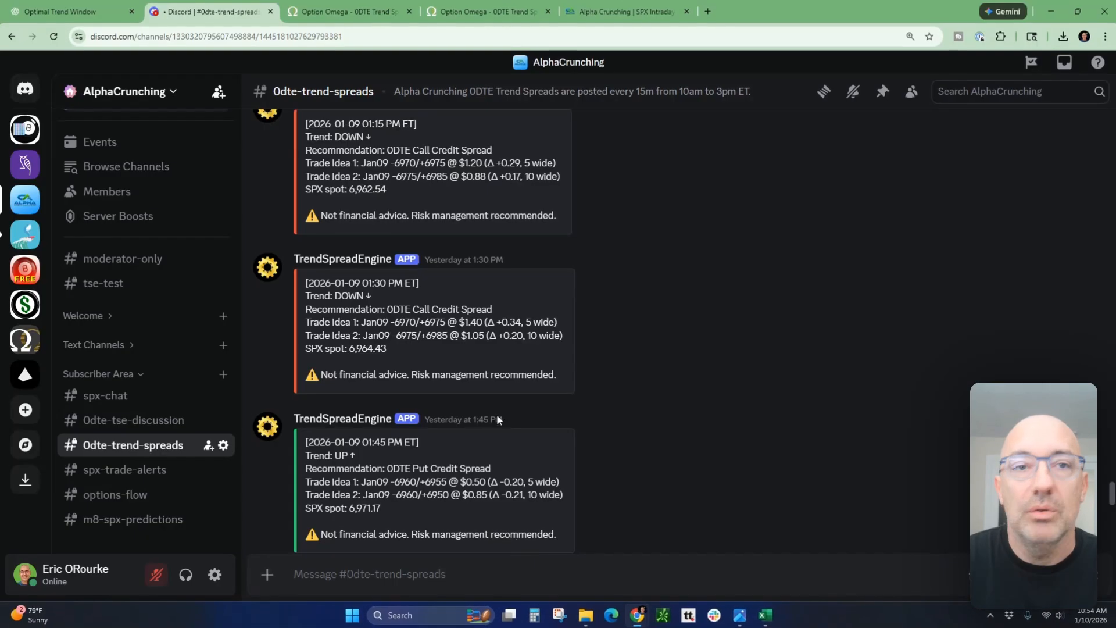
Show the Option Omega 5 Wide CCS backtest: 6 of 6 winners, $530 P/L.
left_click(348, 11)
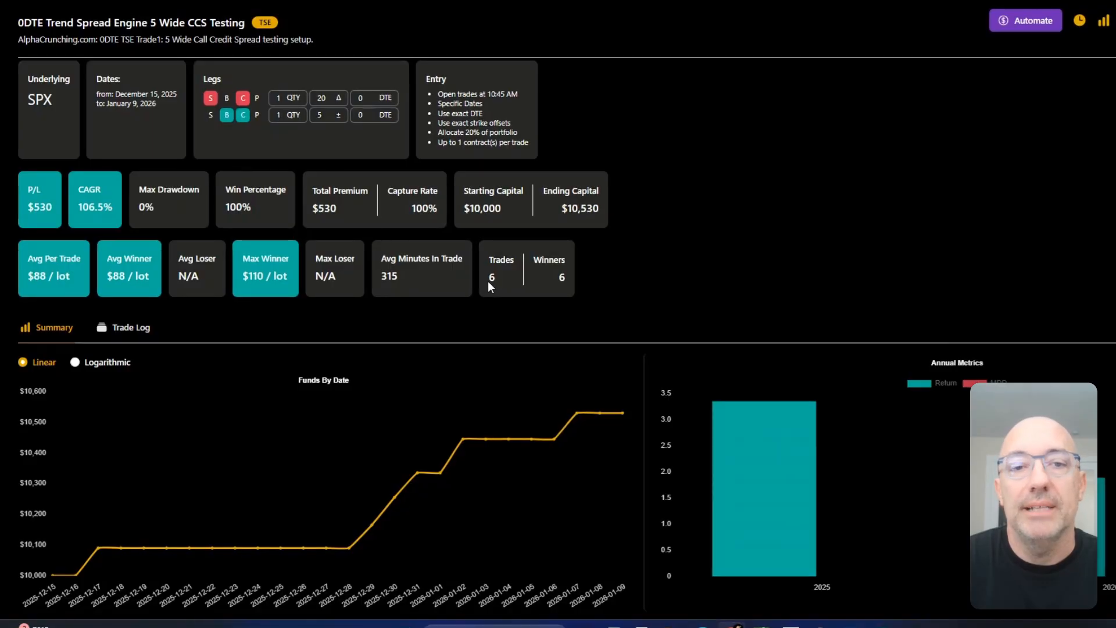
mouse_move(549, 287)
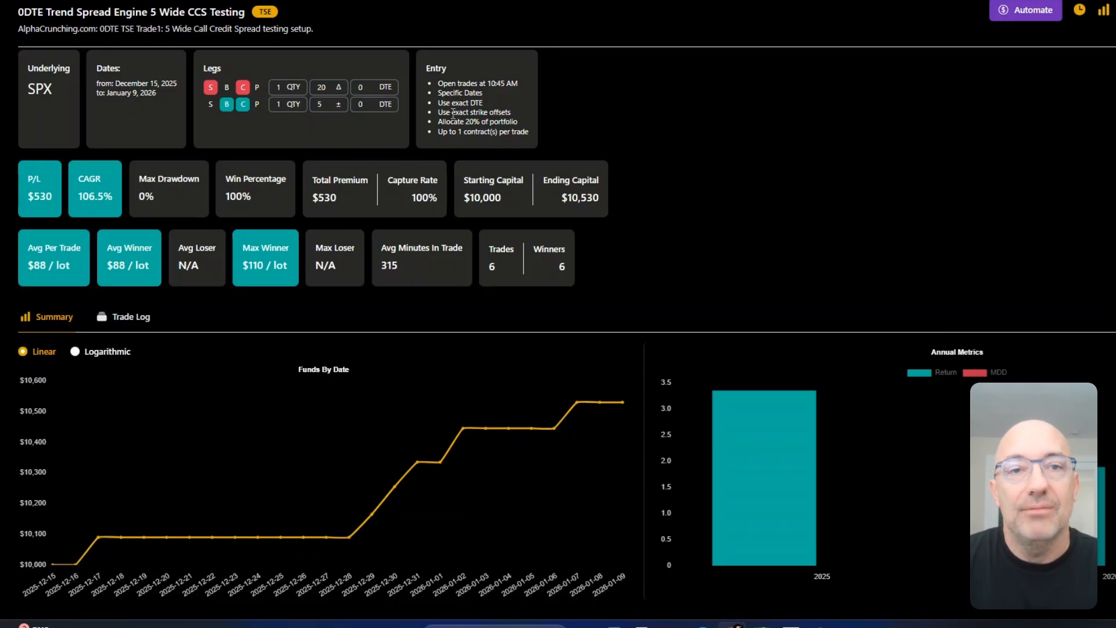
mouse_move(98, 549)
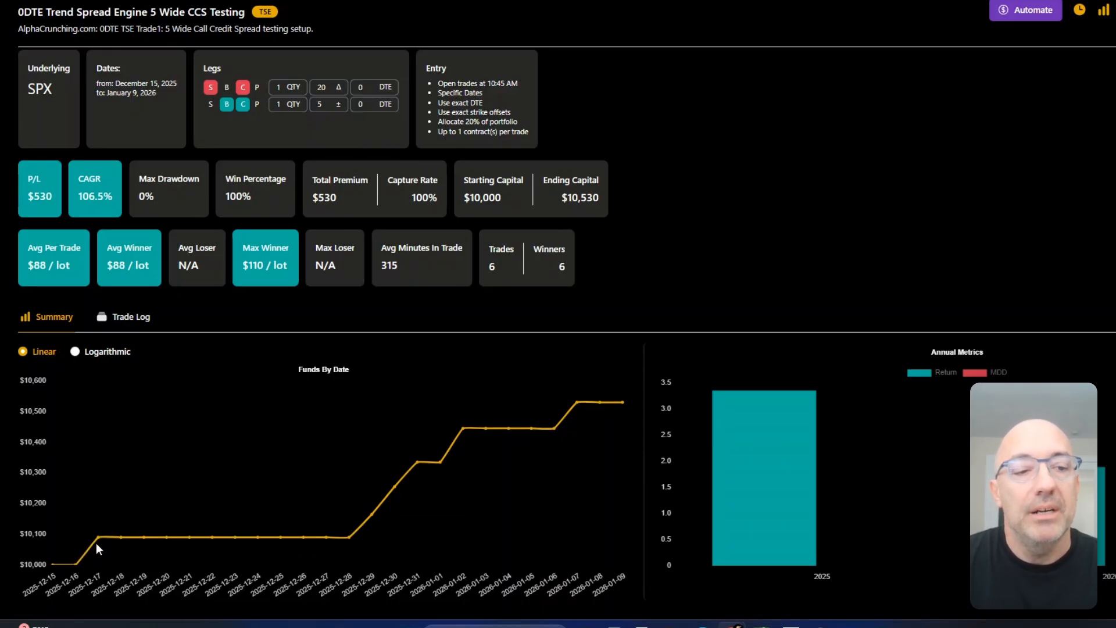
mouse_move(227, 543)
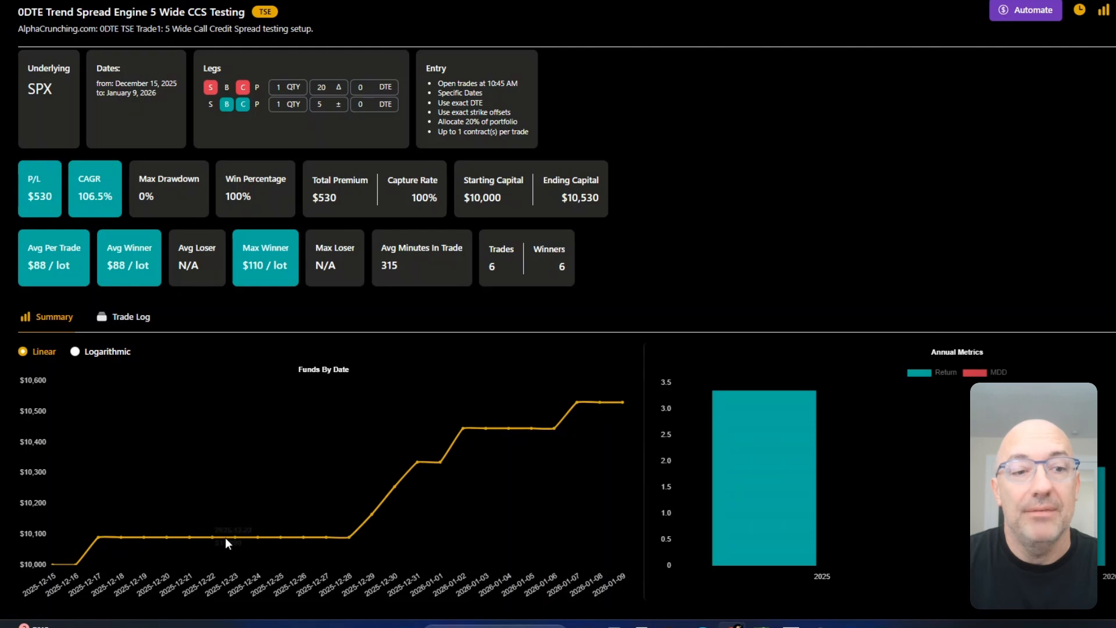
mouse_move(327, 542)
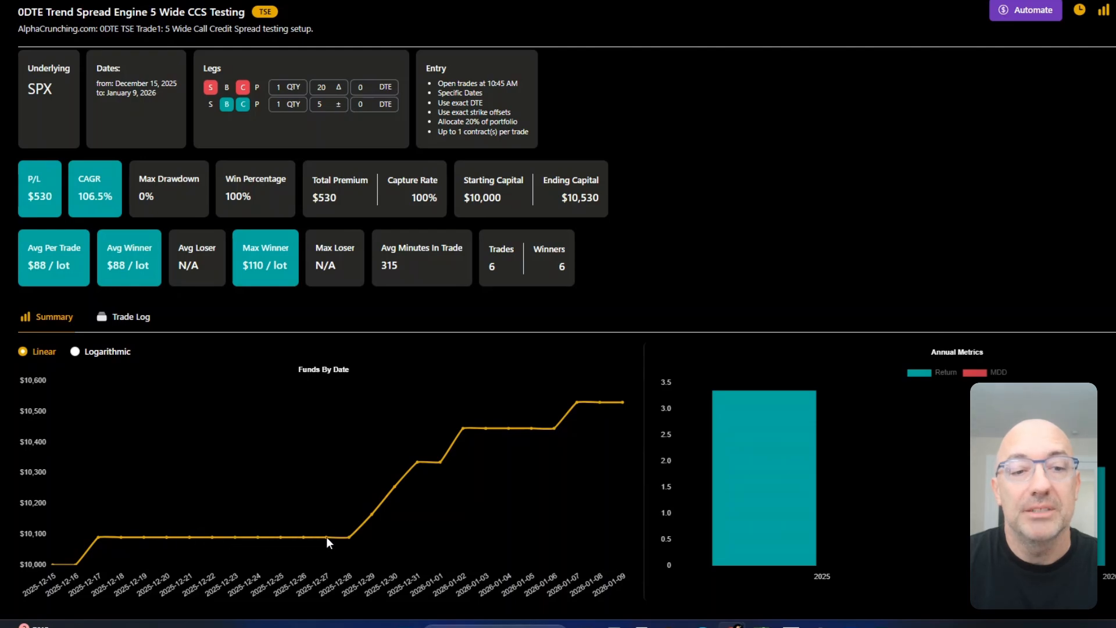
mouse_move(607, 420)
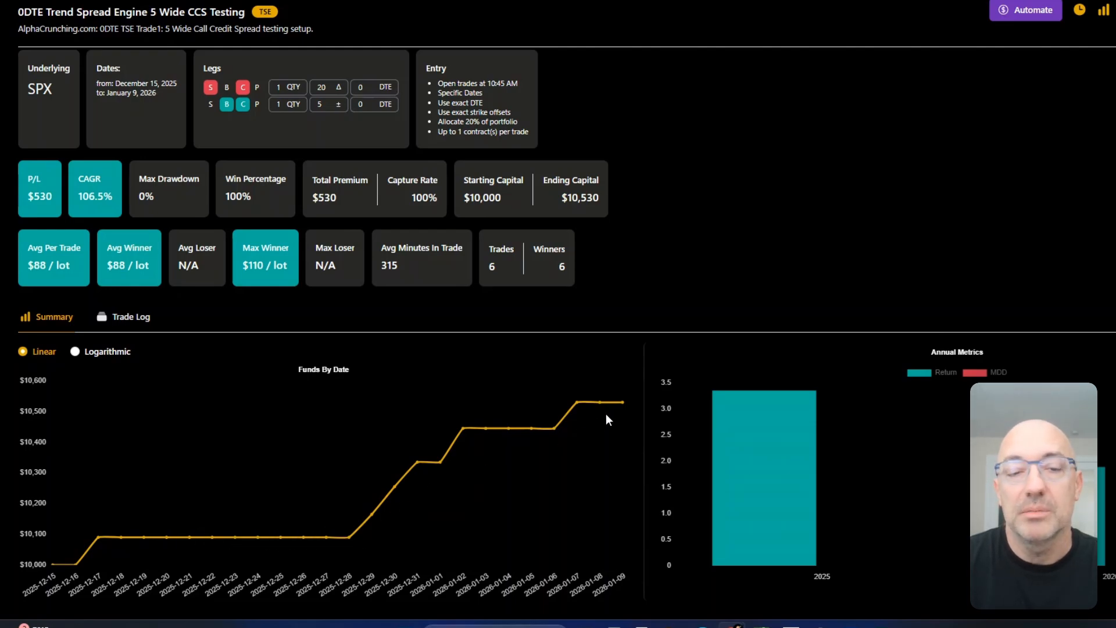
mouse_move(617, 394)
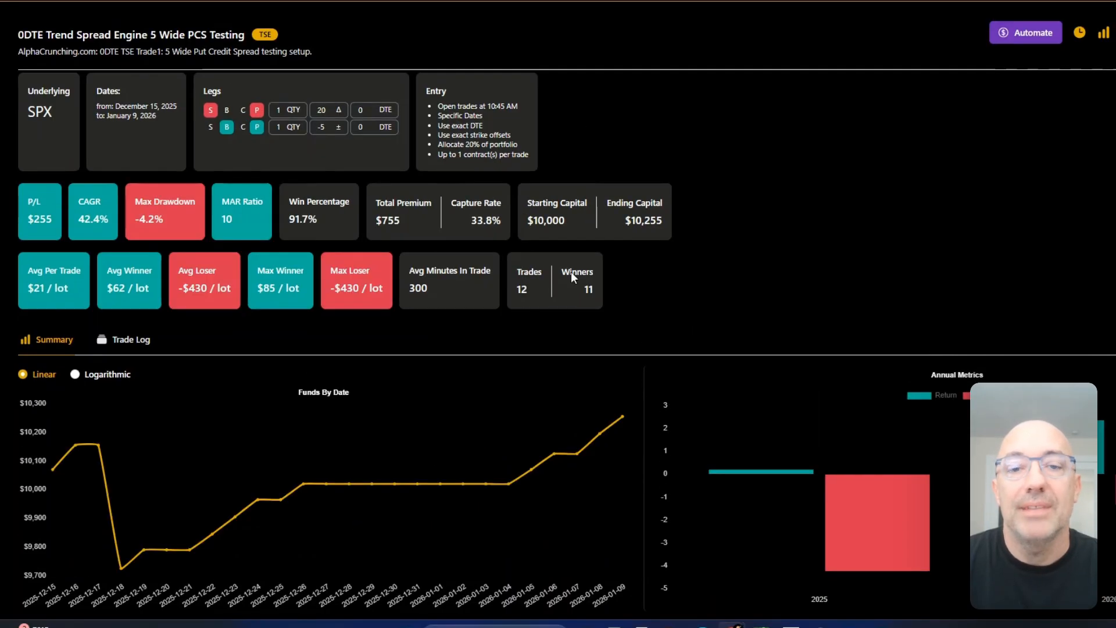
Review the 5 Wide PCS results ($255, 11 of 12) and create a copied New Backtest.
scroll("up", 3)
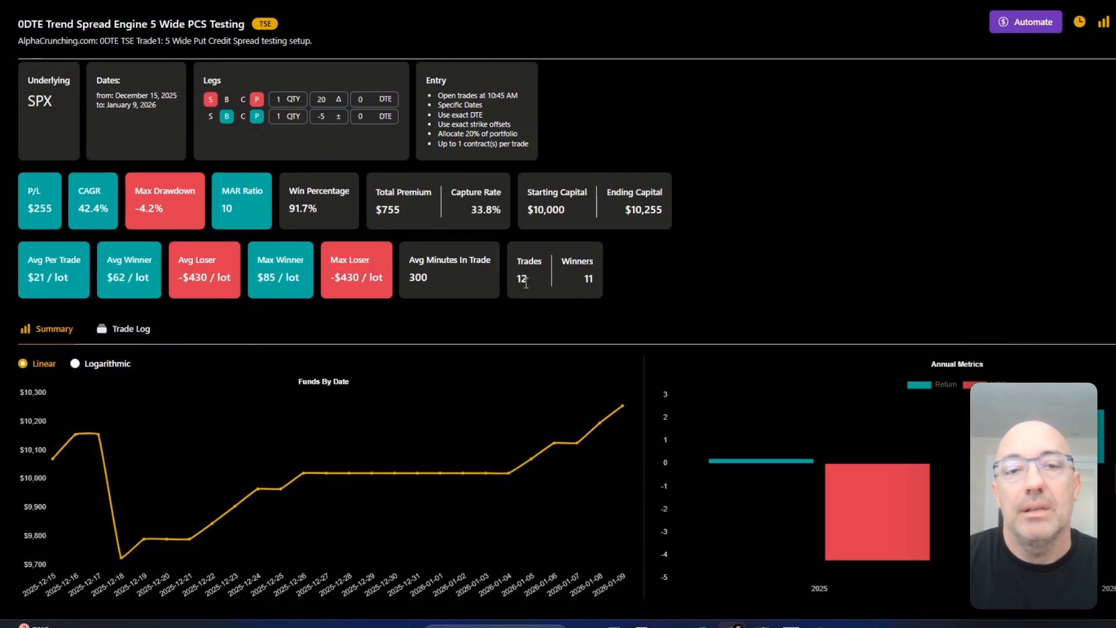
mouse_move(589, 297)
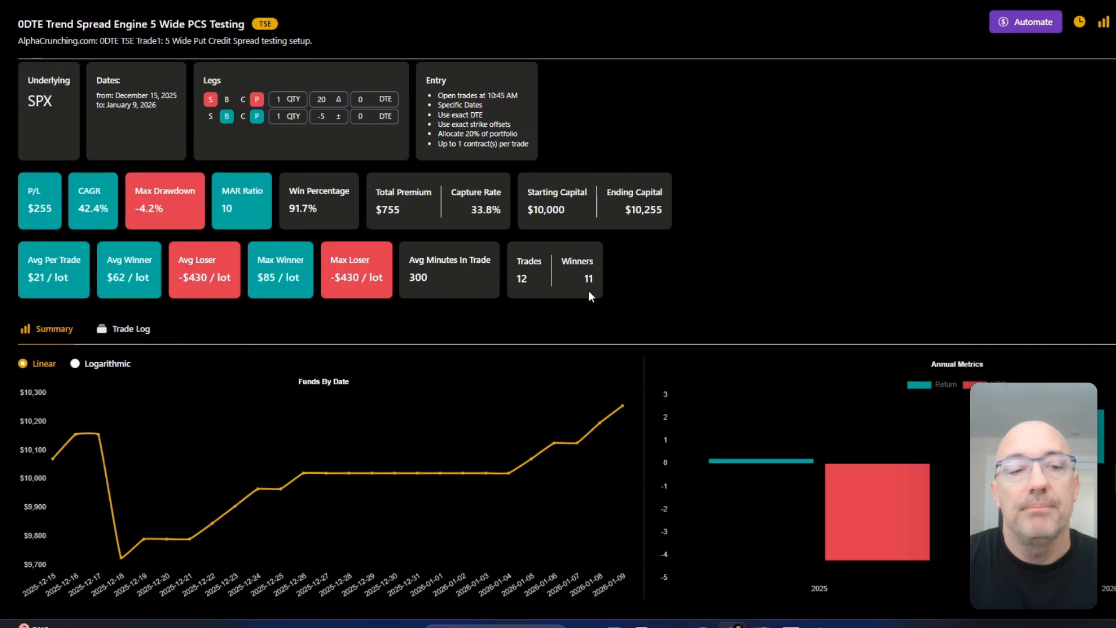
double_click(197, 277)
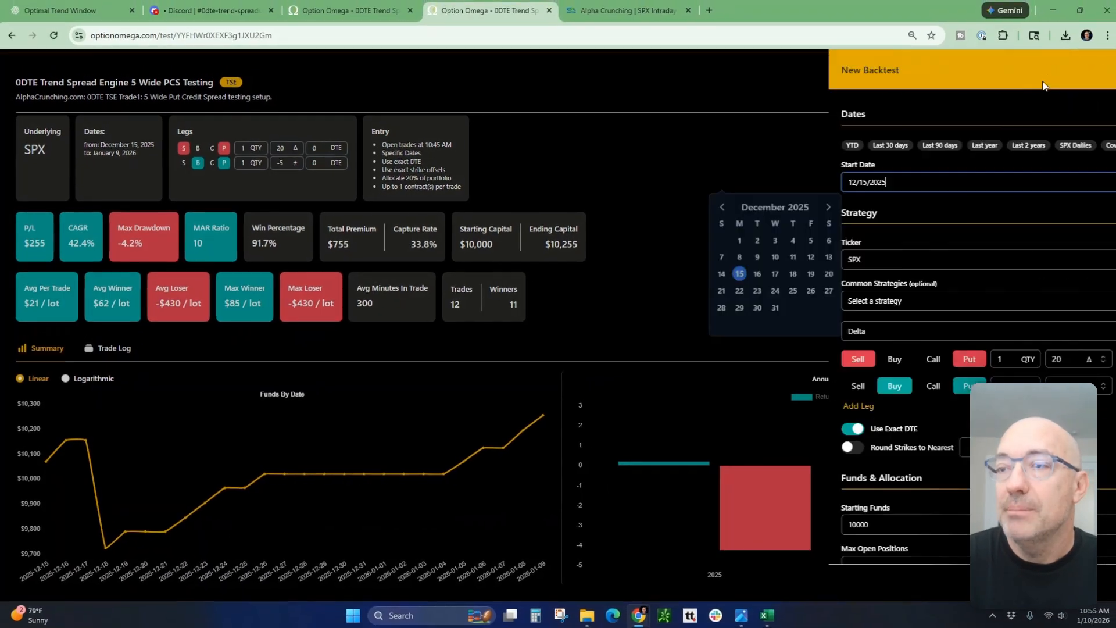
Rerun the put credit spread backtest at 50% profit target, requiring two consecutive hits.
scroll("down", 3)
type("5")
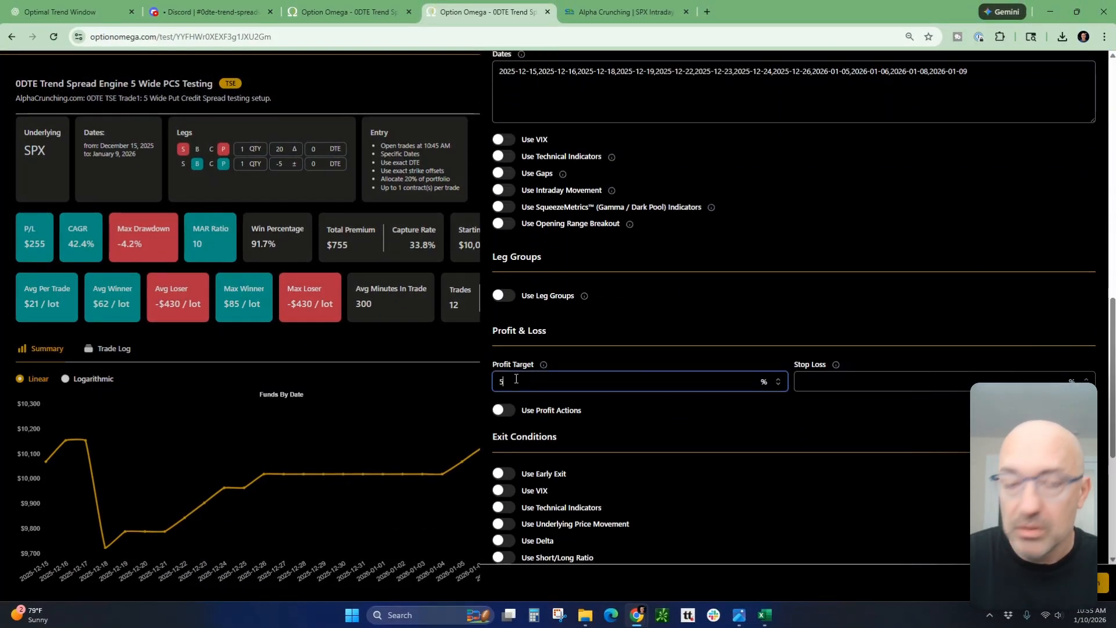
scroll("down", 3)
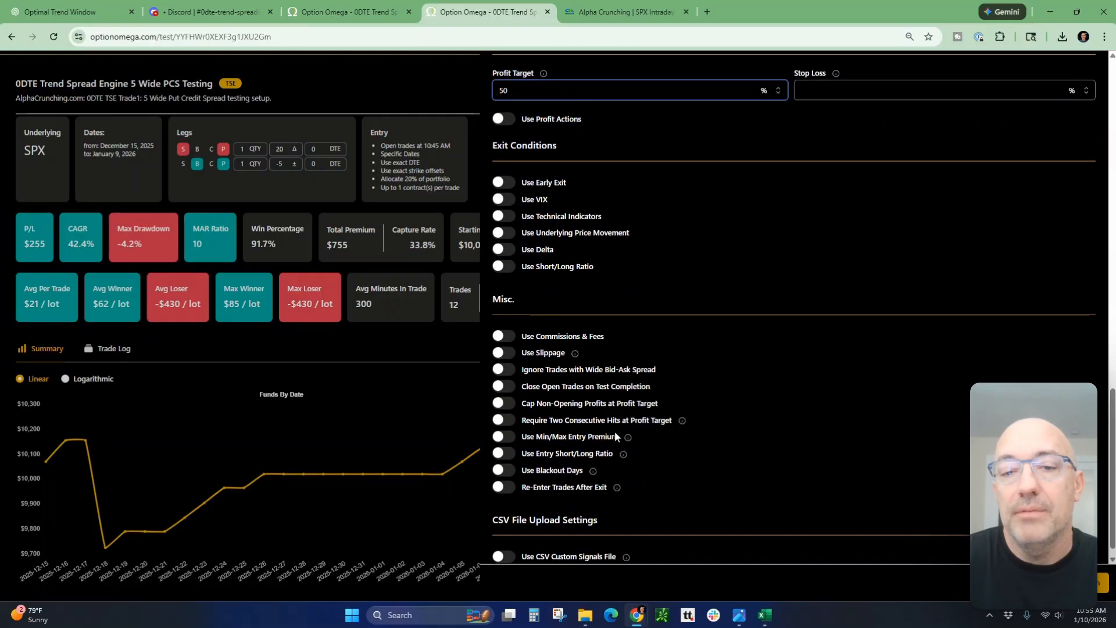
left_click(503, 419)
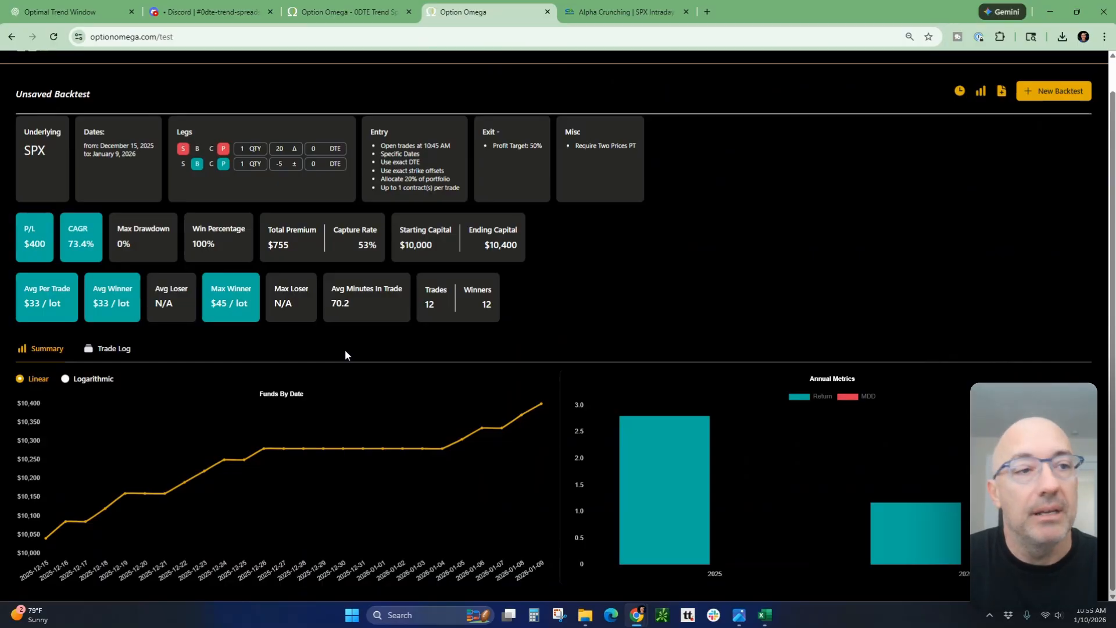
mouse_move(299, 341)
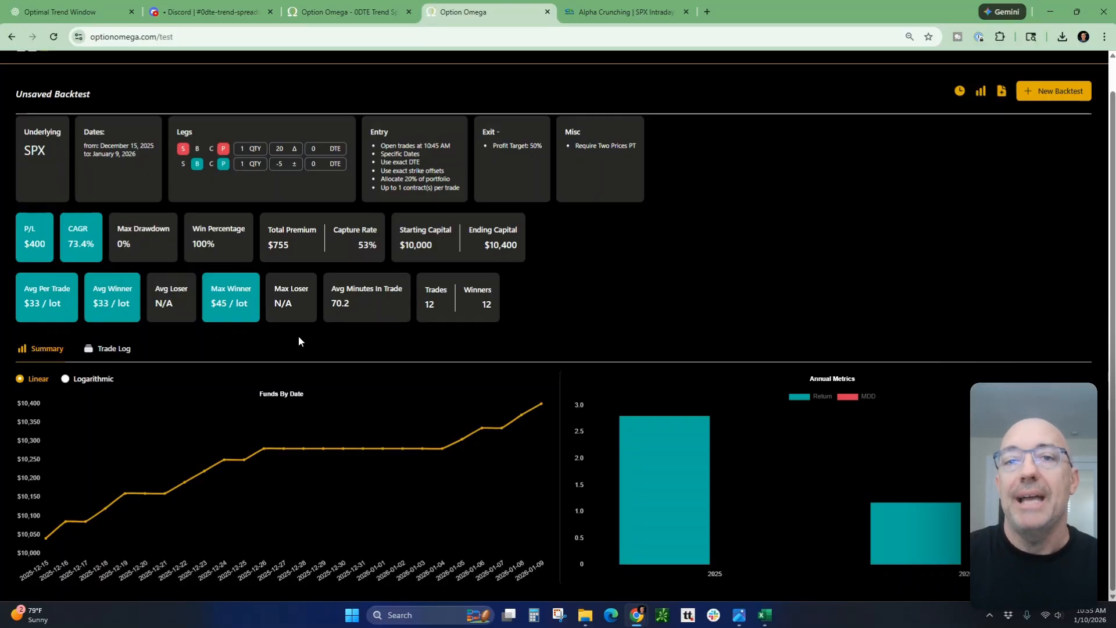
mouse_move(721, 328)
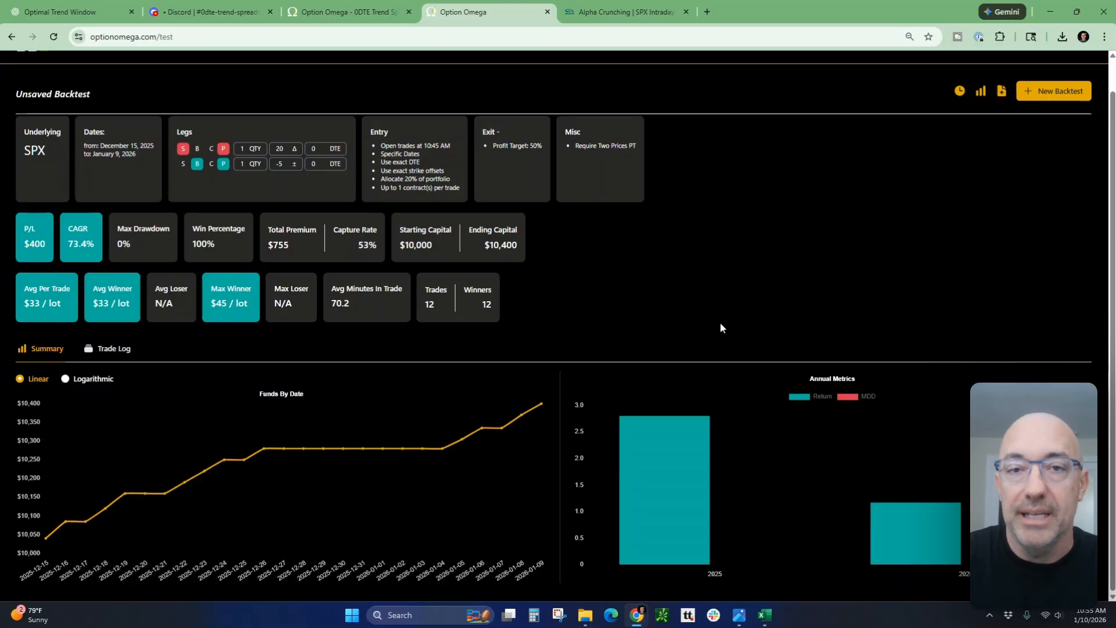
mouse_move(627, 260)
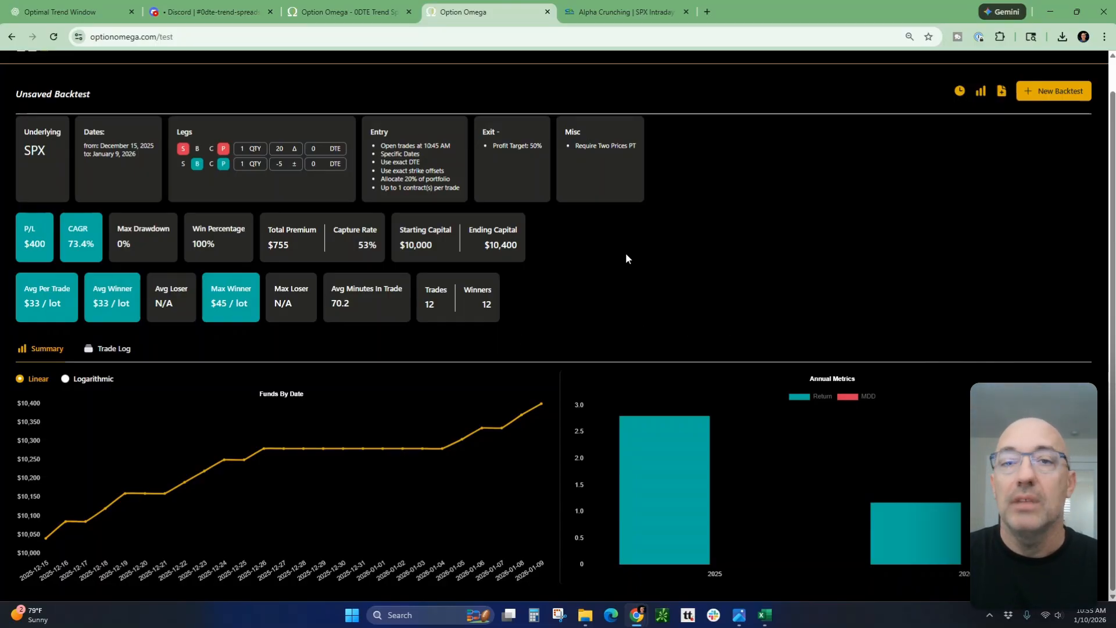
left_click(627, 12)
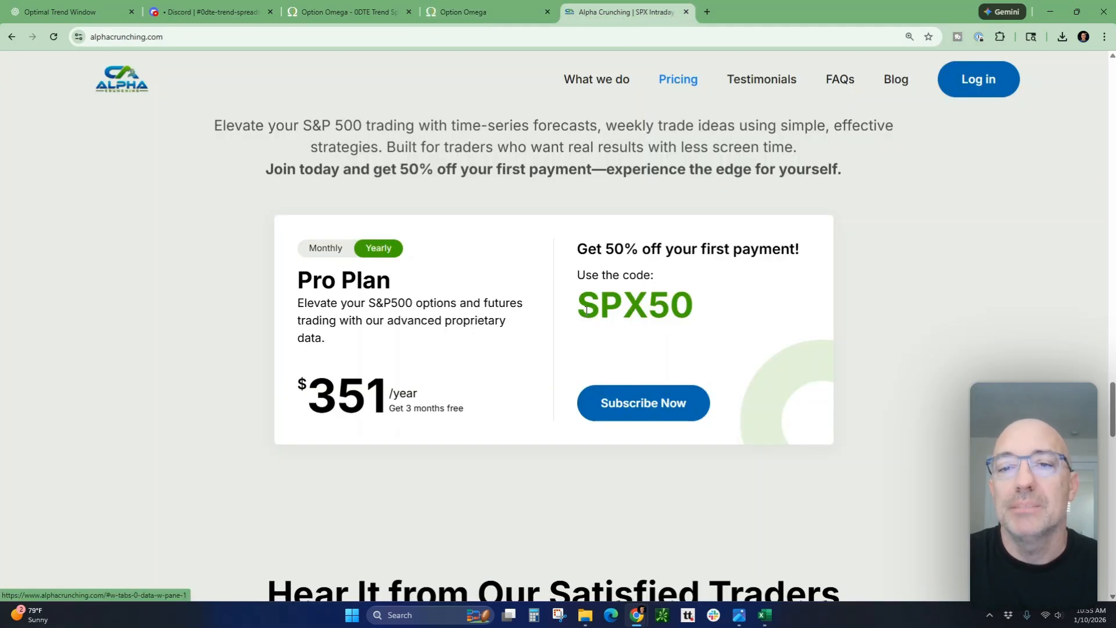
mouse_move(564, 322)
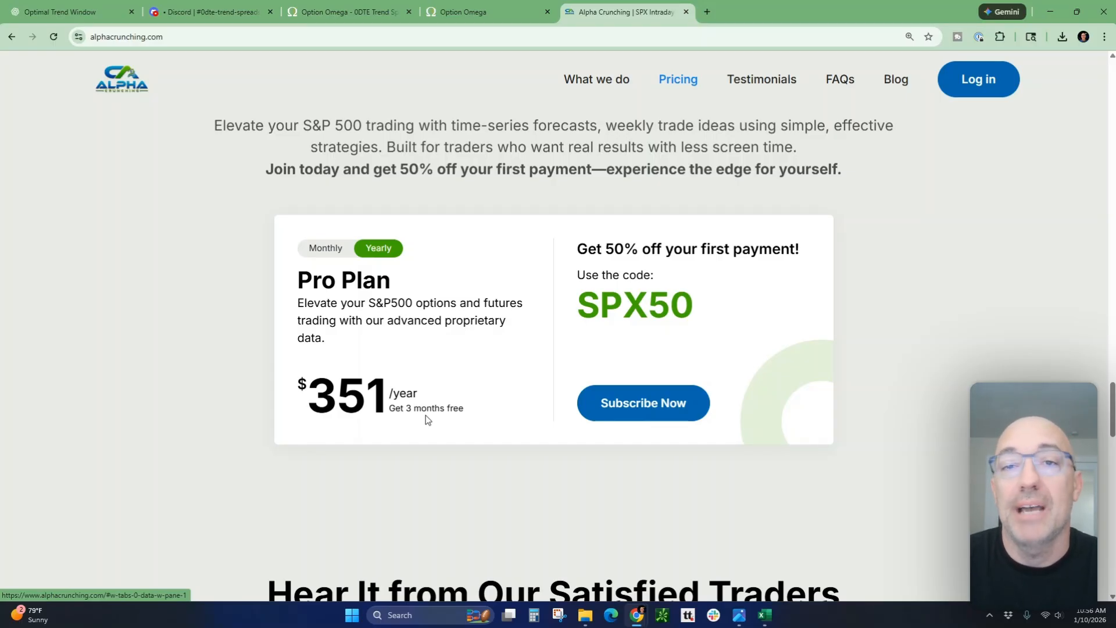
mouse_move(460, 426)
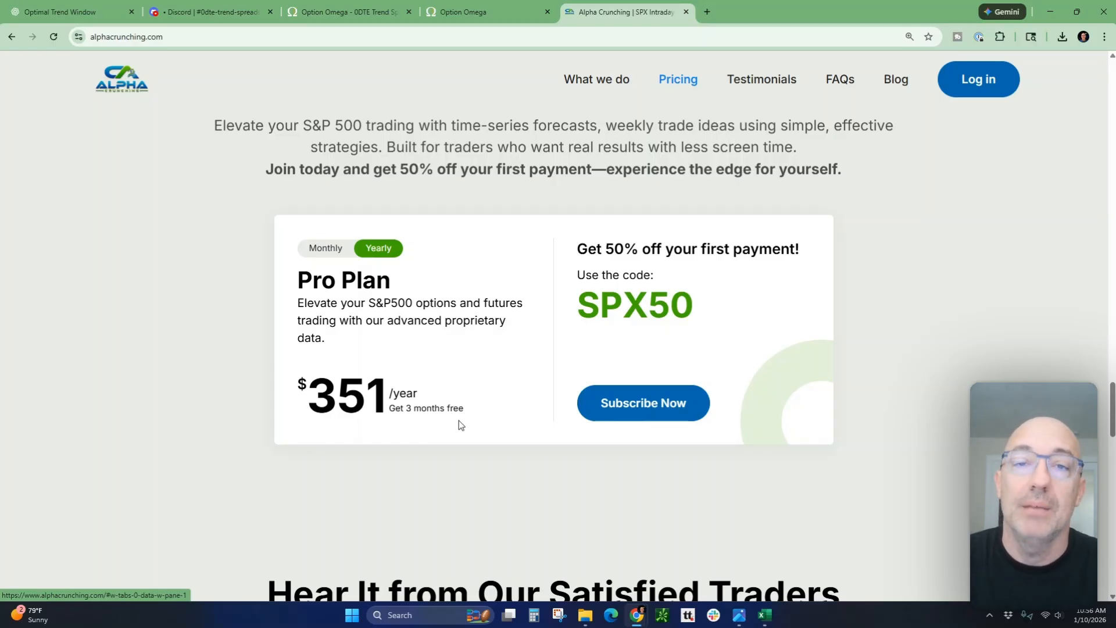